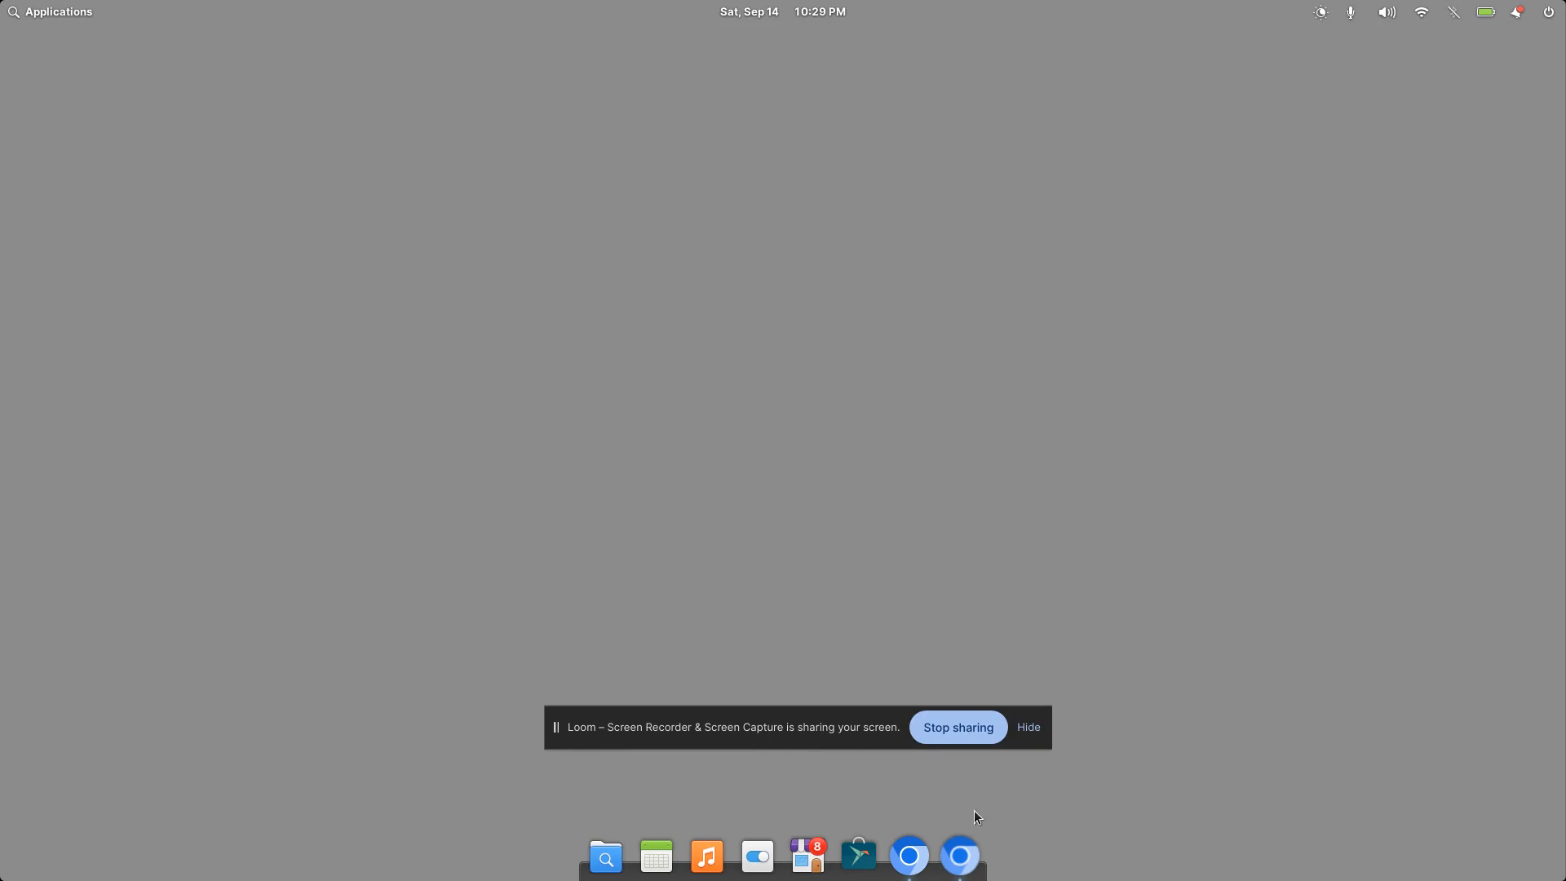
mouse_move(48, 23)
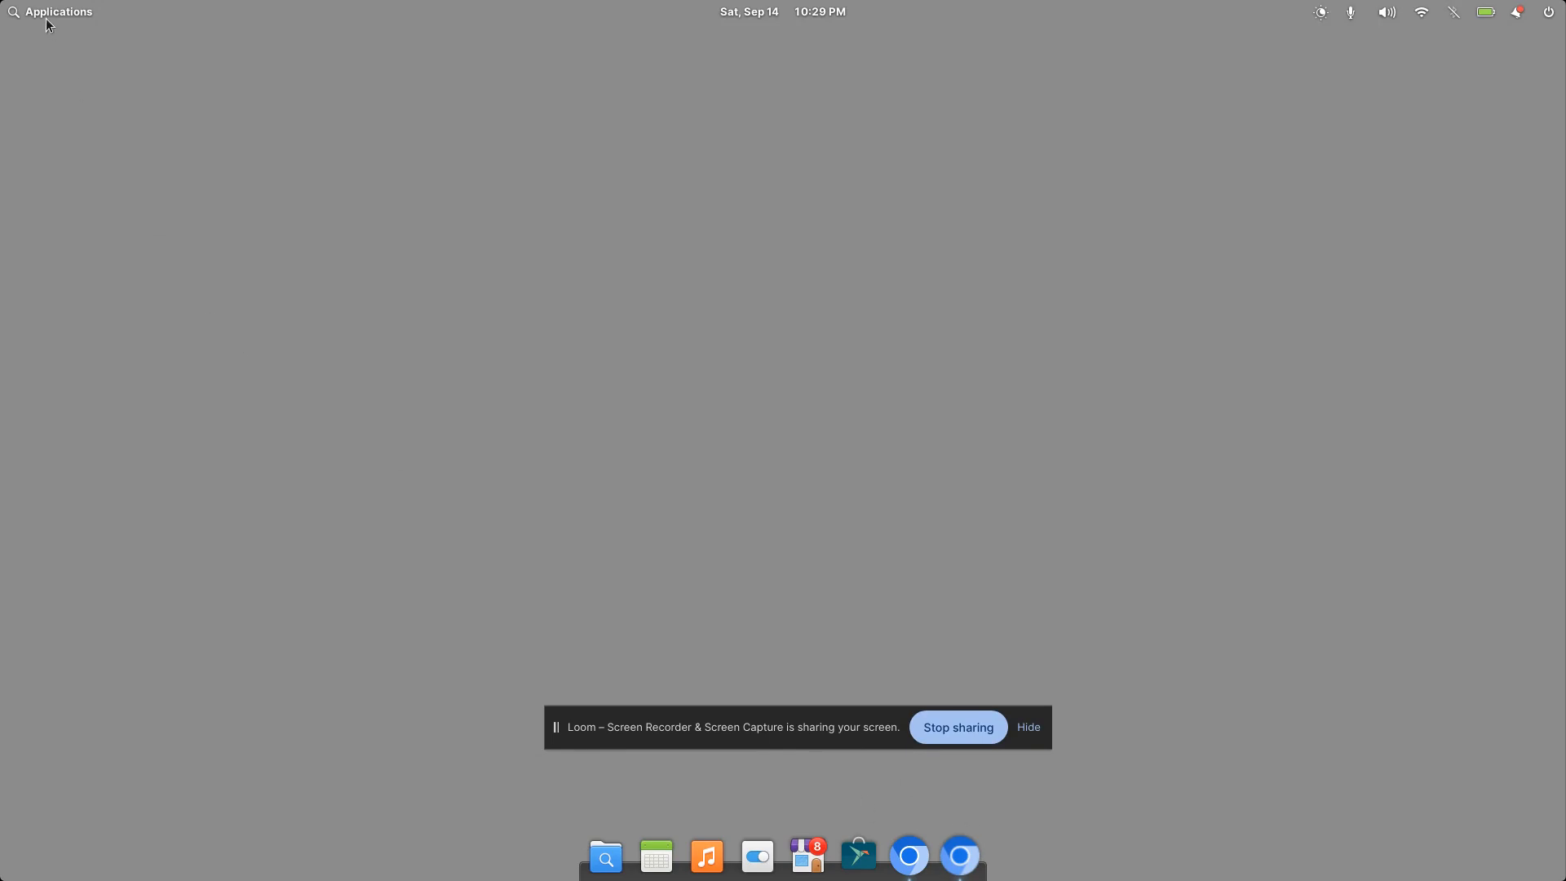
Search the applications launcher for 'boxes' and launch GNOME Boxes
left_click(58, 11)
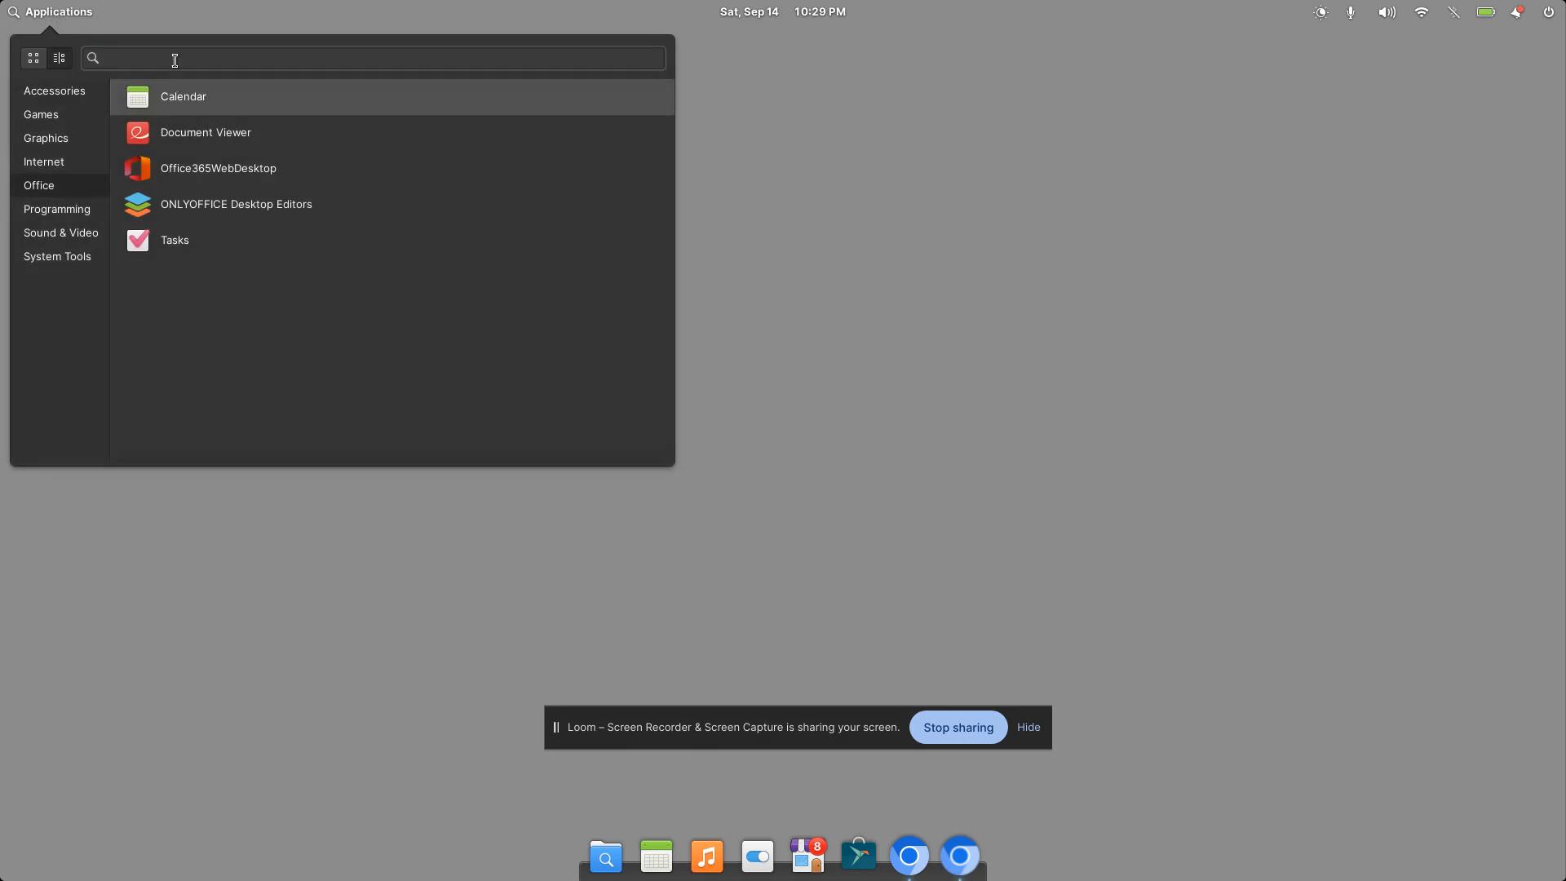
type("boxes")
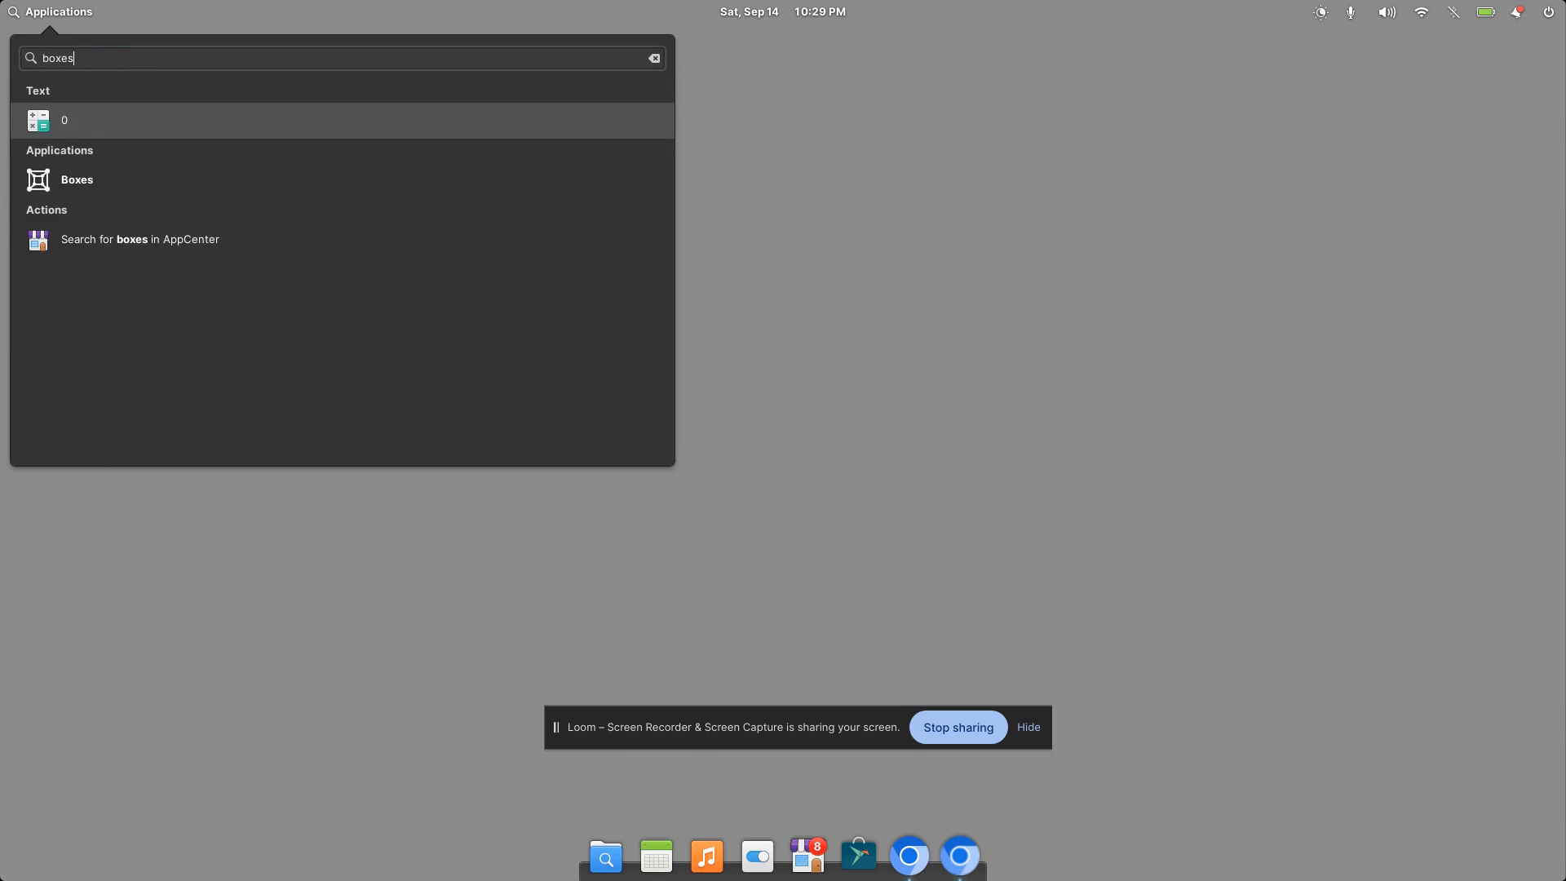
left_click(76, 179)
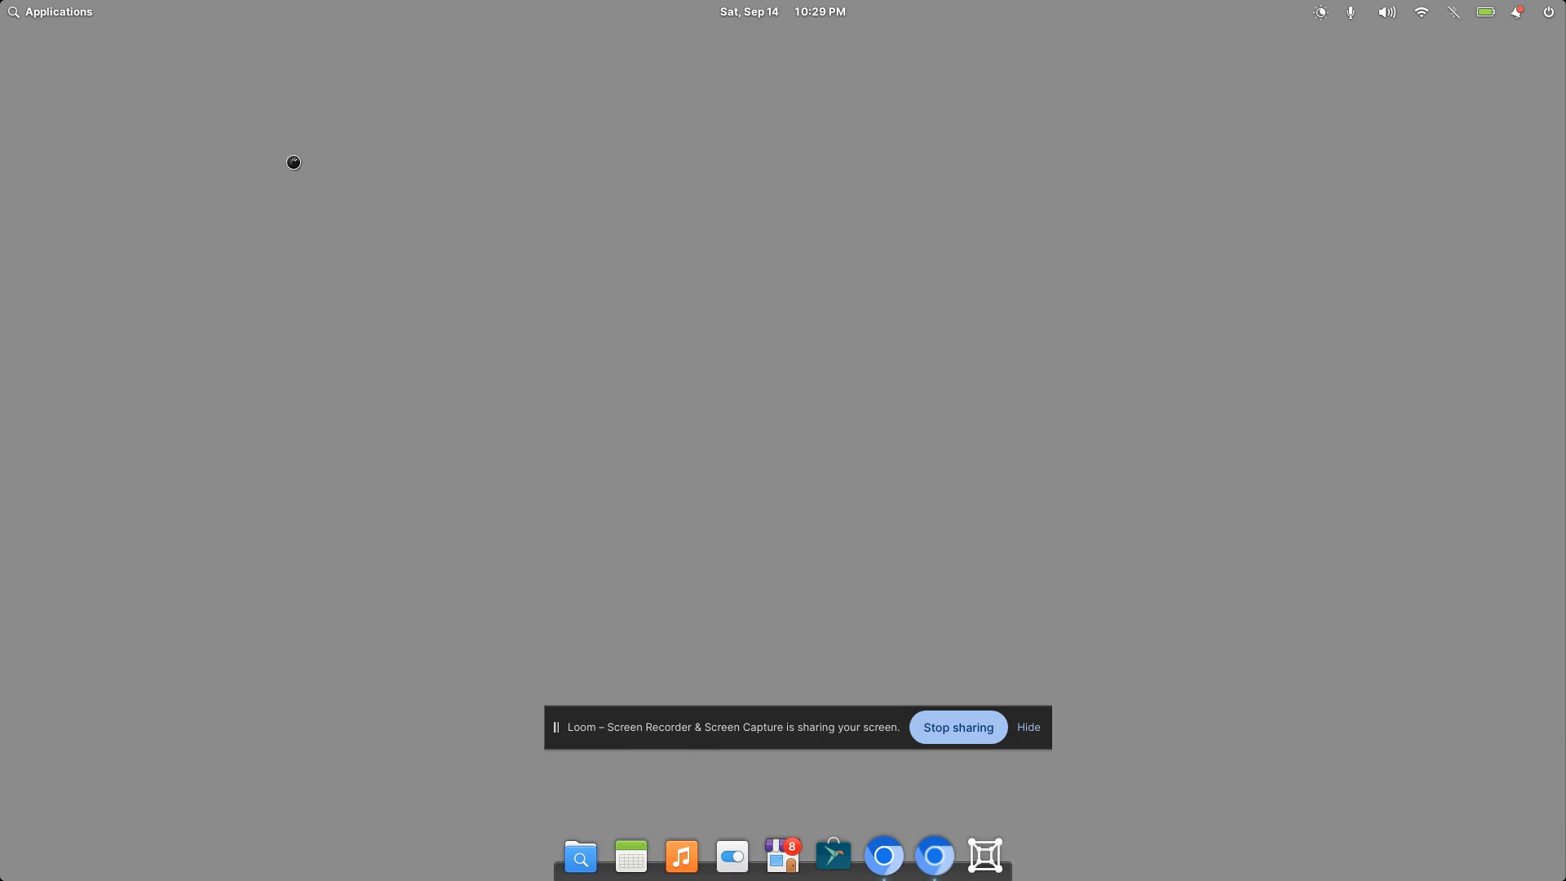
Start the Microsoft Windows 10 box and open its options menu after boot
left_click(984, 854)
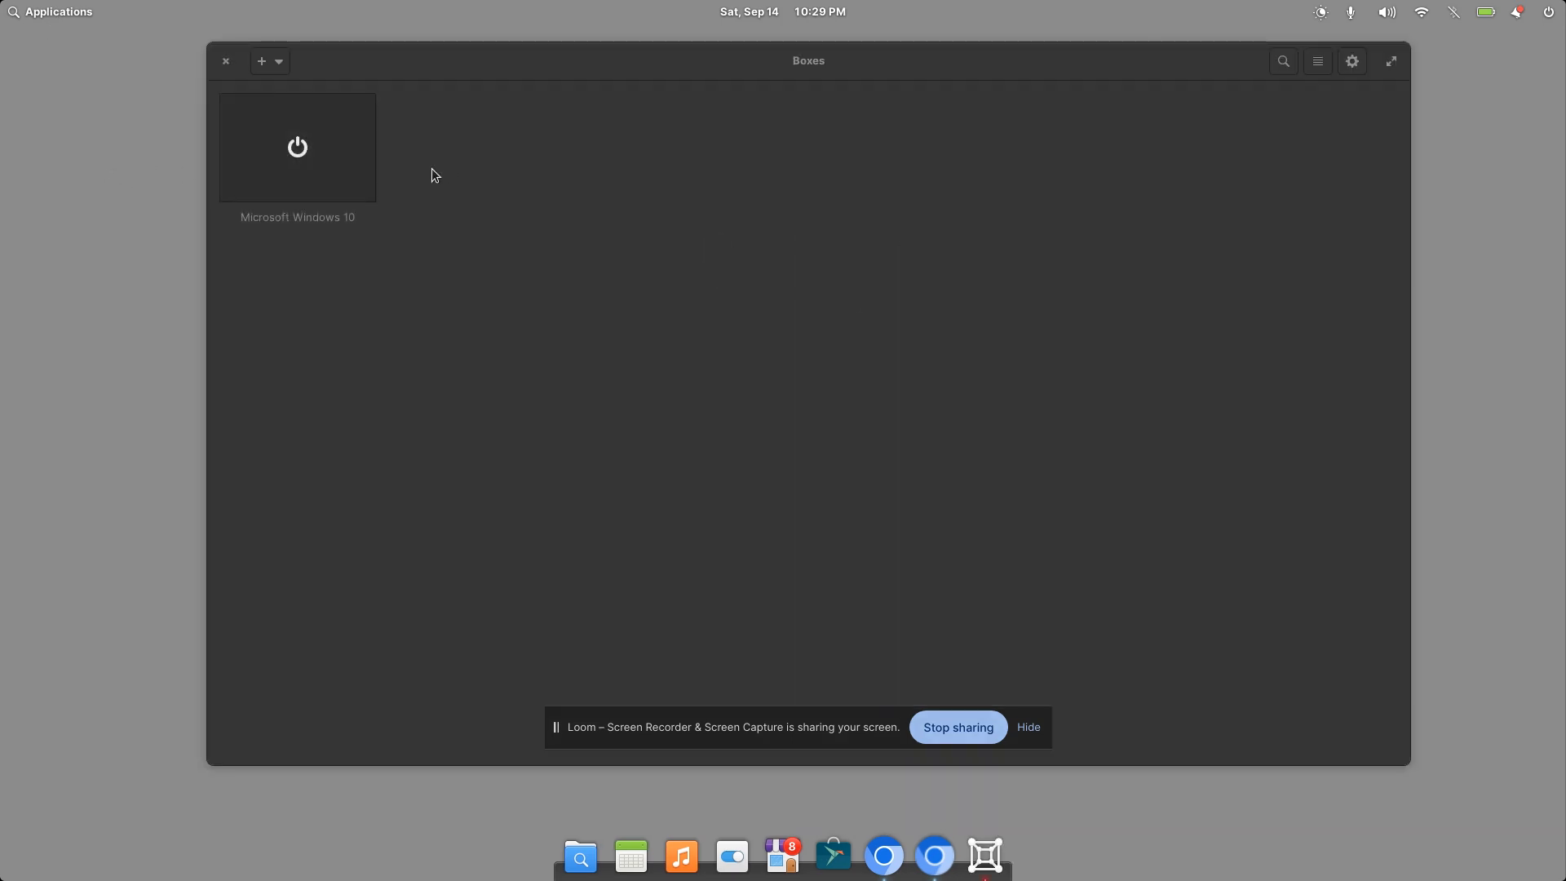
mouse_move(350, 135)
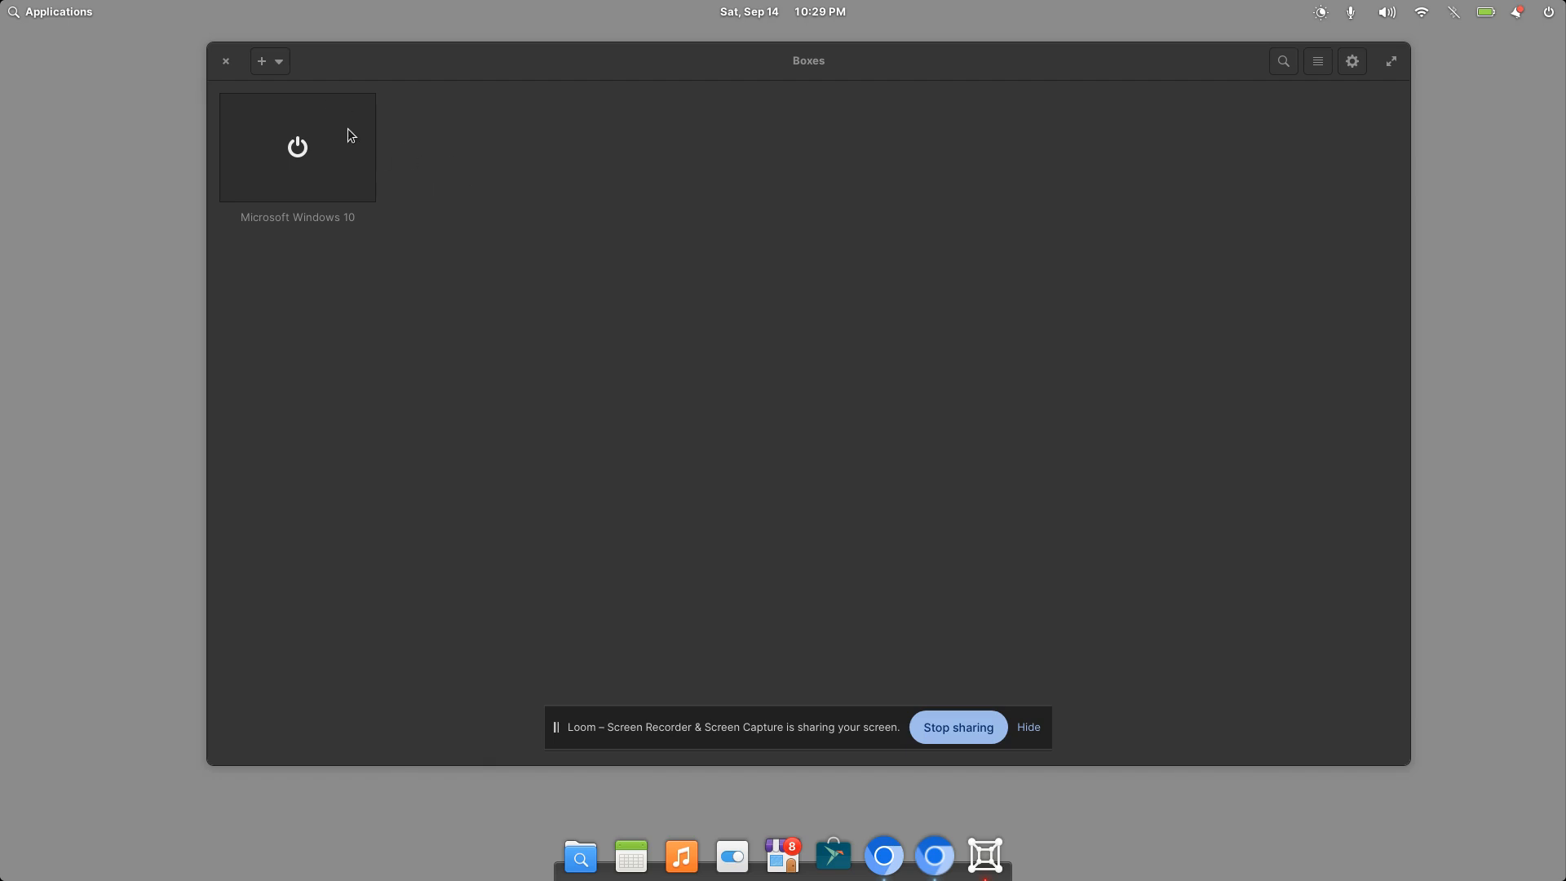
mouse_move(304, 152)
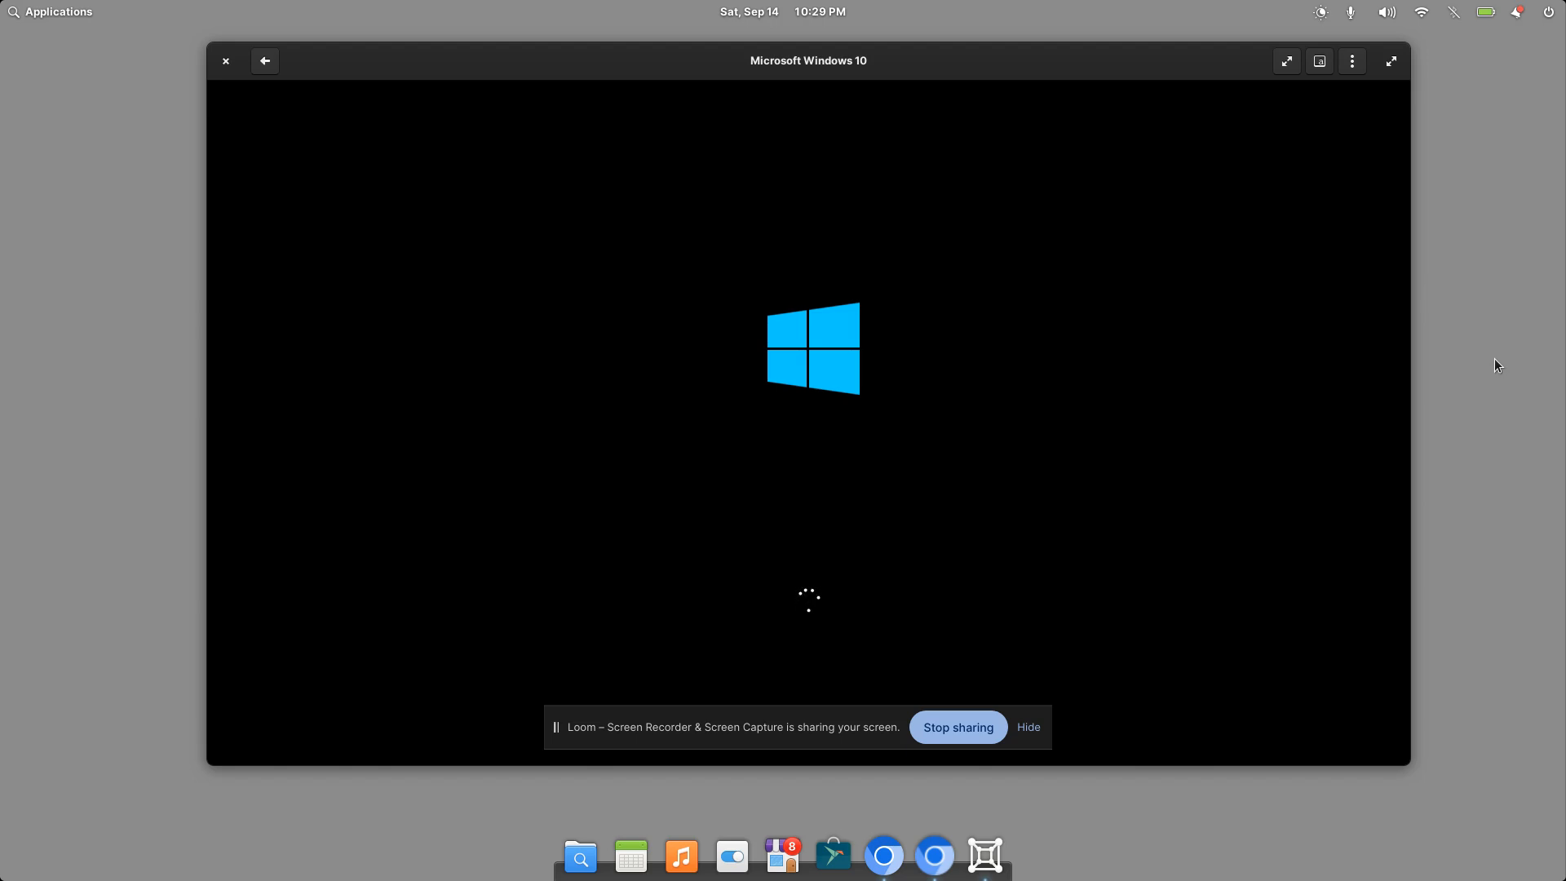
left_click(1352, 61)
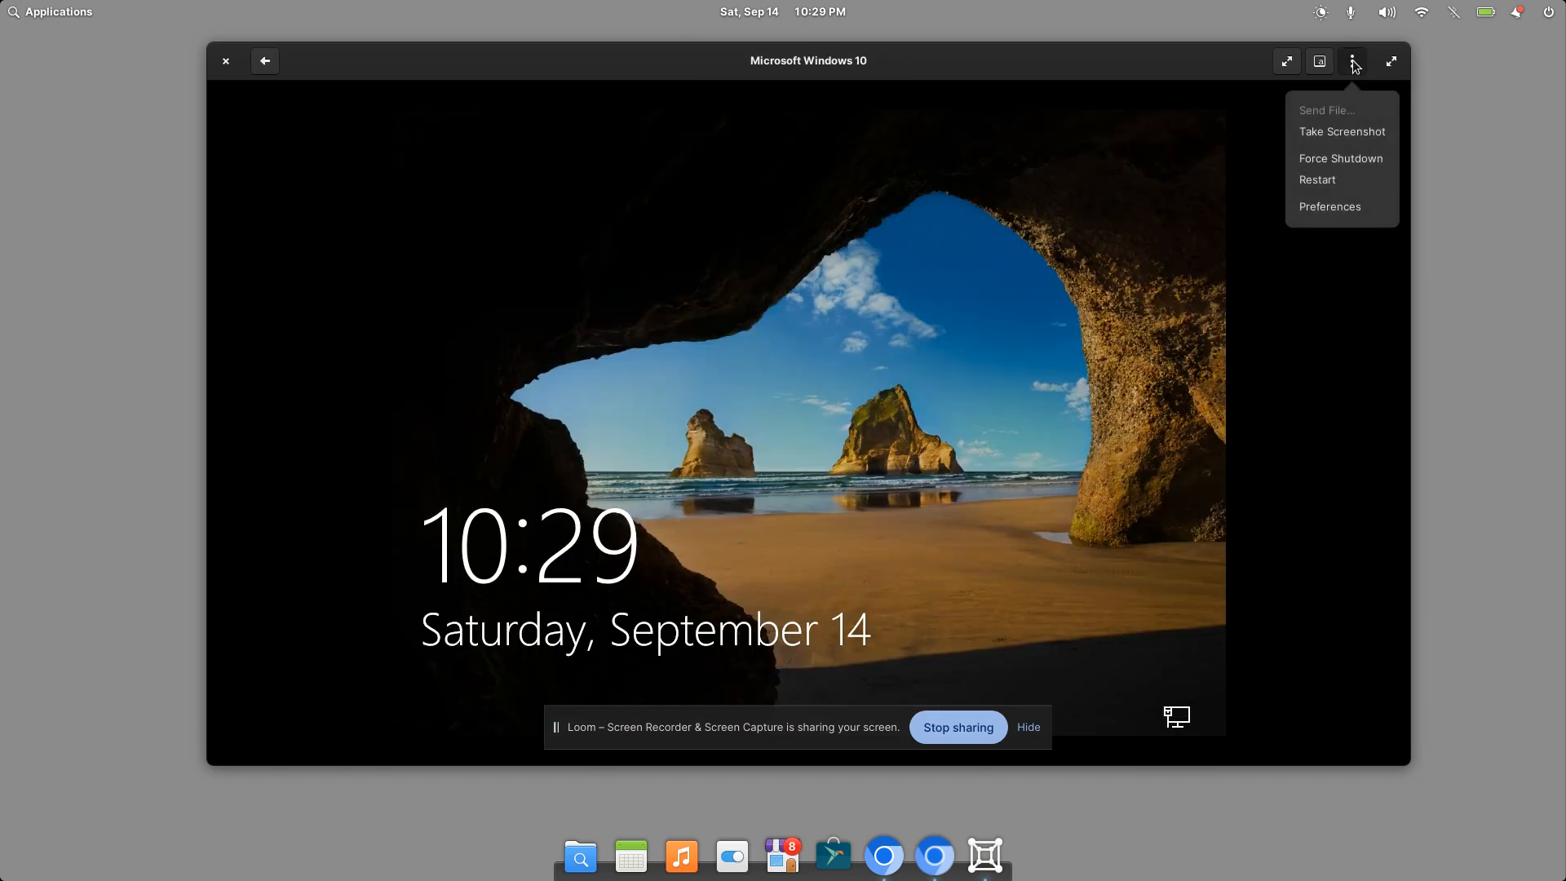
mouse_move(1387, 73)
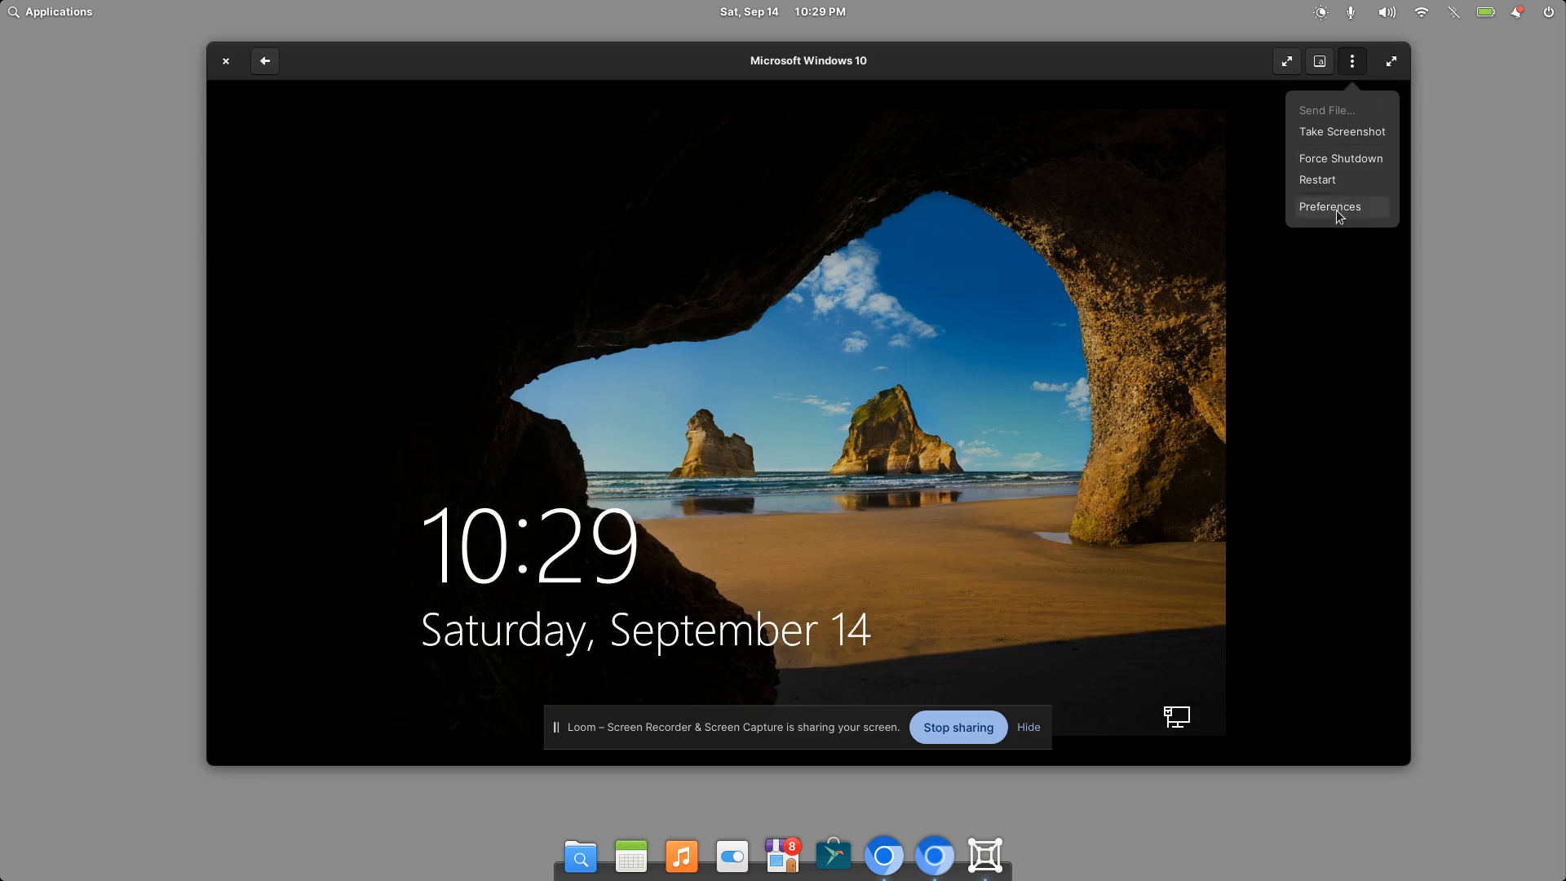
left_click(1330, 207)
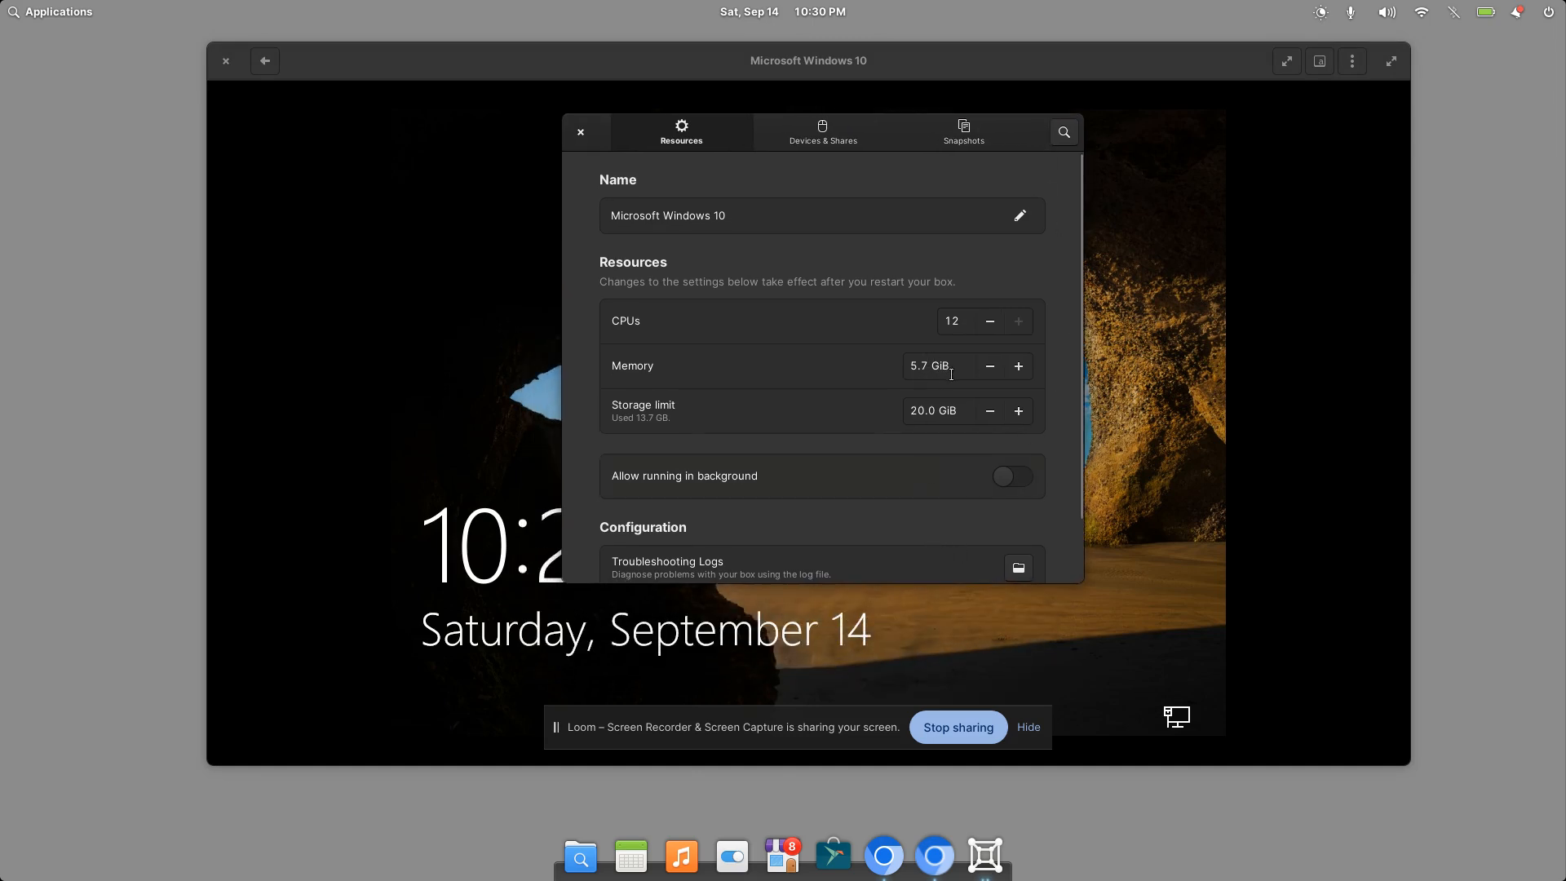
mouse_move(979, 332)
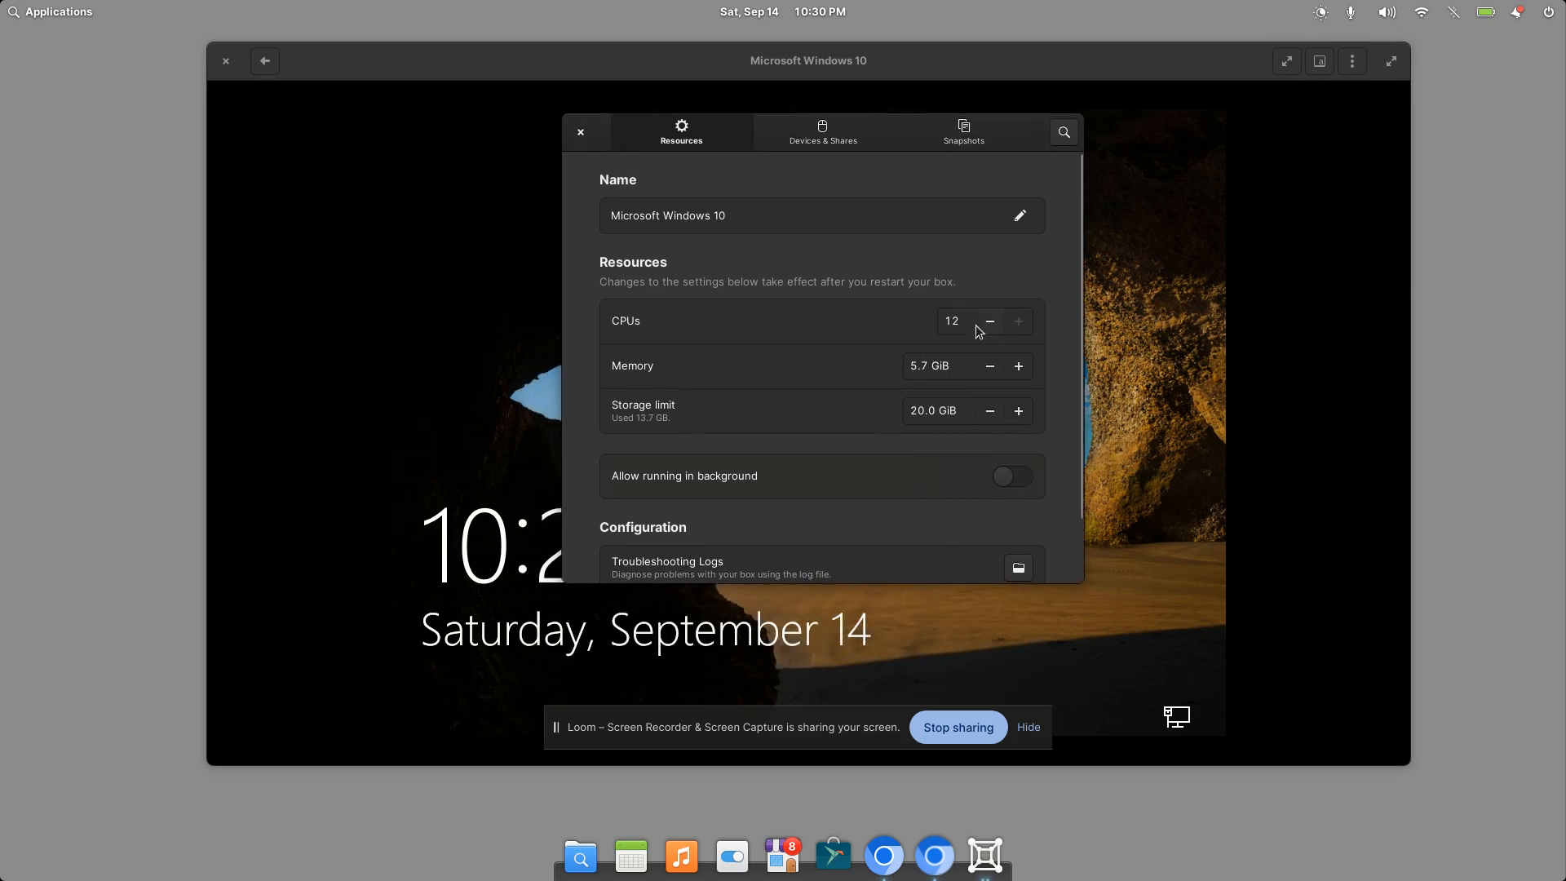
mouse_move(979, 421)
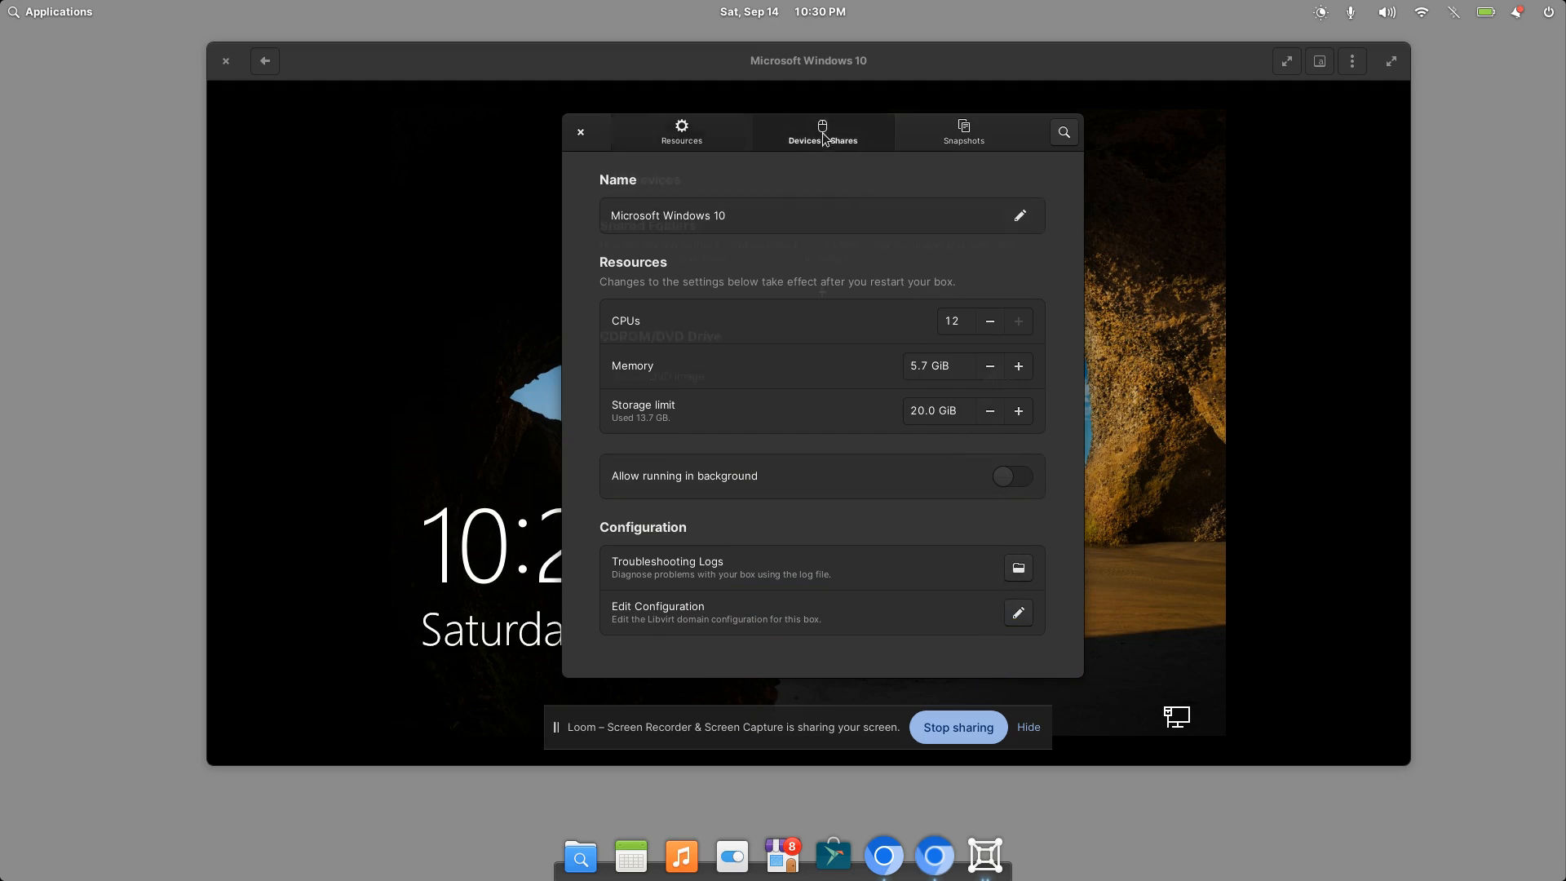
left_click(822, 132)
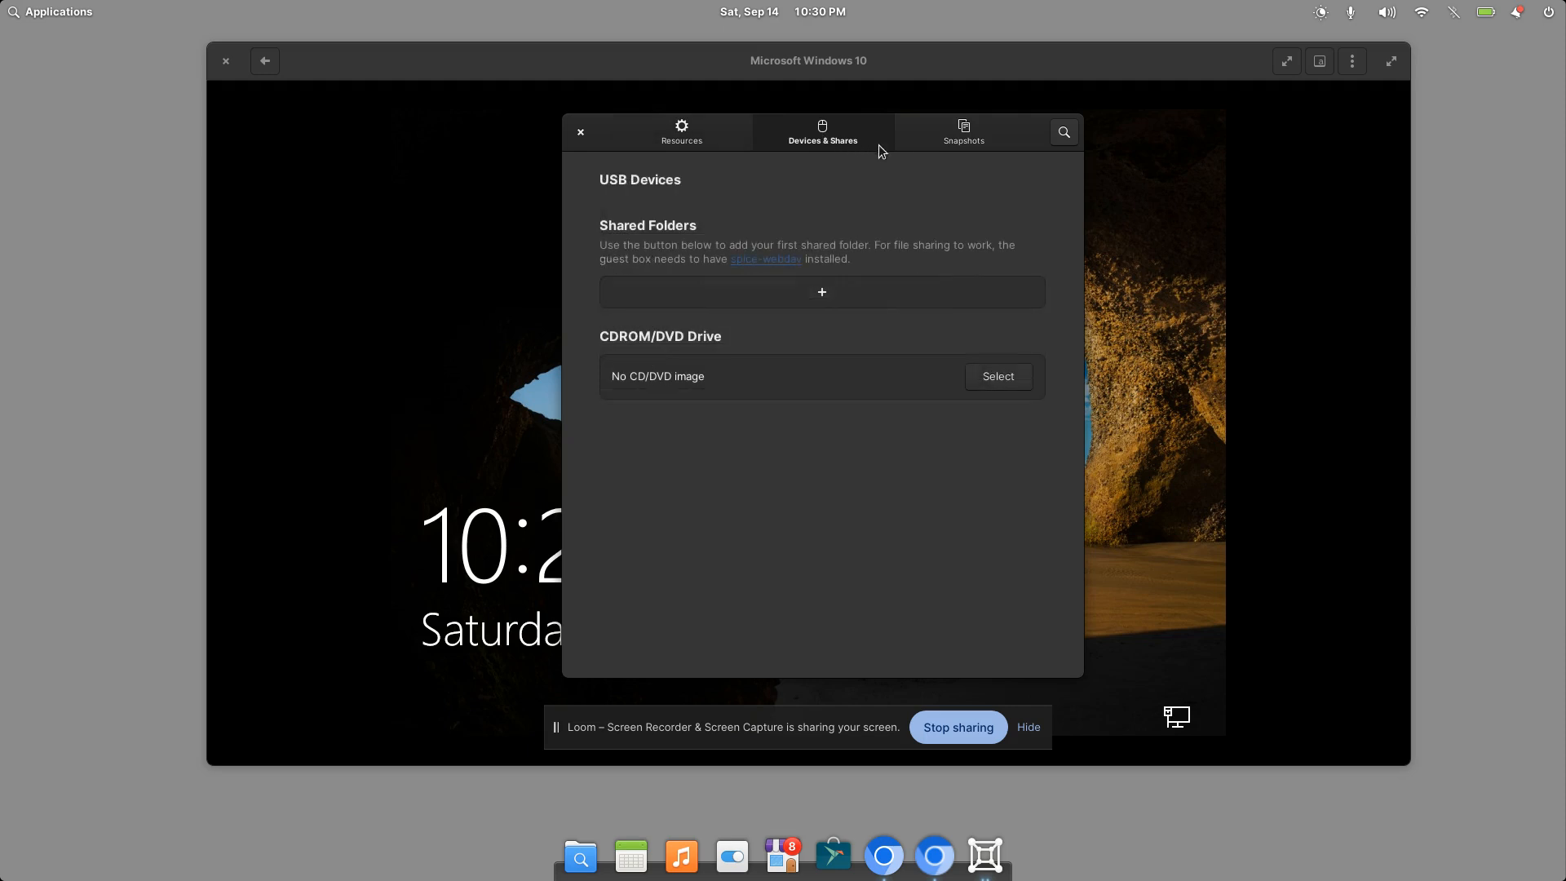
left_click(961, 133)
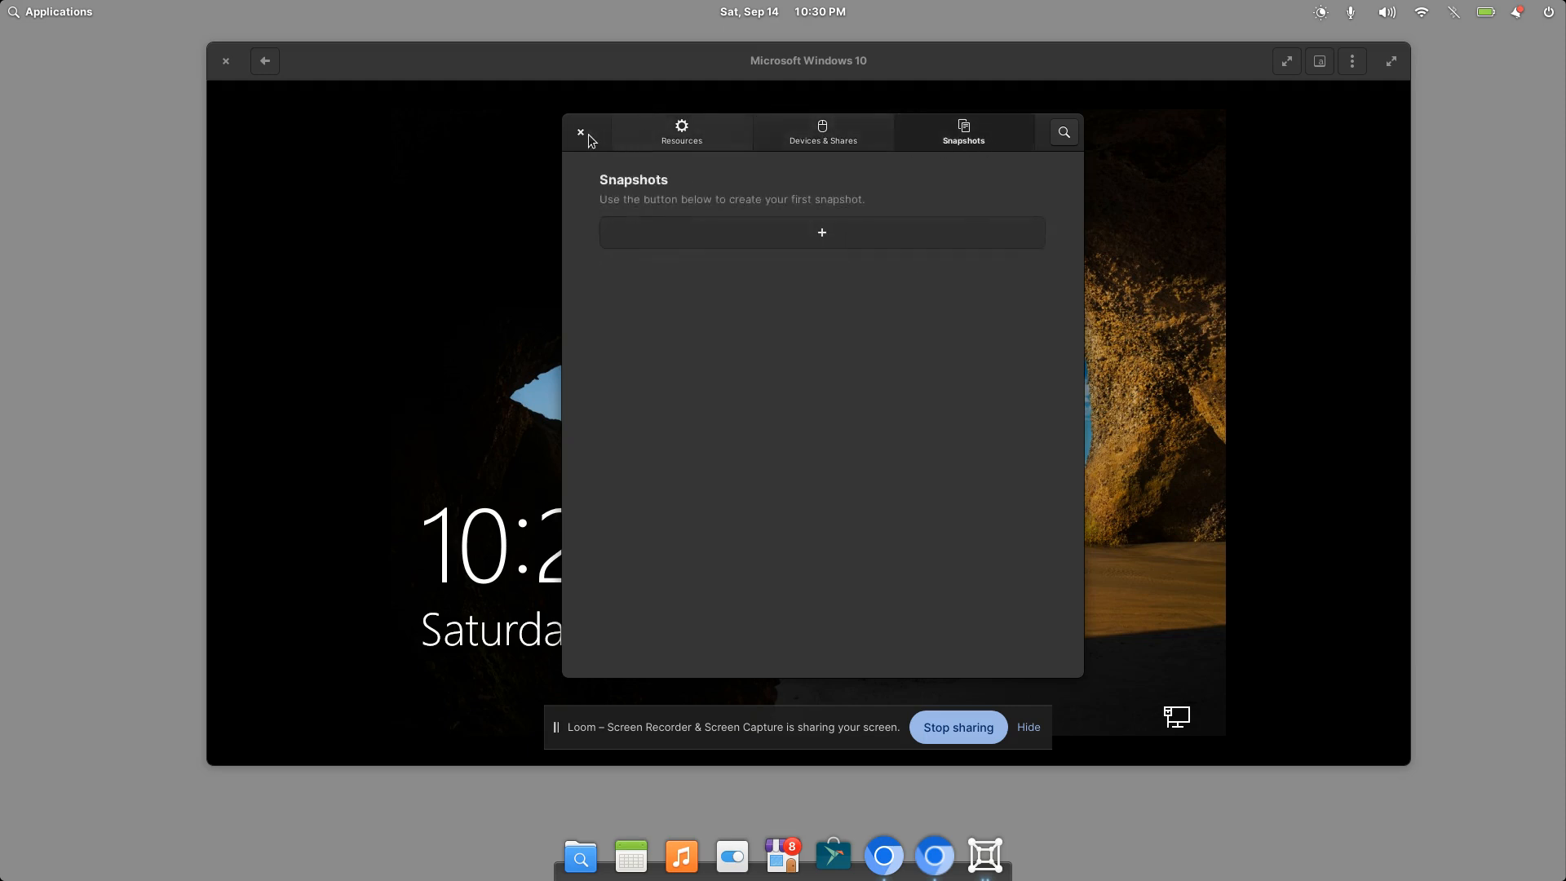
left_click(579, 130)
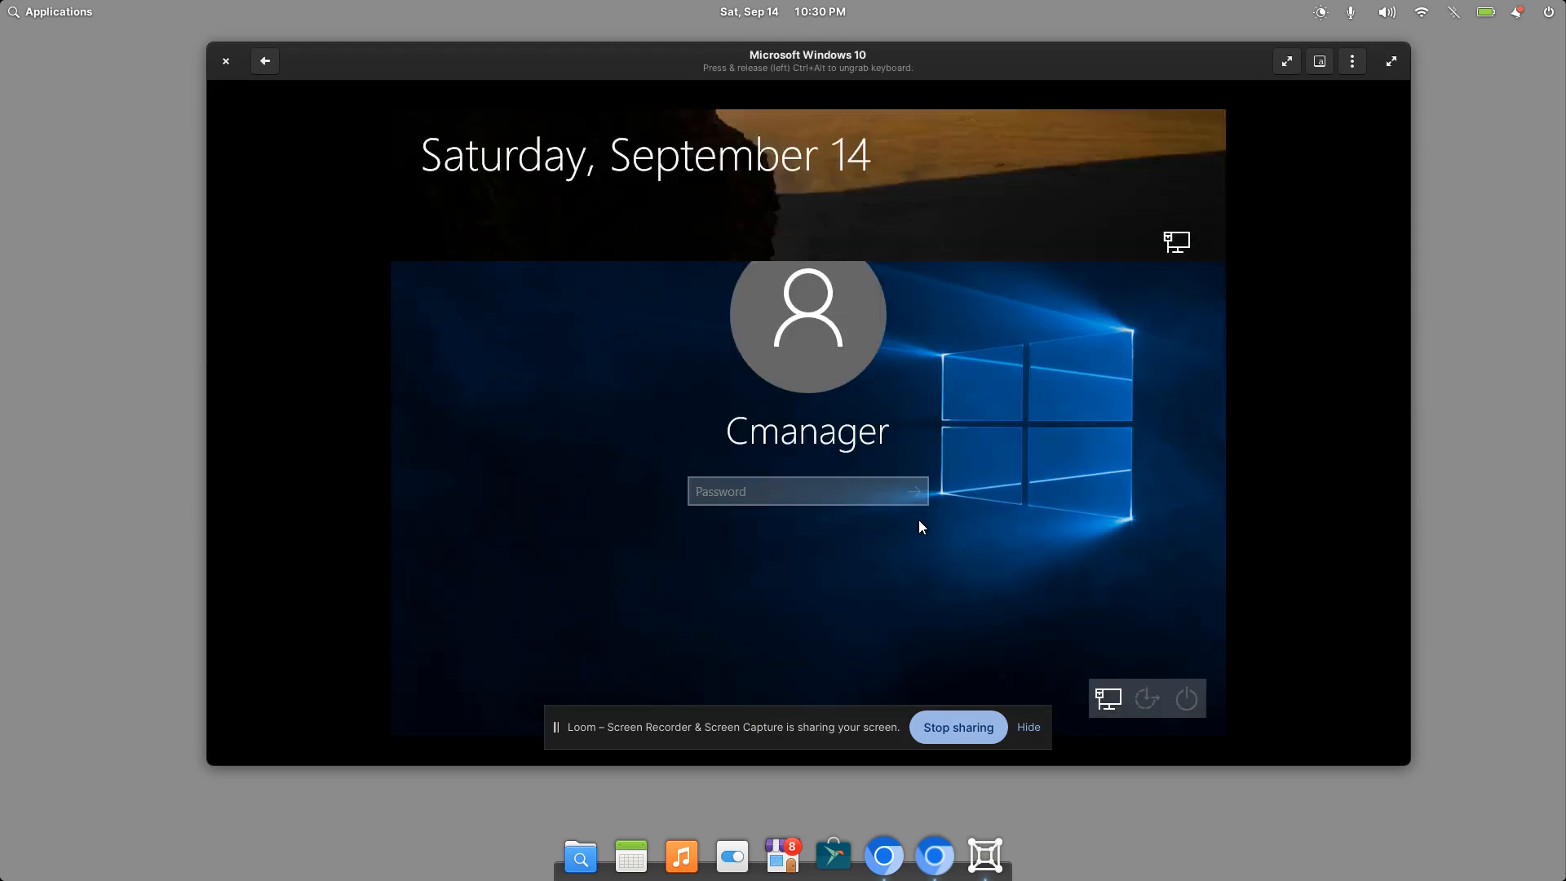
Enter the password to sign in to Windows 10 as Cmanager
type("••")
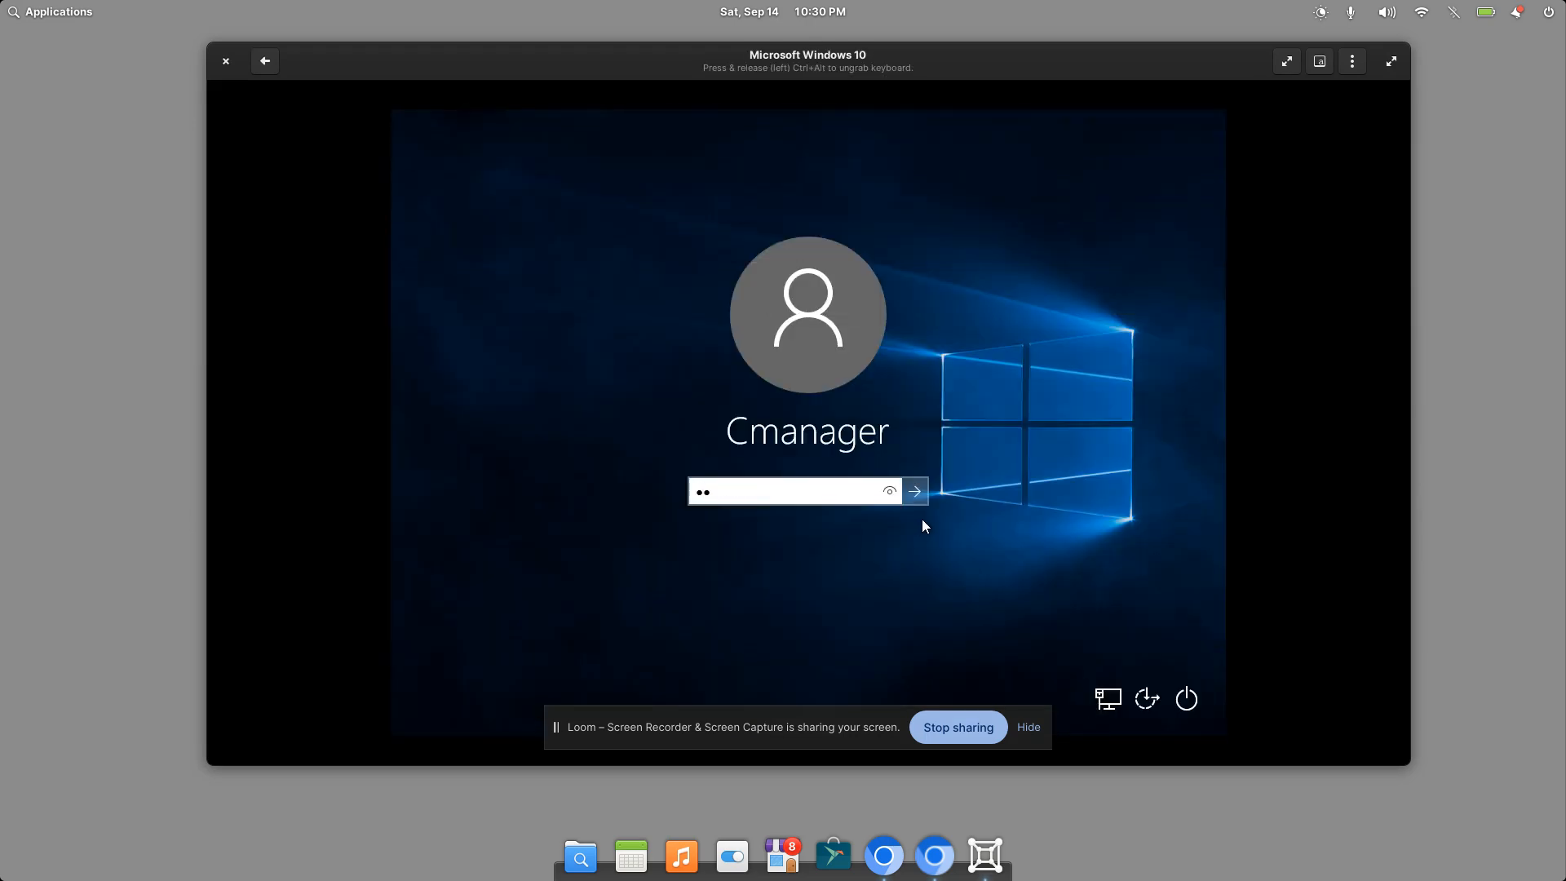
left_click(912, 490)
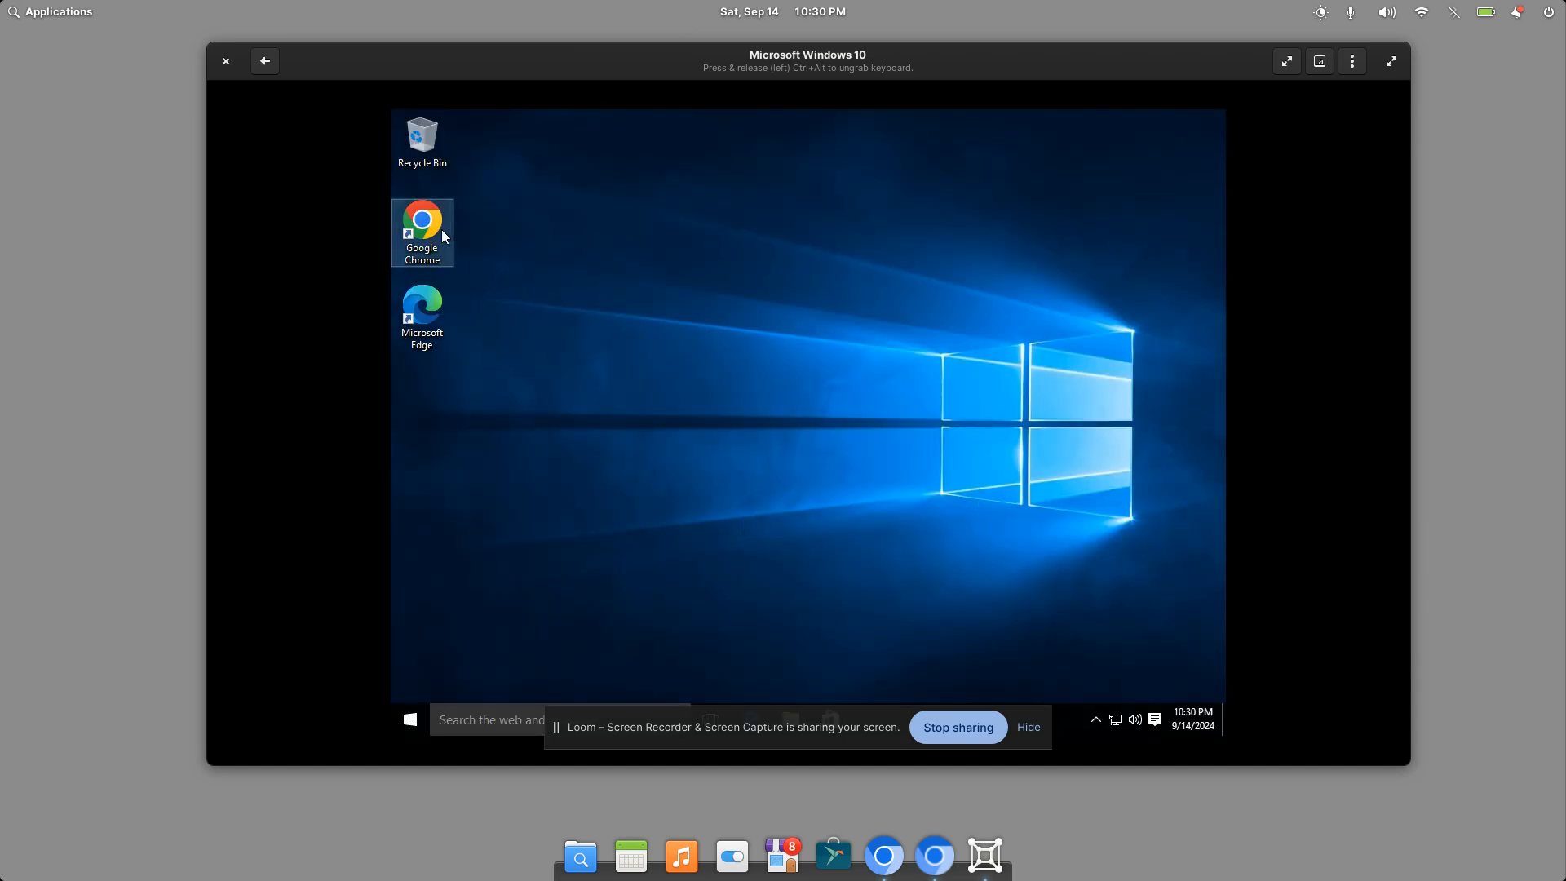
mouse_move(840, 564)
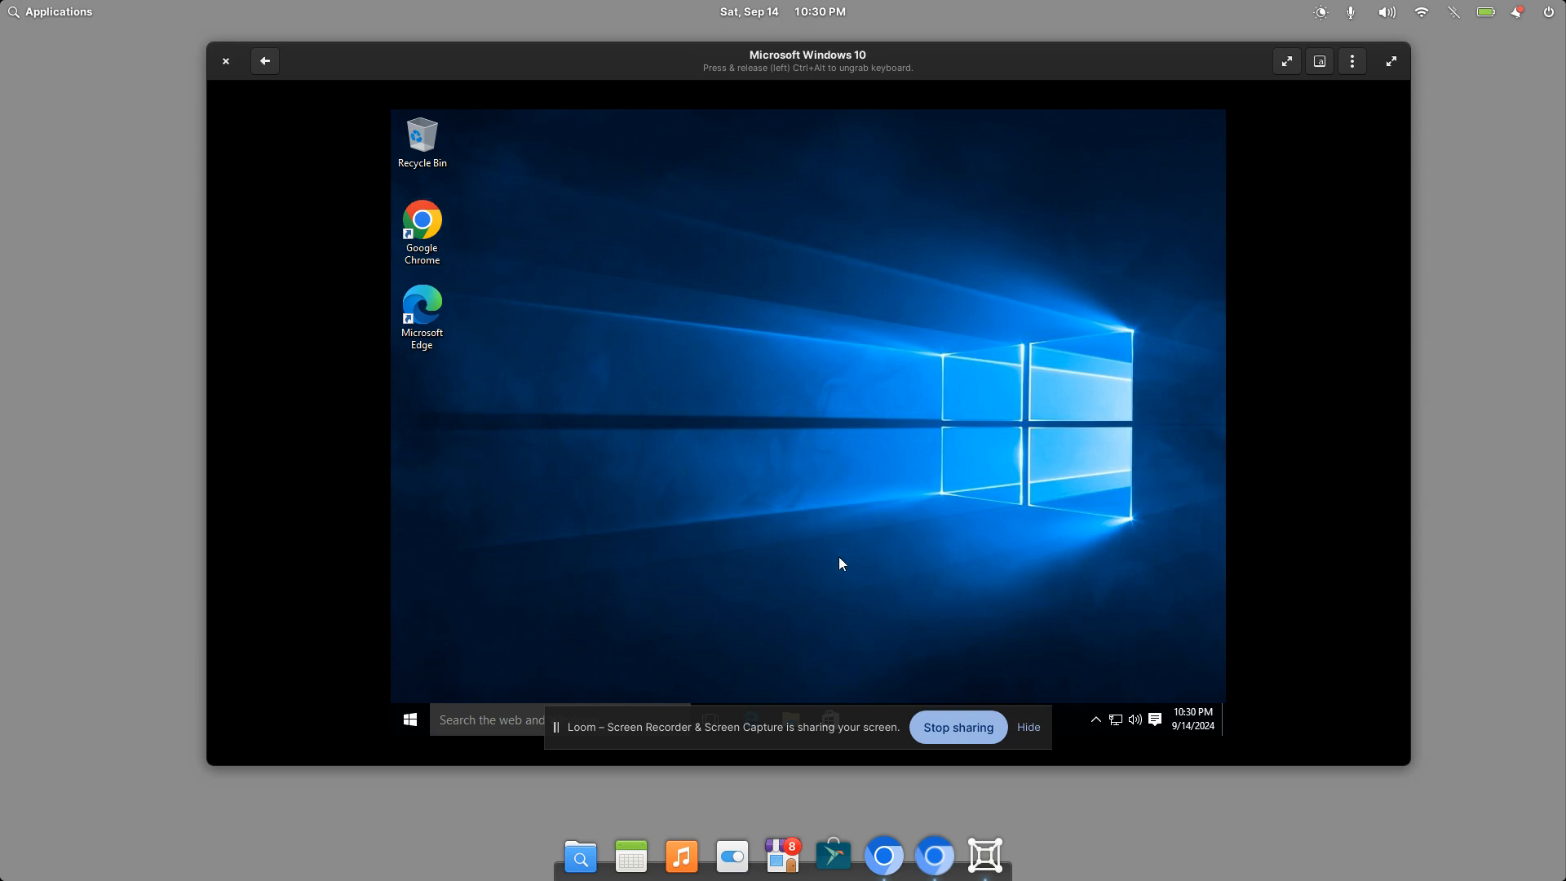
mouse_move(874, 737)
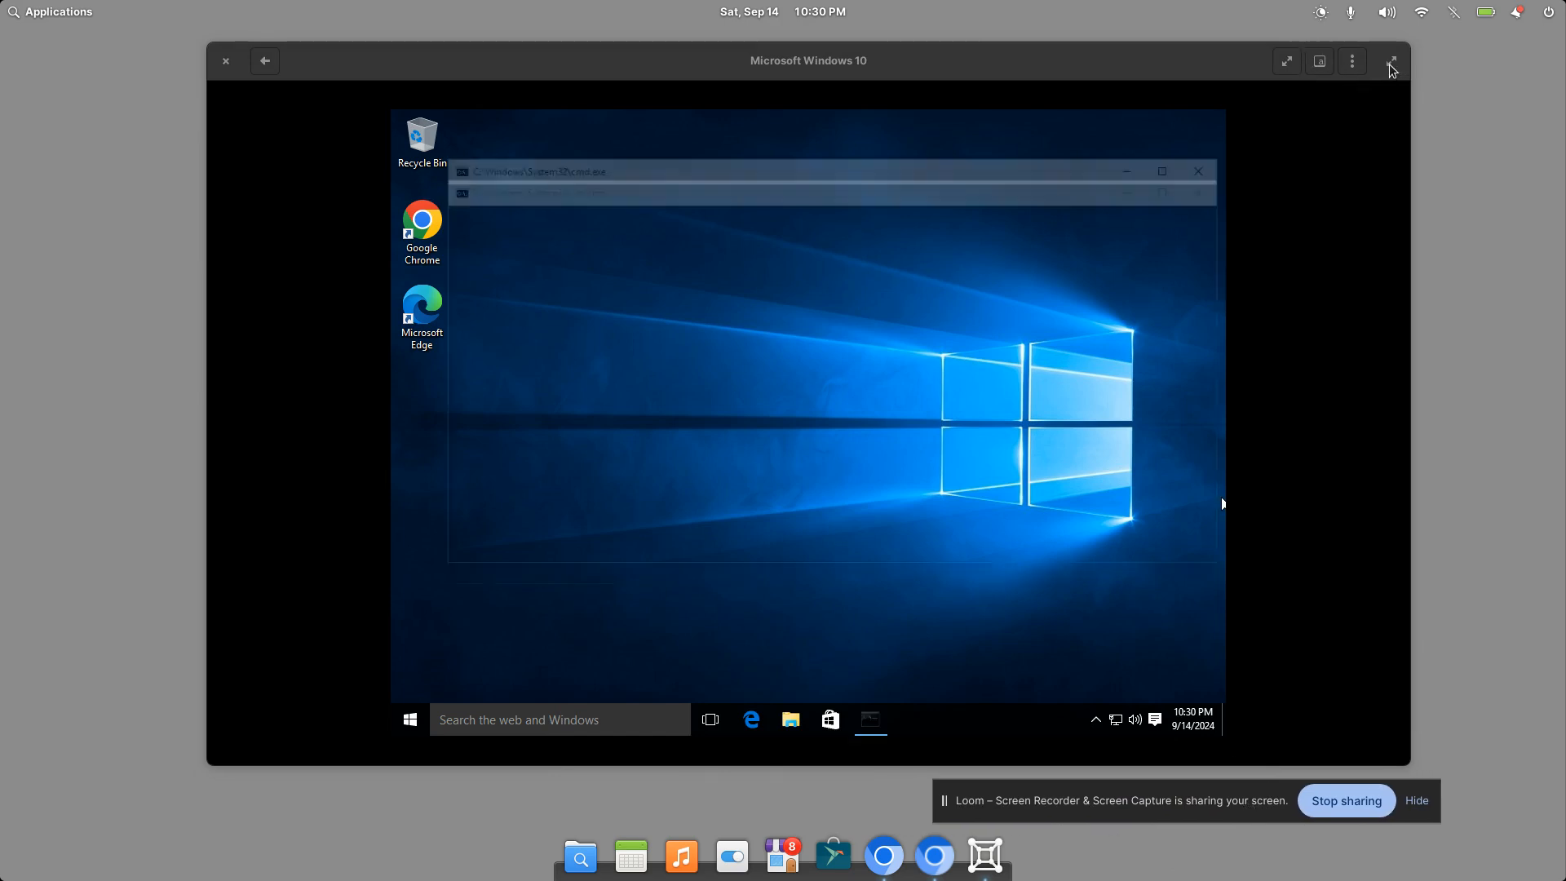
Switch the Windows 10 box to fullscreen at 1920×1080
left_click(1387, 61)
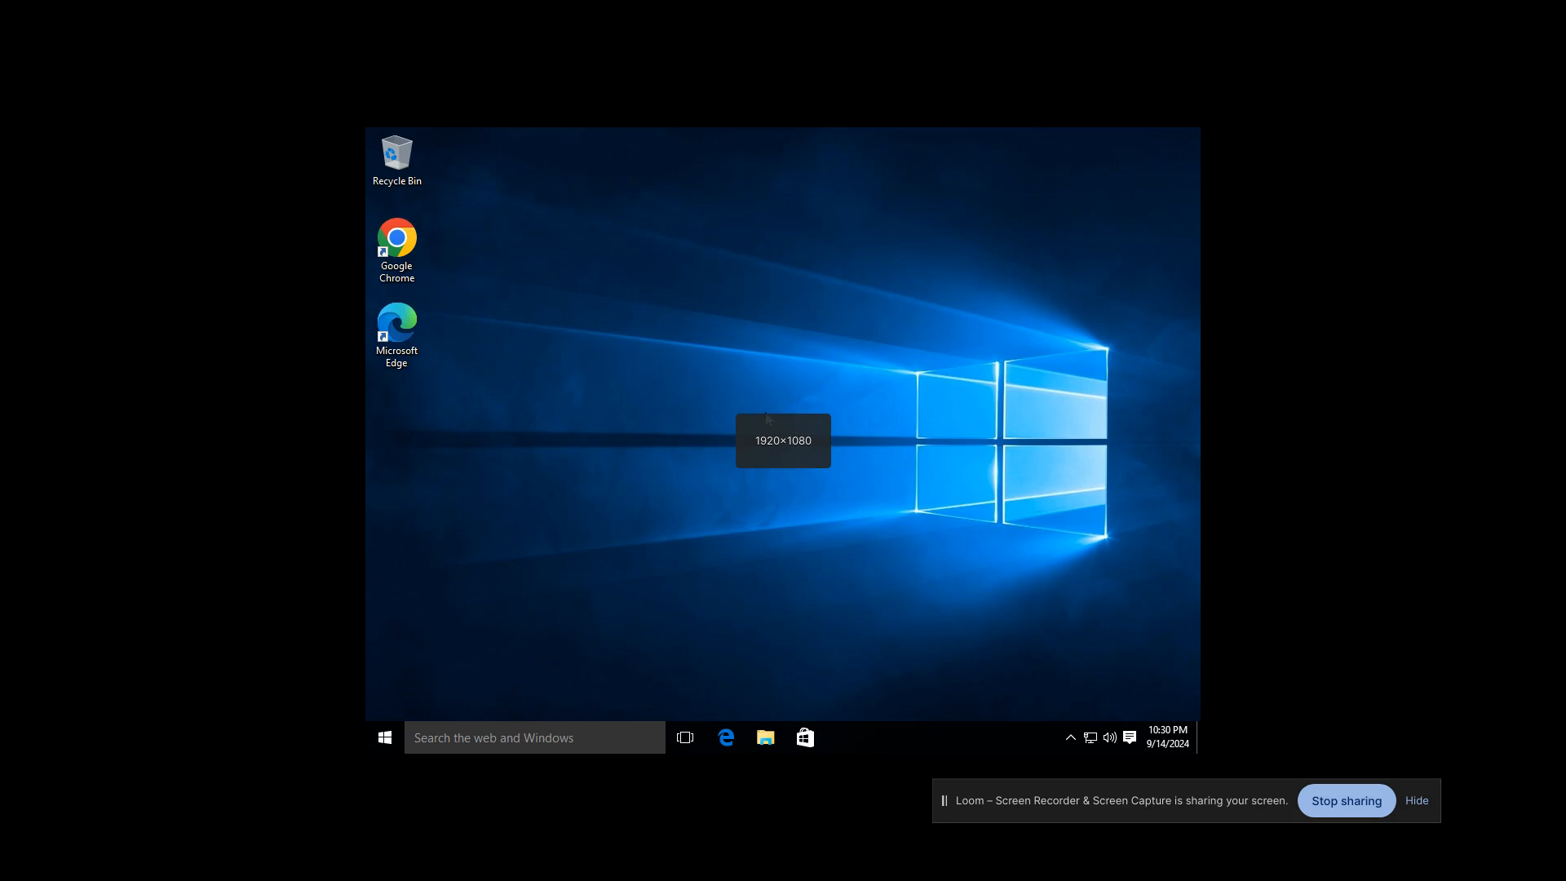
mouse_move(799, 472)
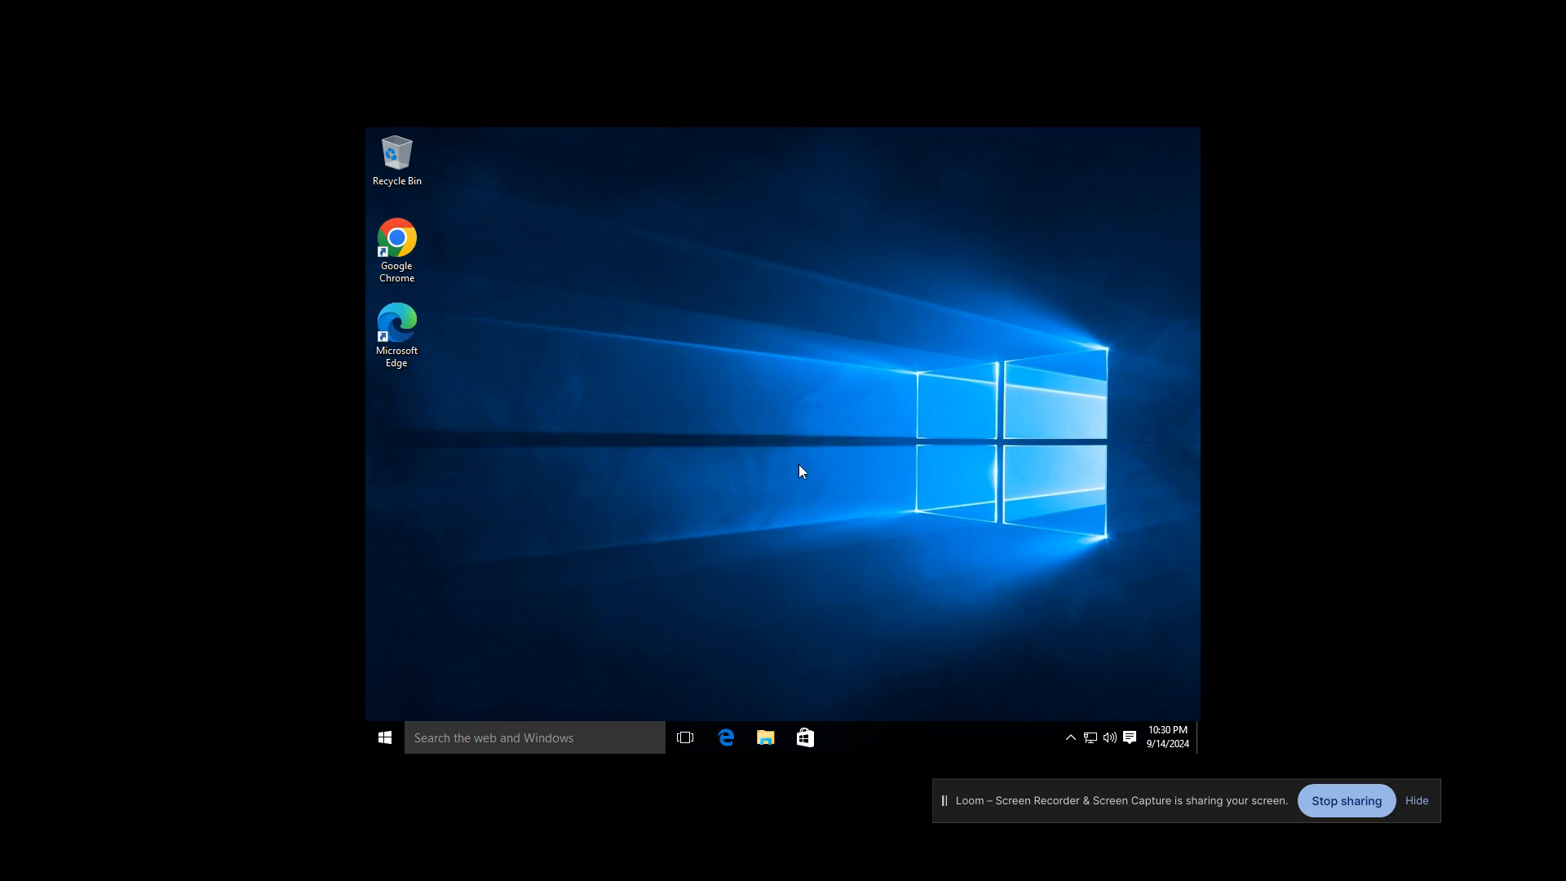
mouse_move(787, 303)
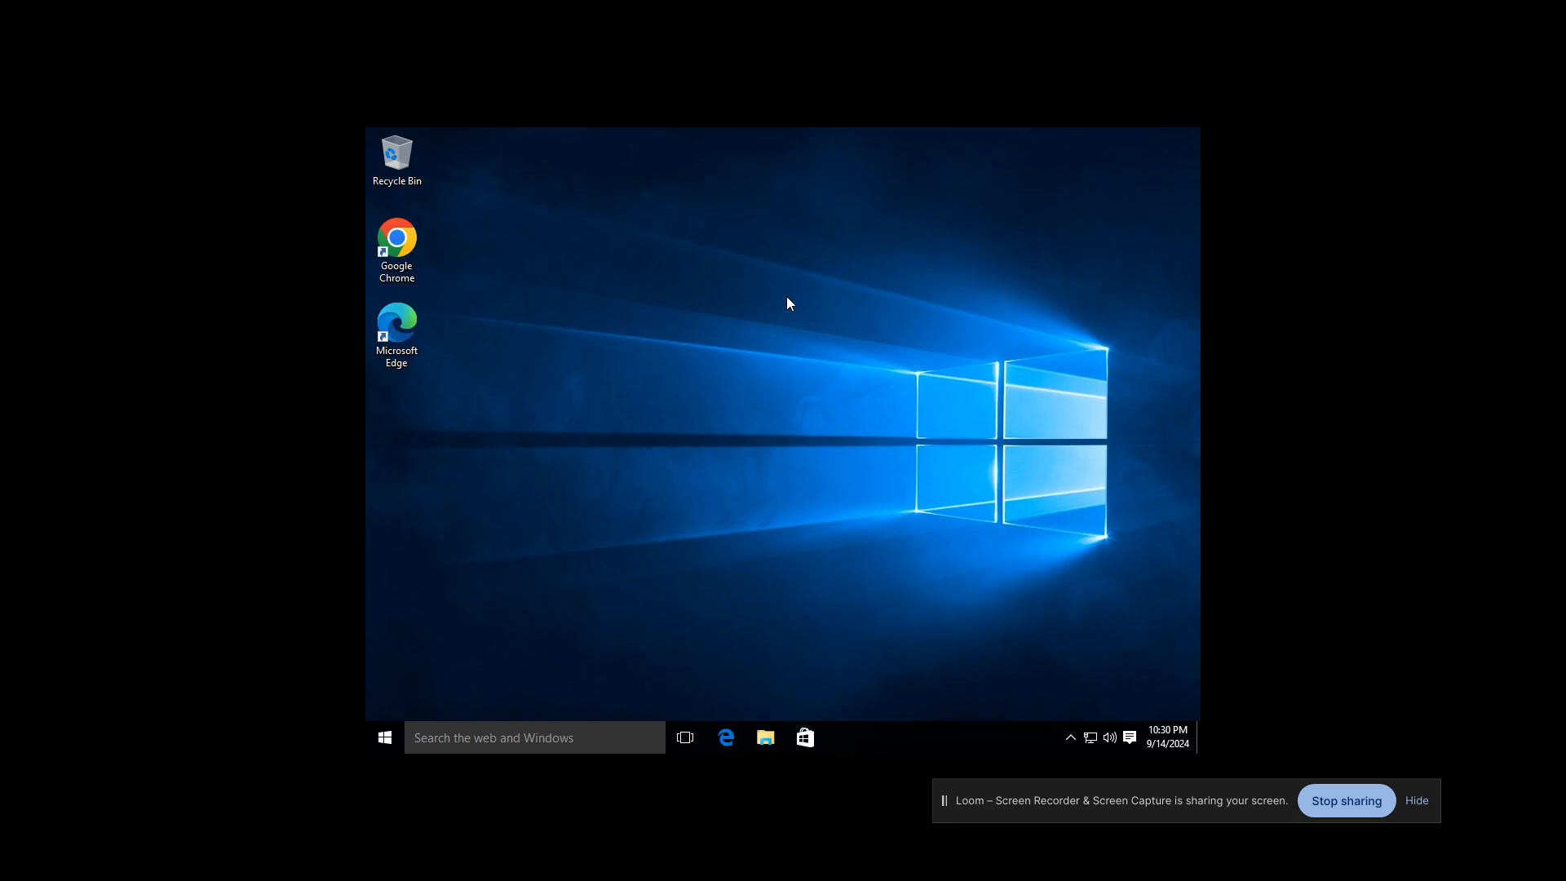
Set the Windows display resolution to 1920 × 1080 in Advanced display settings and apply
right_click(789, 303)
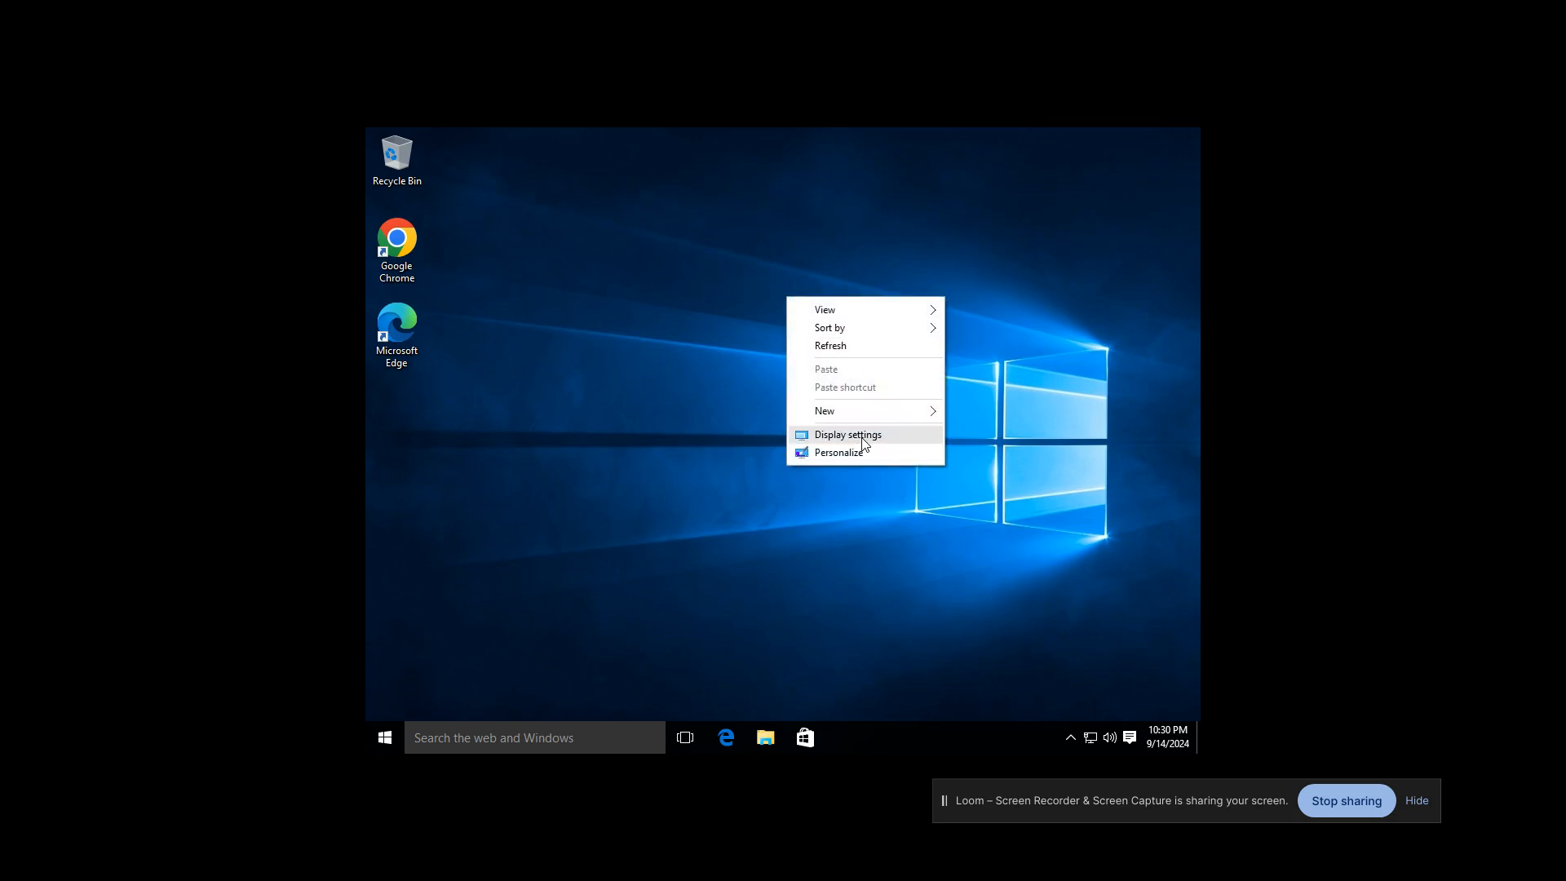
left_click(846, 435)
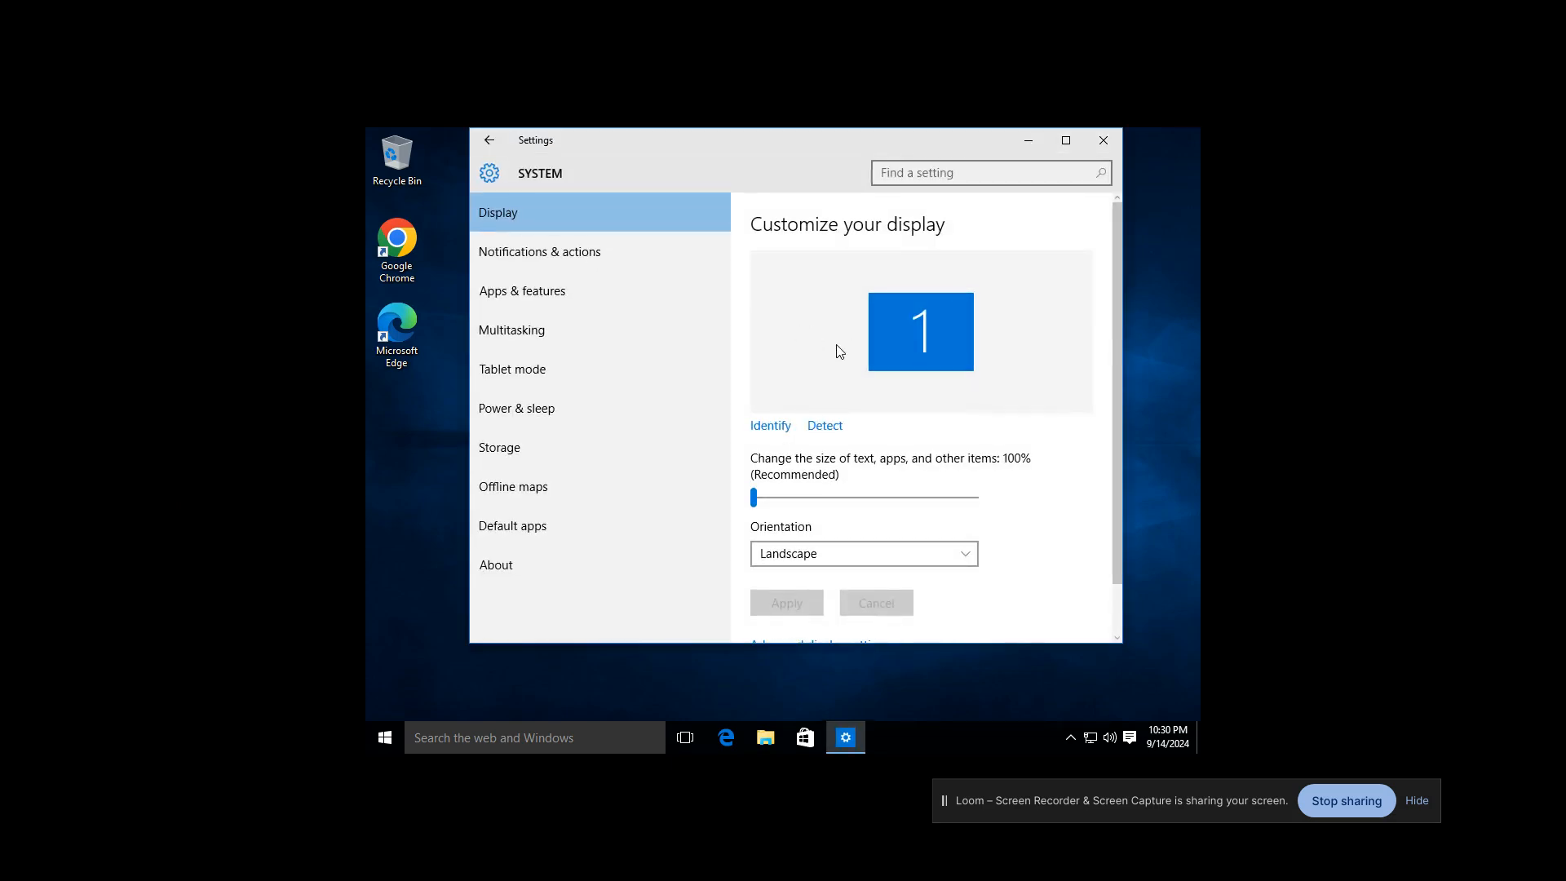
scroll("down", 3)
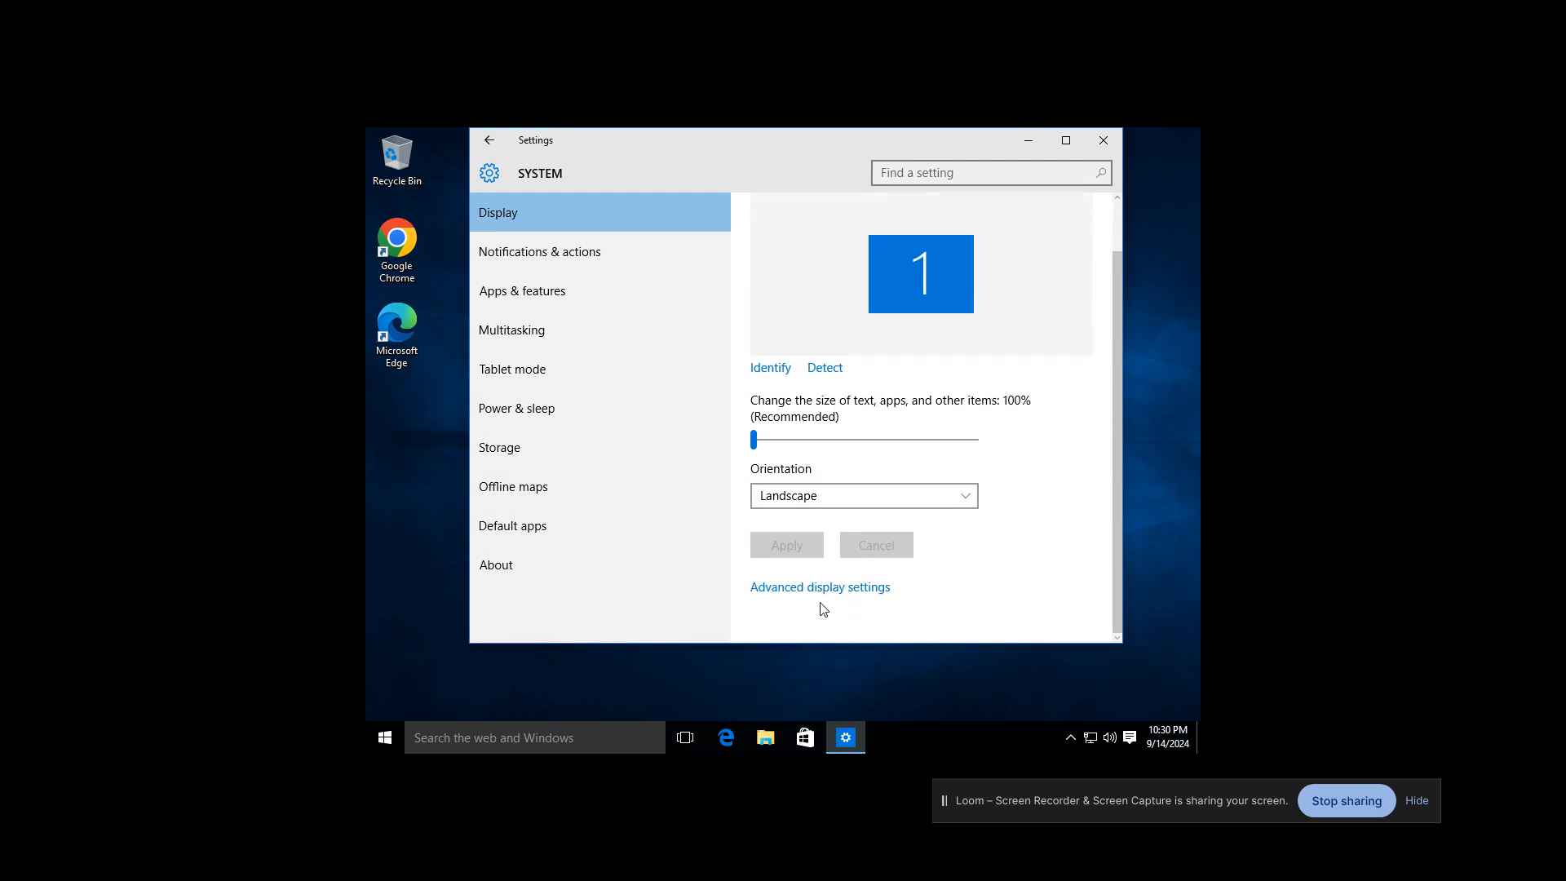
left_click(820, 587)
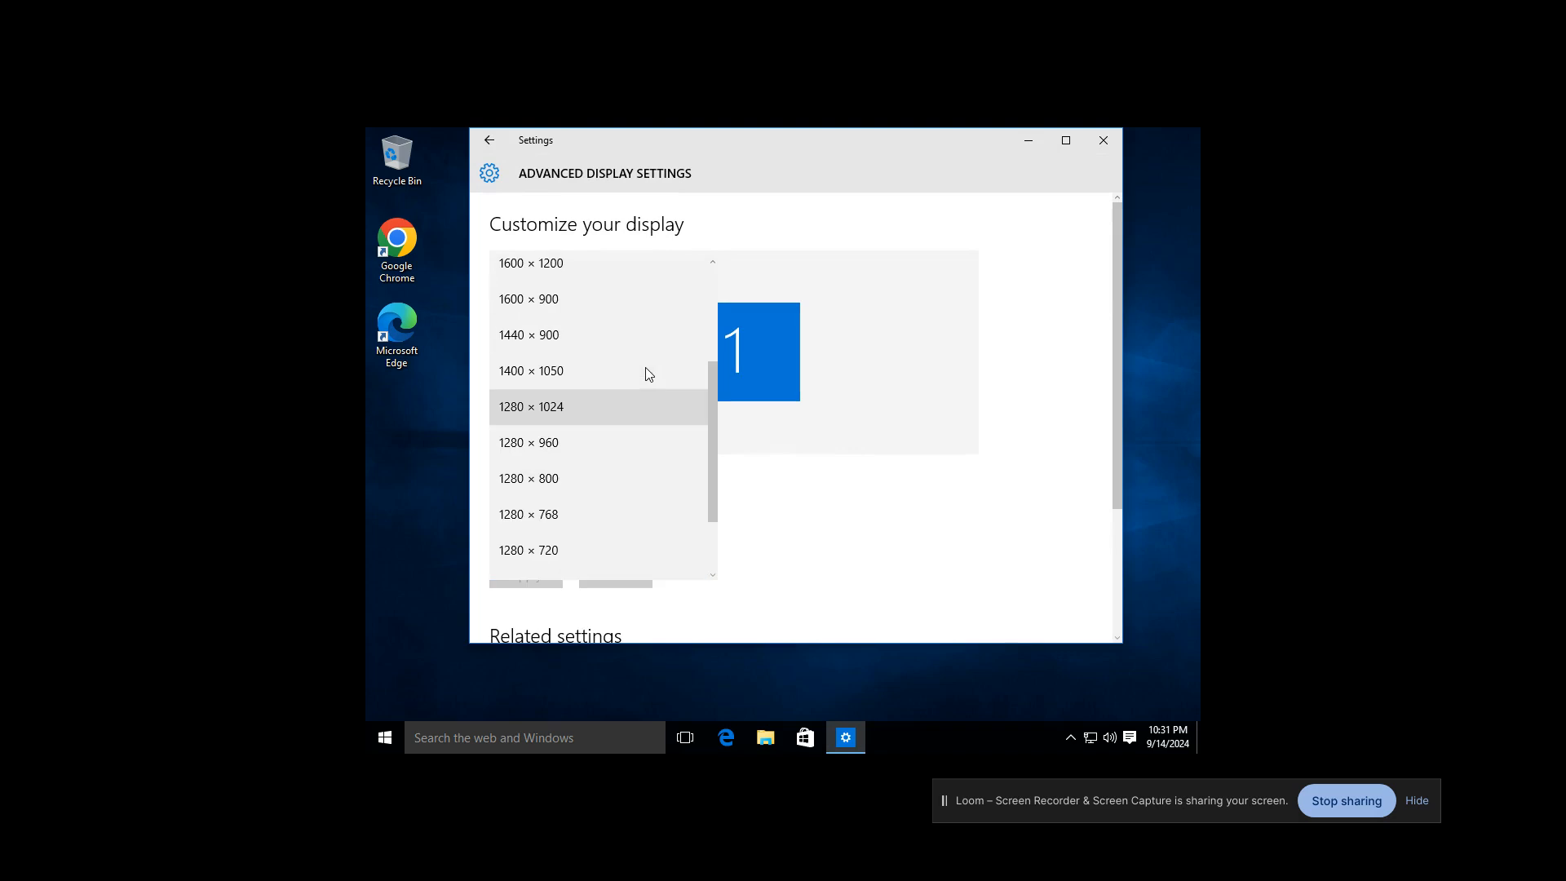
scroll("up", 3)
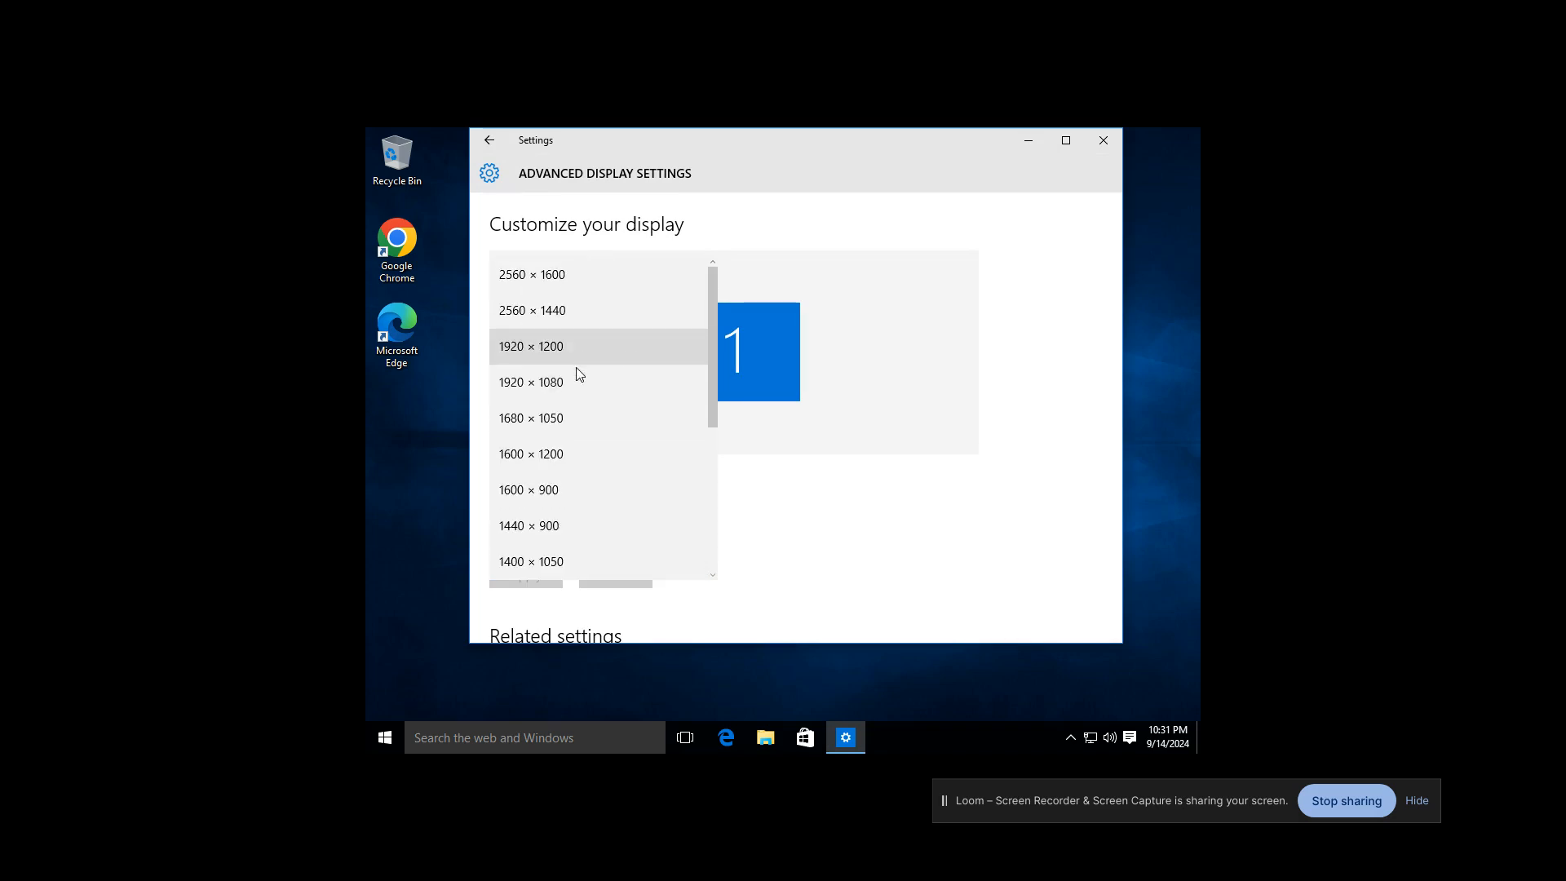
left_click(530, 382)
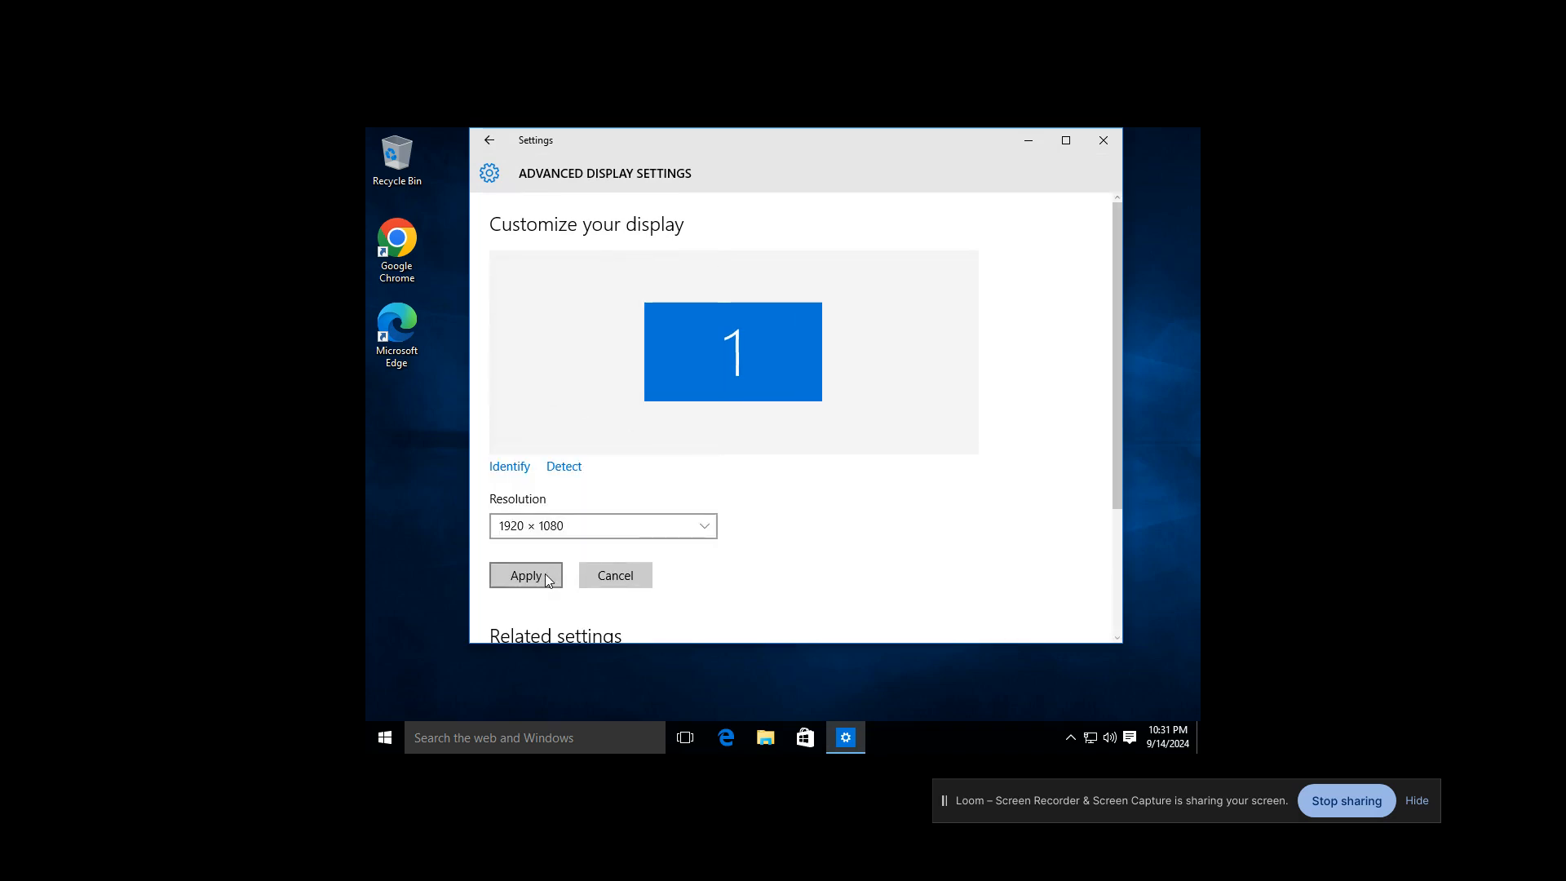
left_click(525, 575)
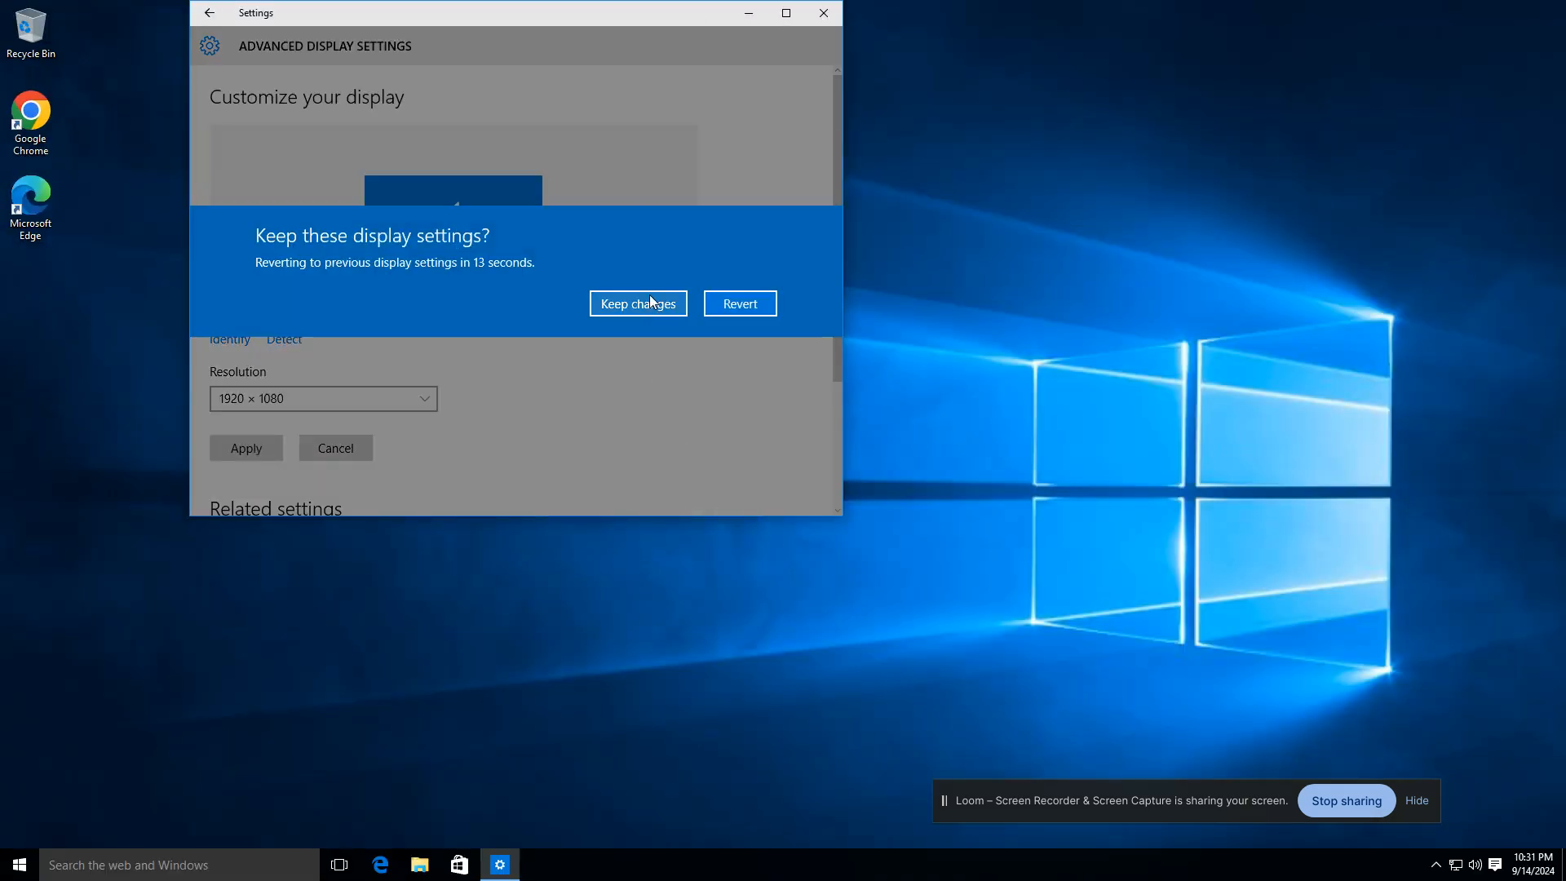
Keep the 1920 × 1080 resolution, close Settings, and launch Chrome from the desktop
left_click(637, 302)
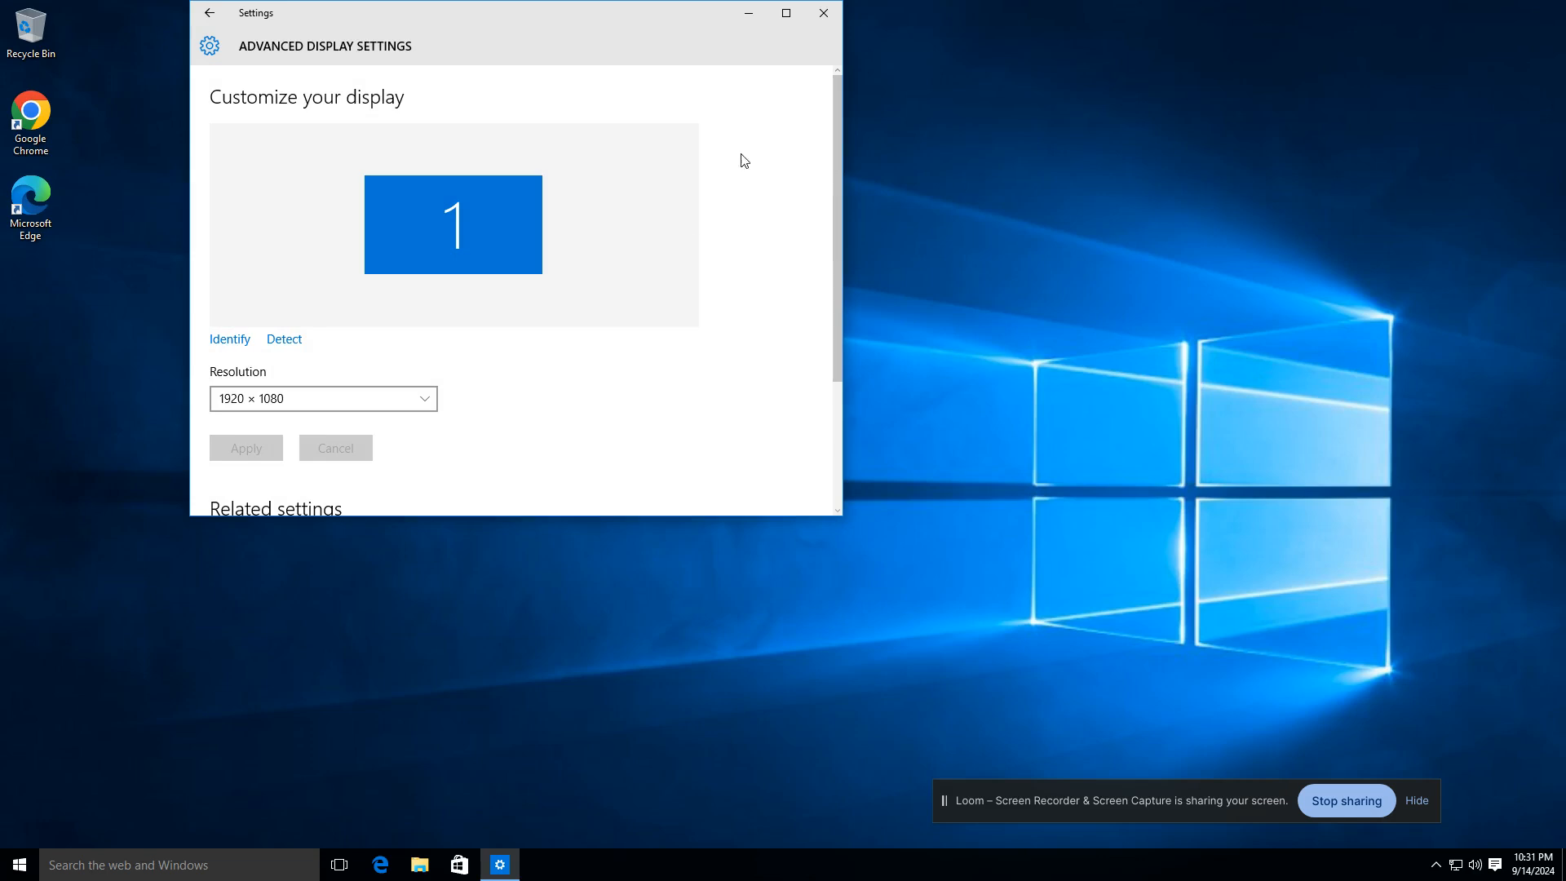
left_click(822, 13)
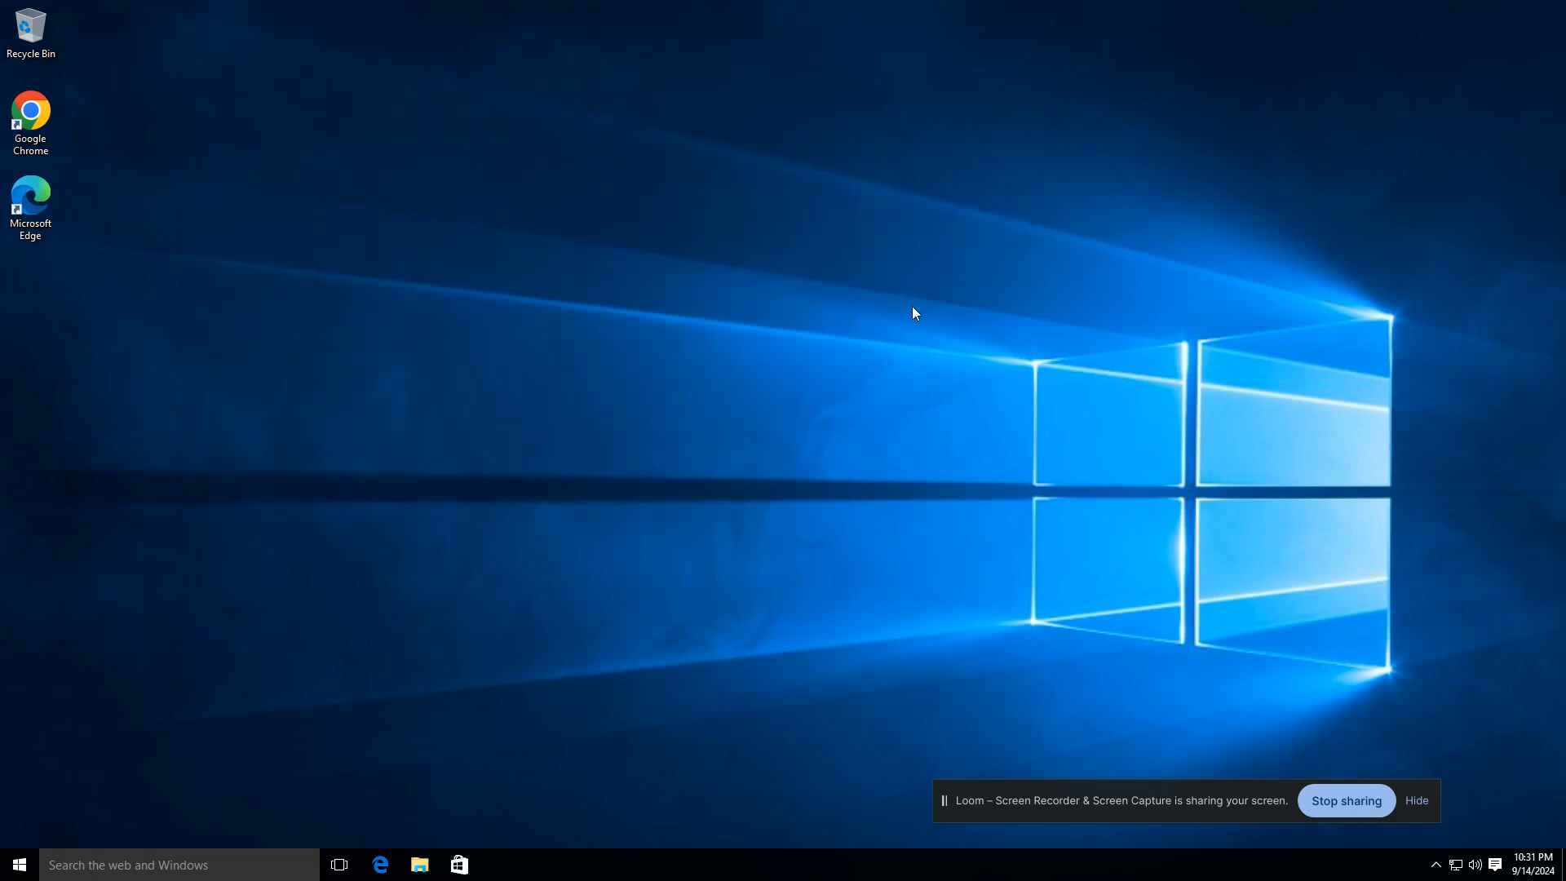
mouse_move(908, 334)
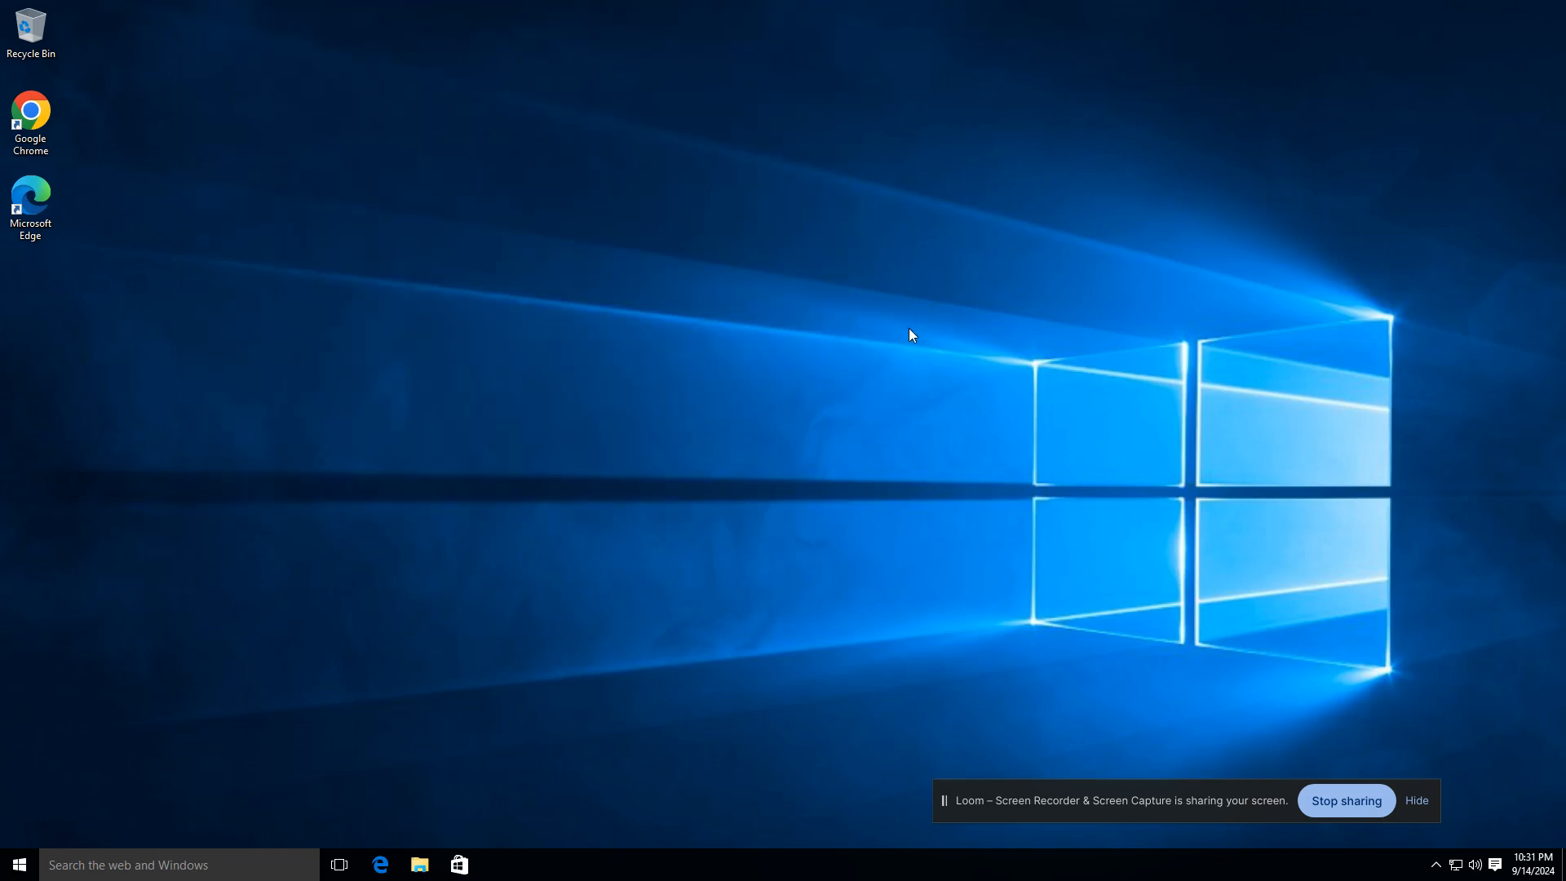
mouse_move(601, 339)
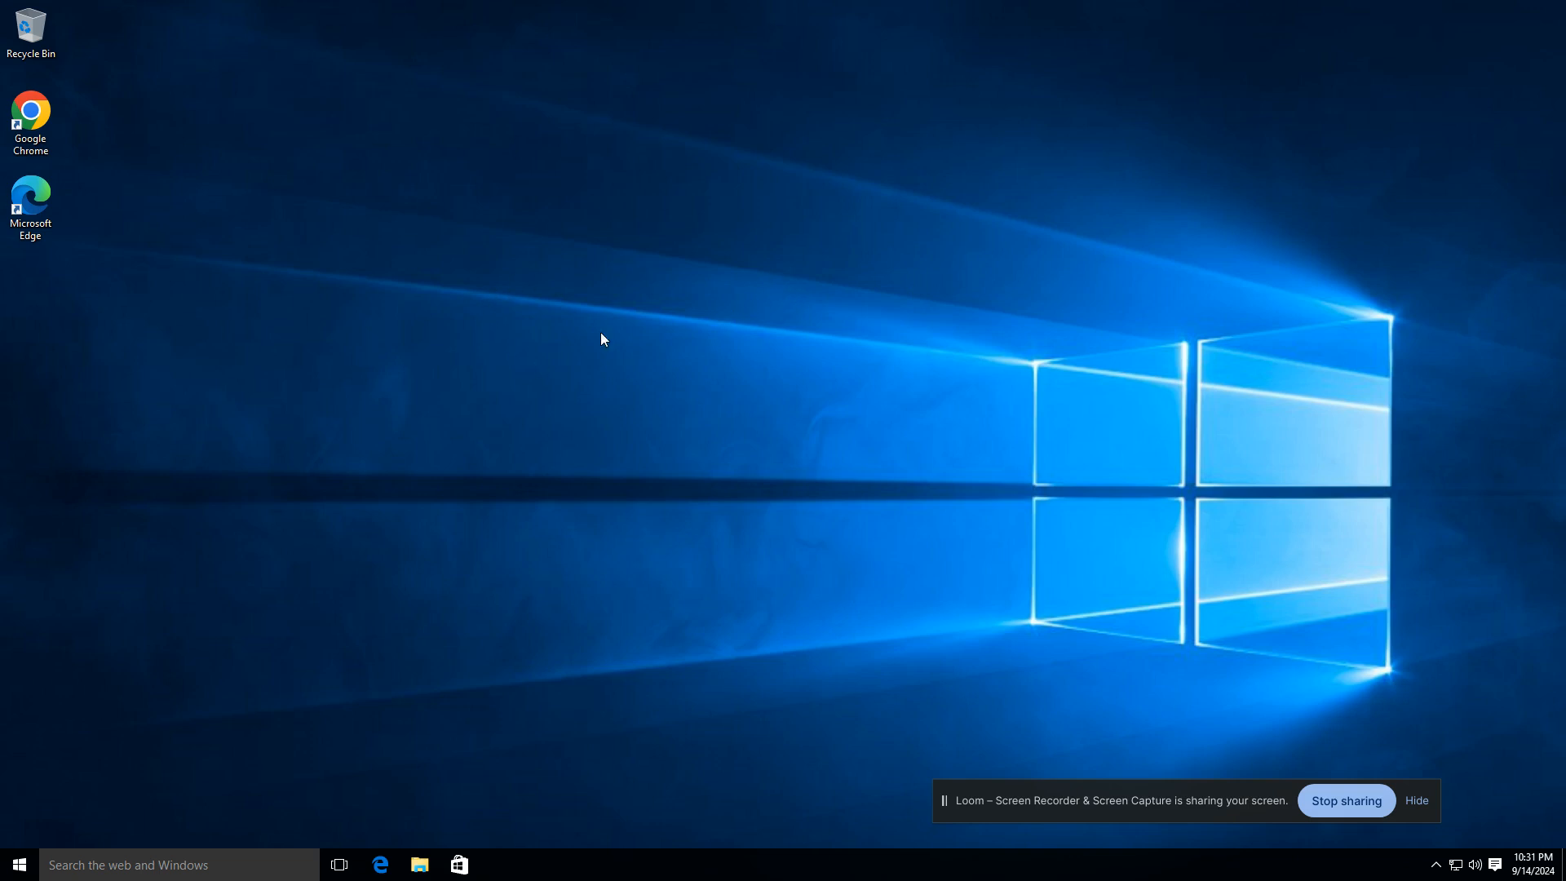
mouse_move(686, 326)
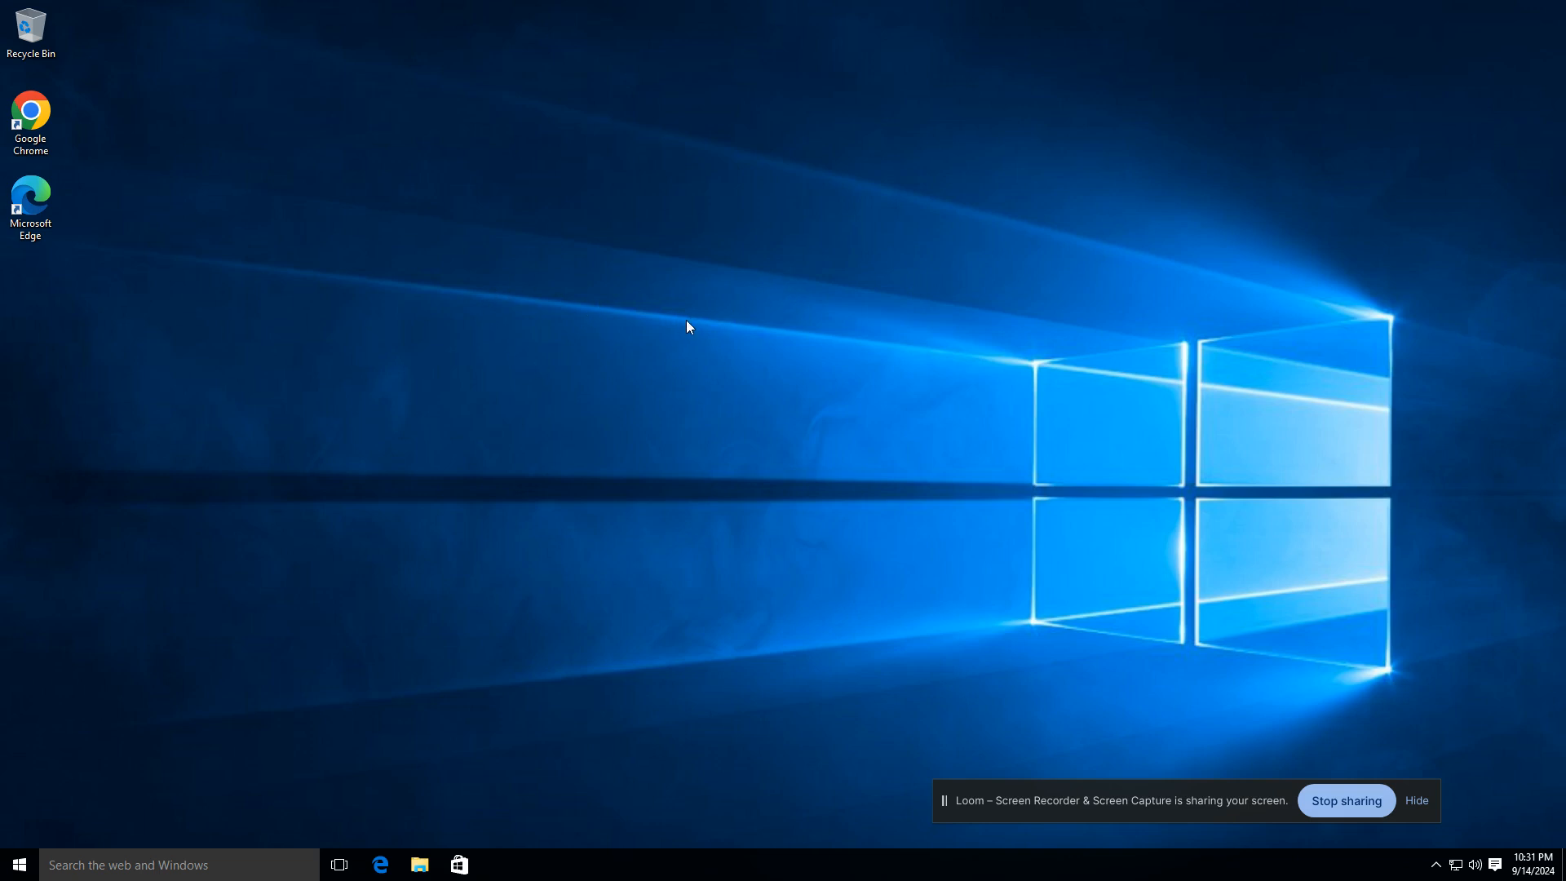
mouse_move(824, 388)
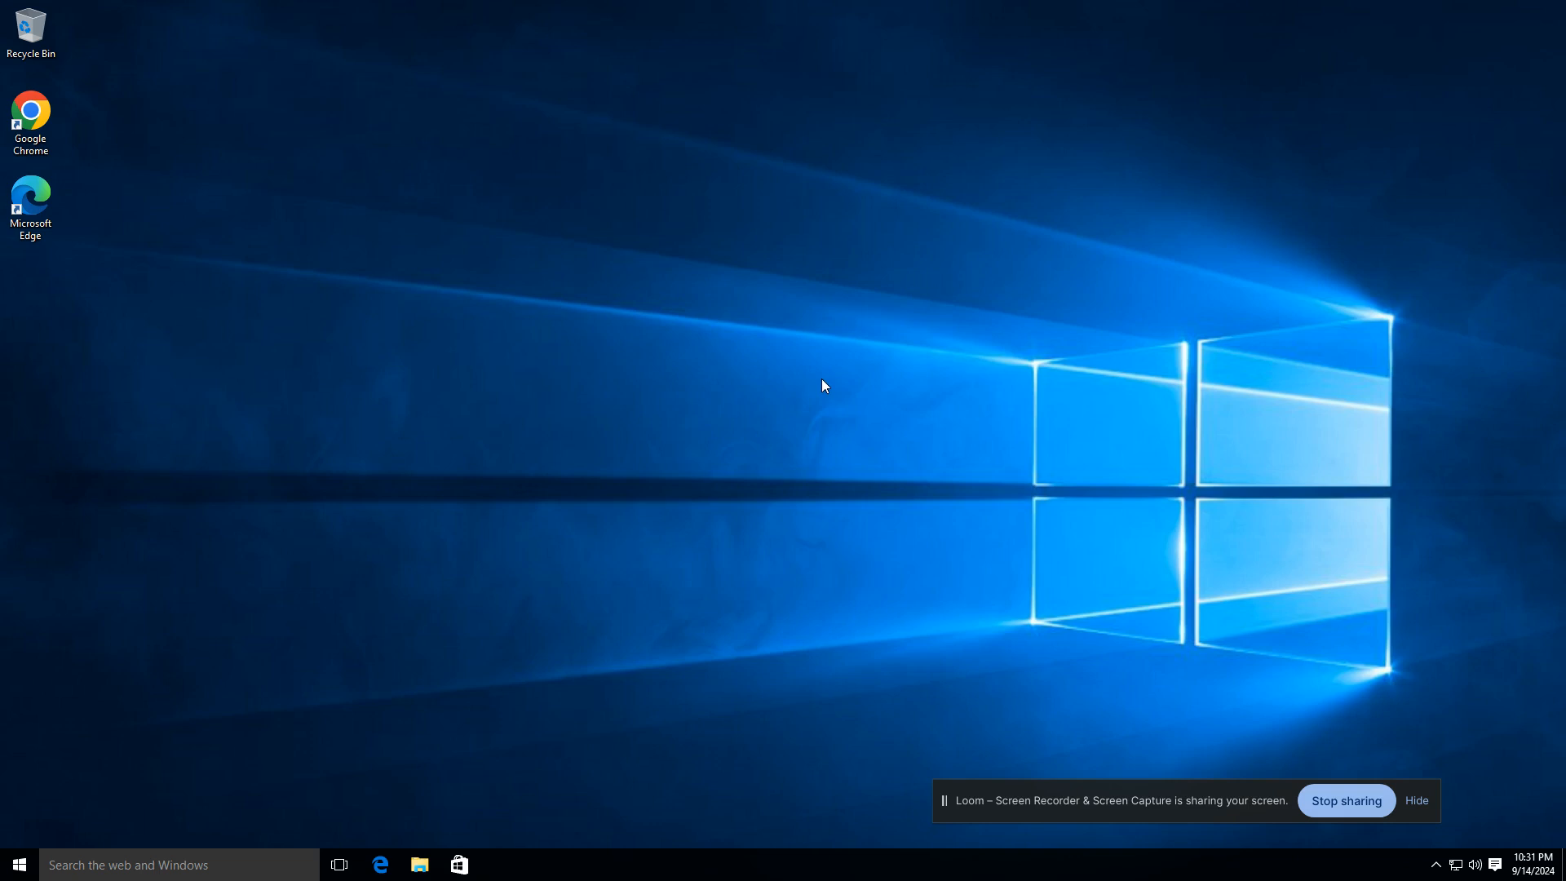
mouse_move(222, 401)
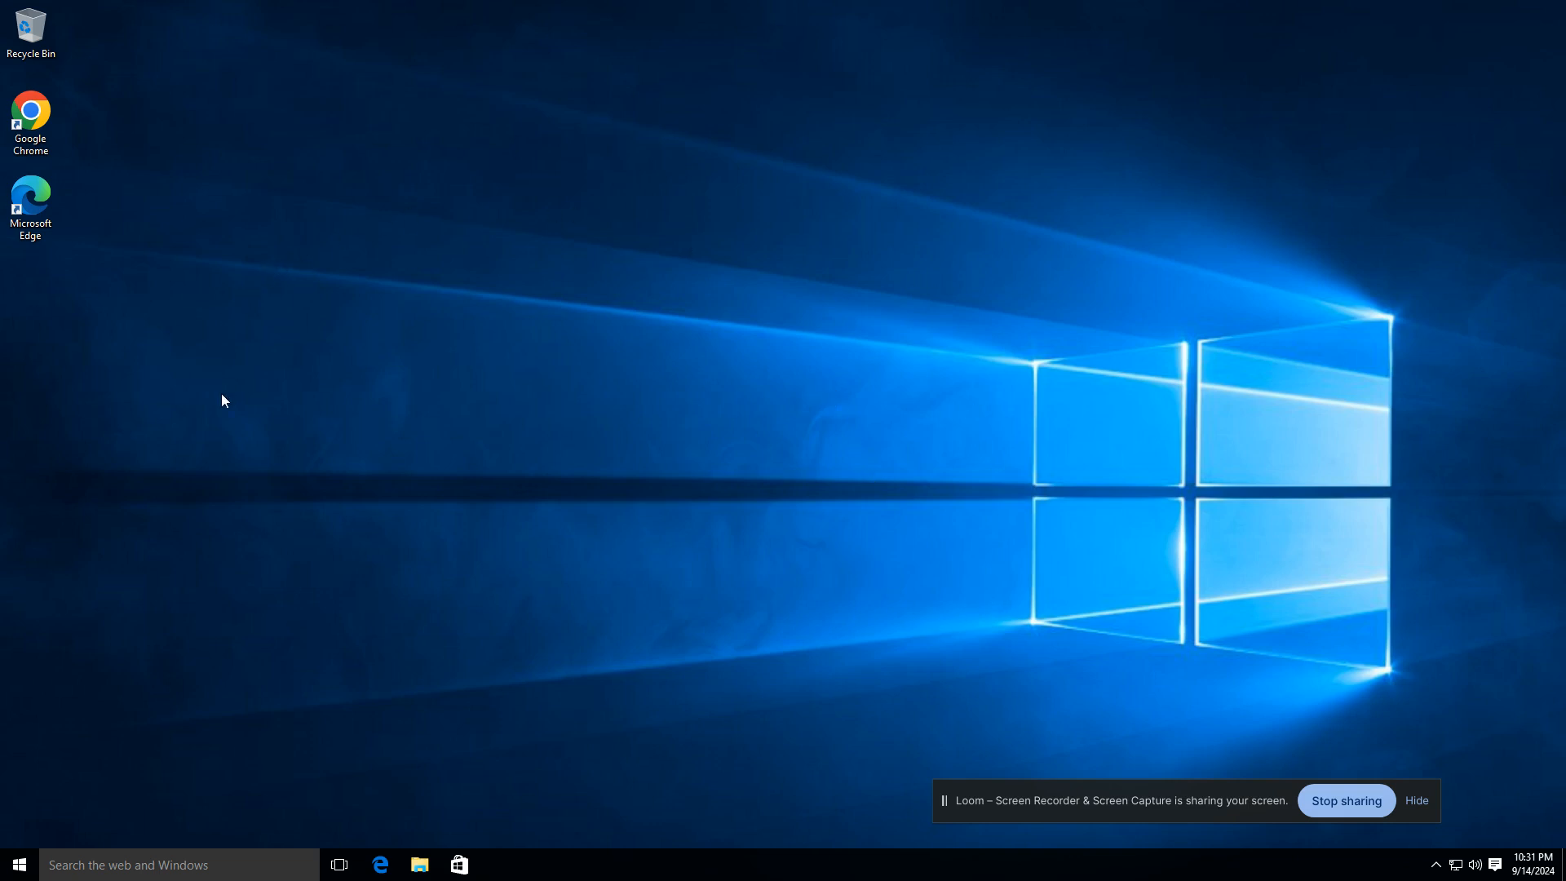
mouse_move(1561, 465)
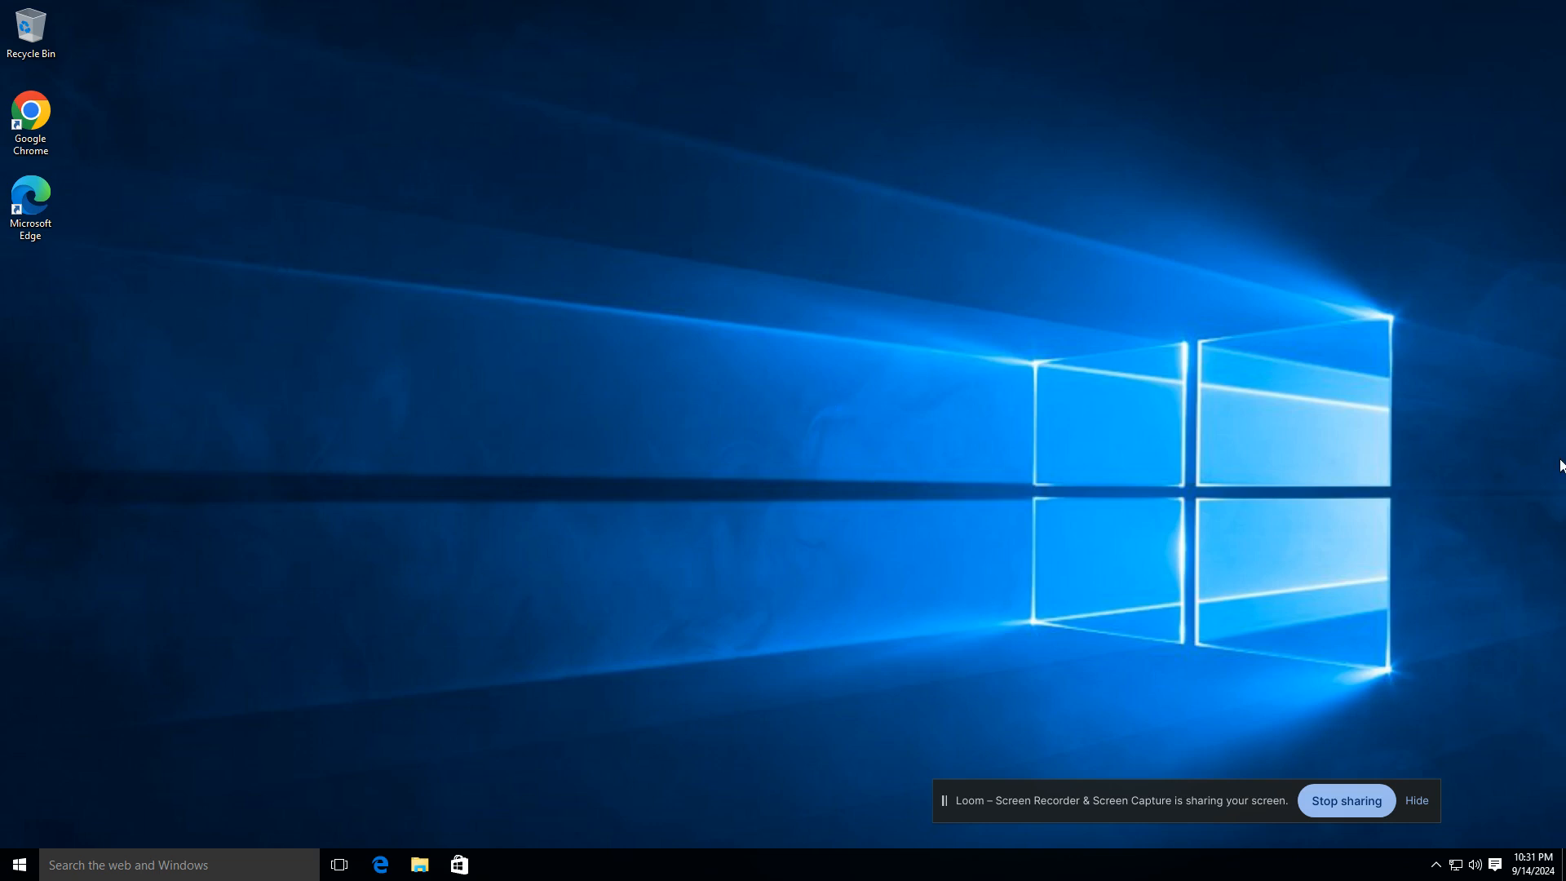
mouse_move(364, 341)
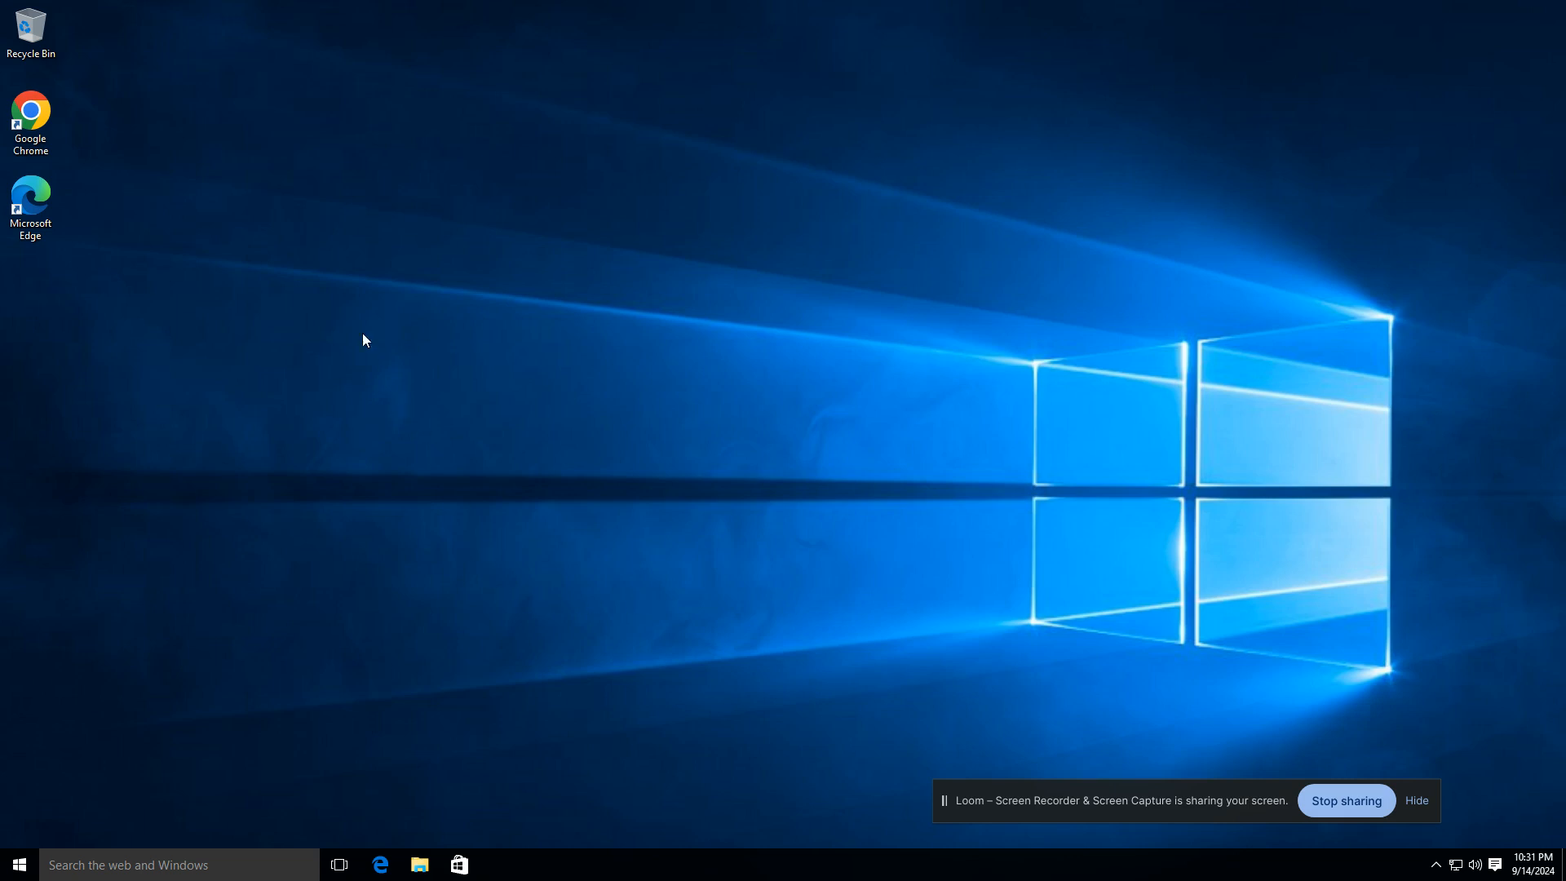
right_click(31, 115)
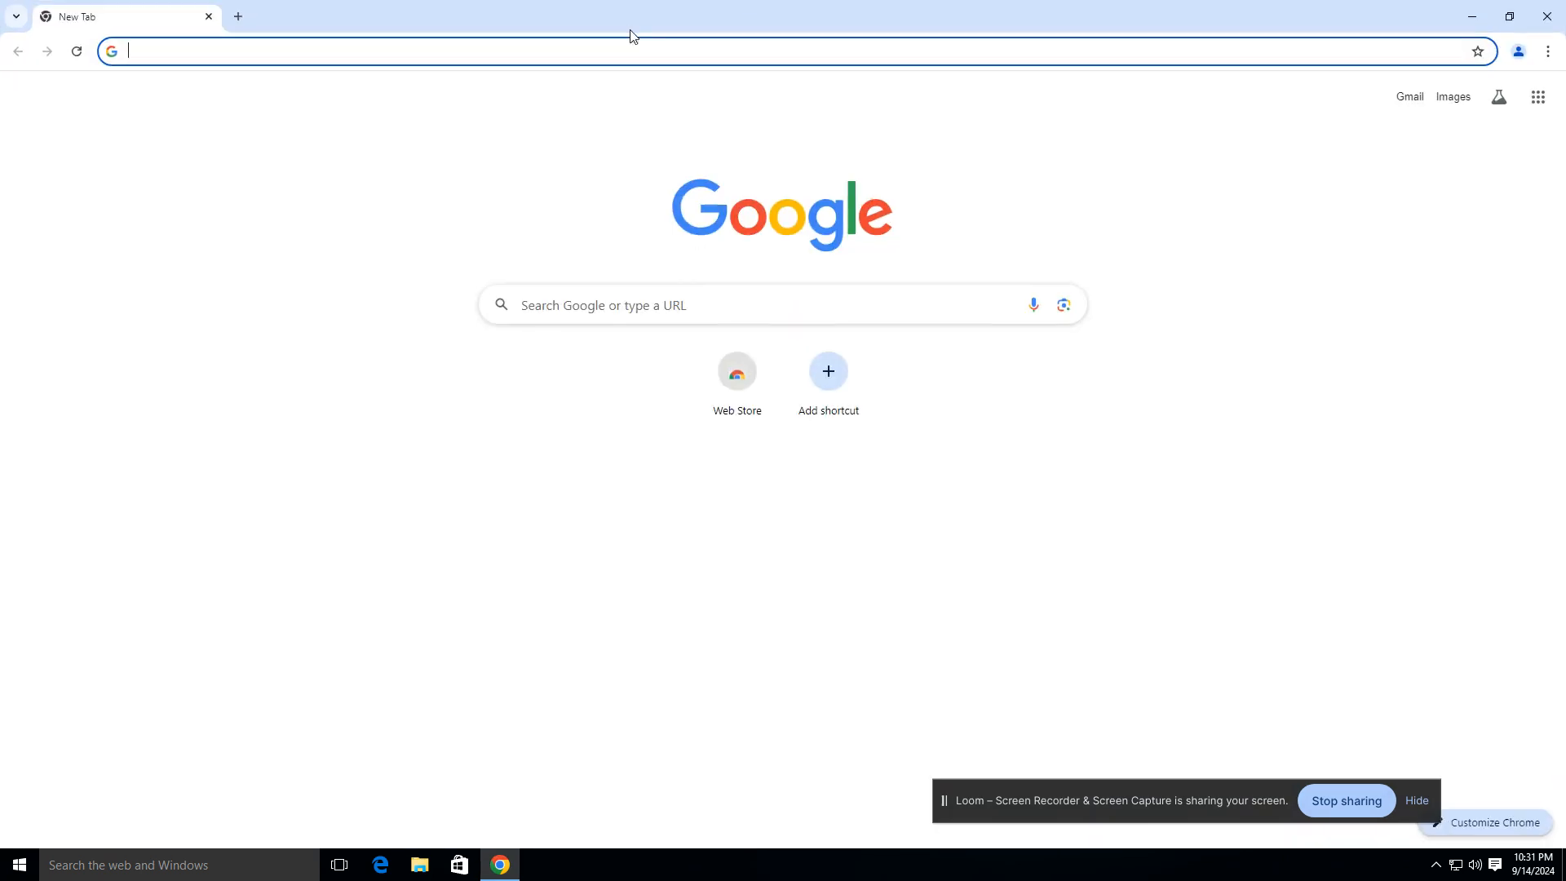
Go to YouTube, search 'learning with mo', and scroll through the results
left_click(1536, 97)
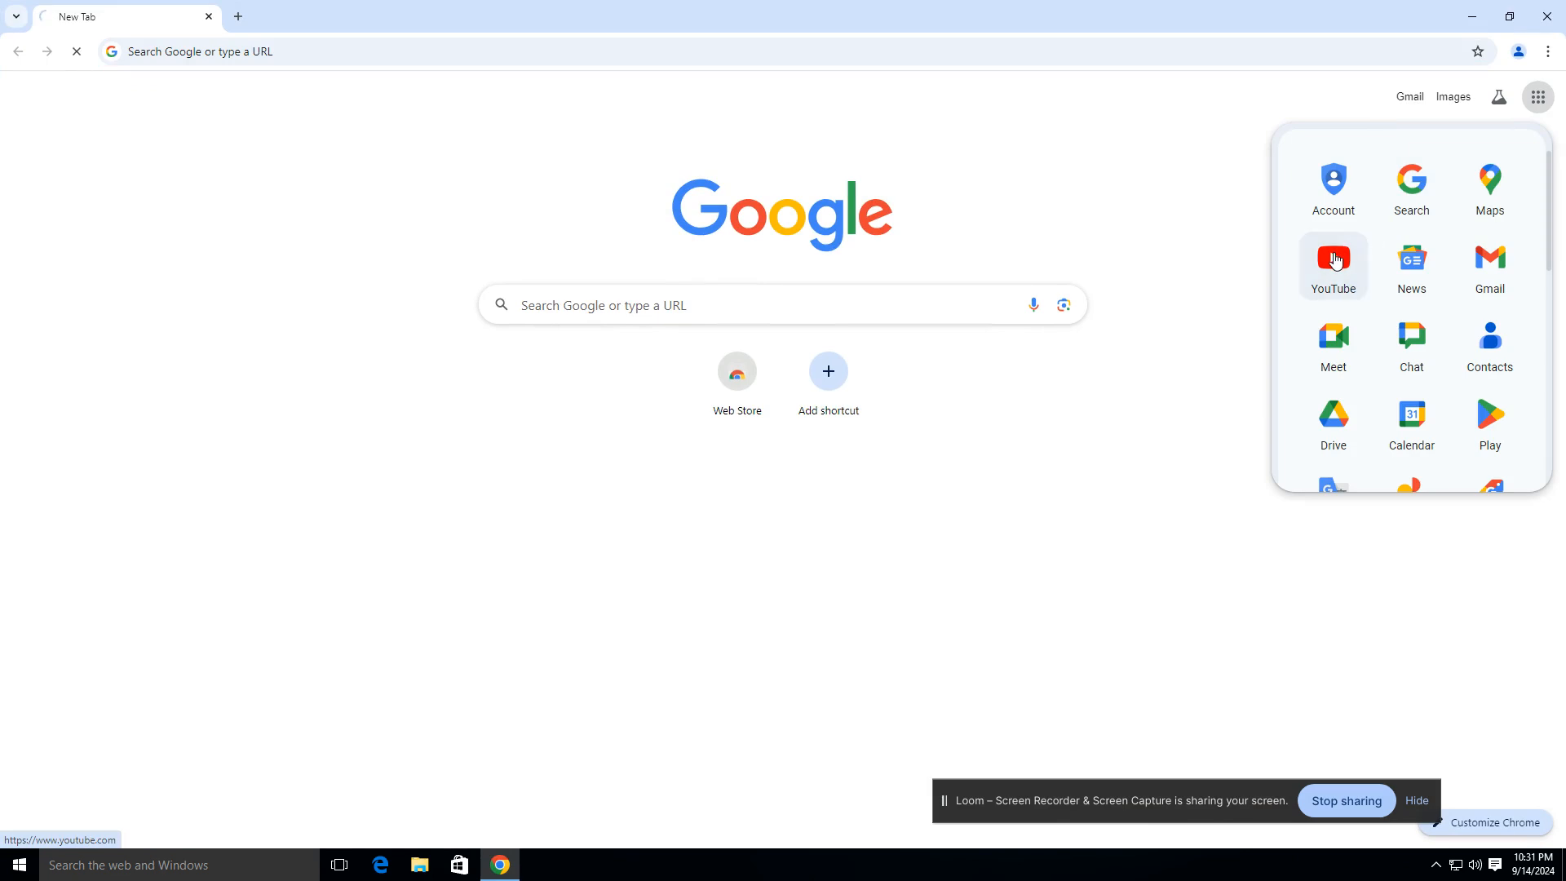
left_click(1332, 261)
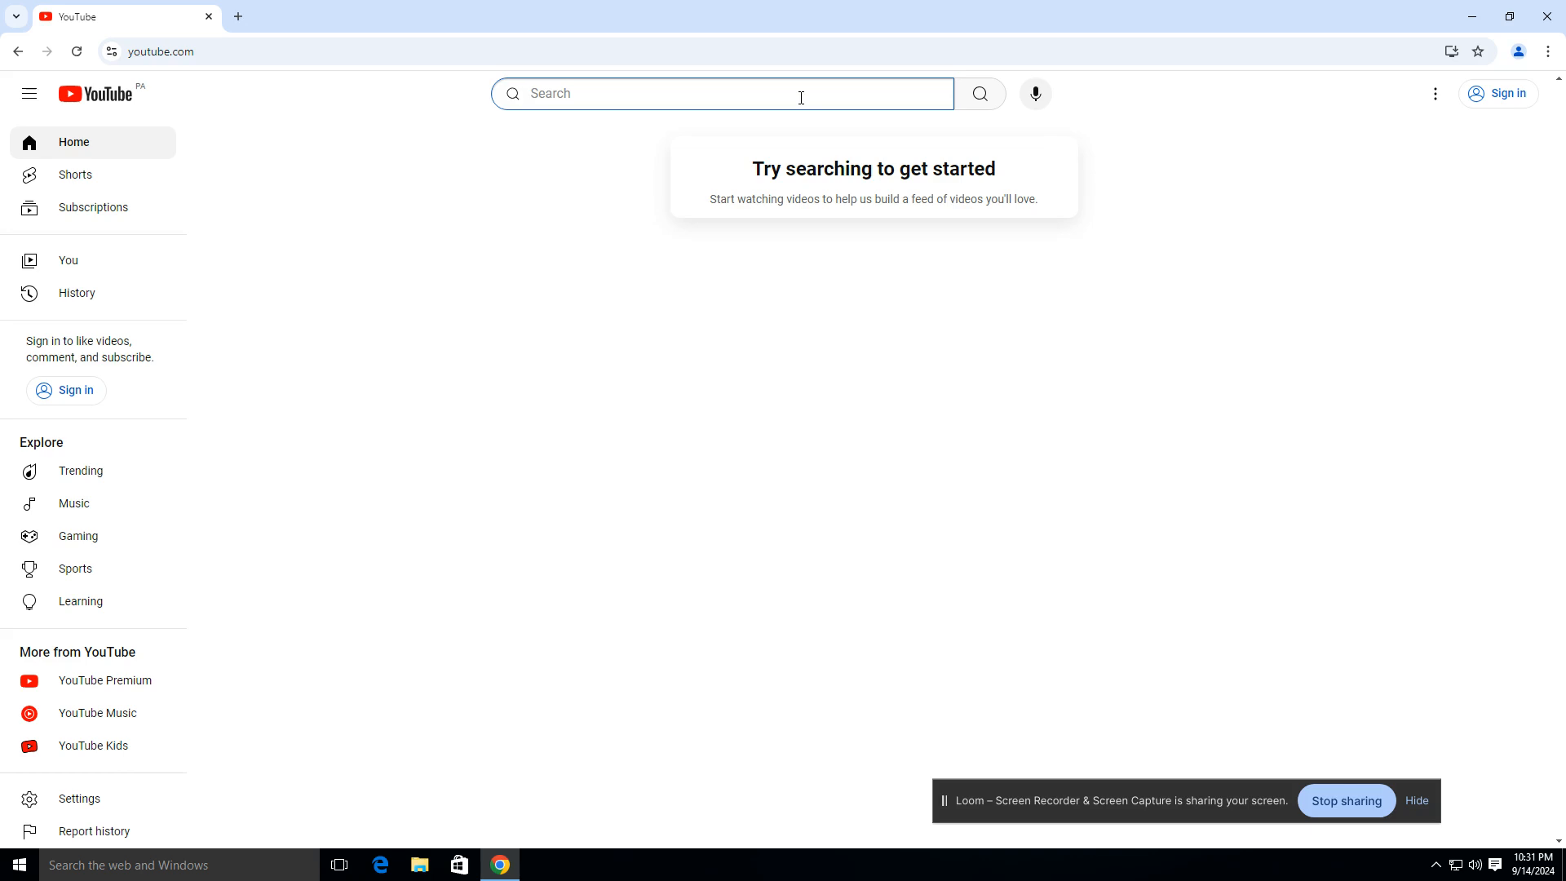
type("learning")
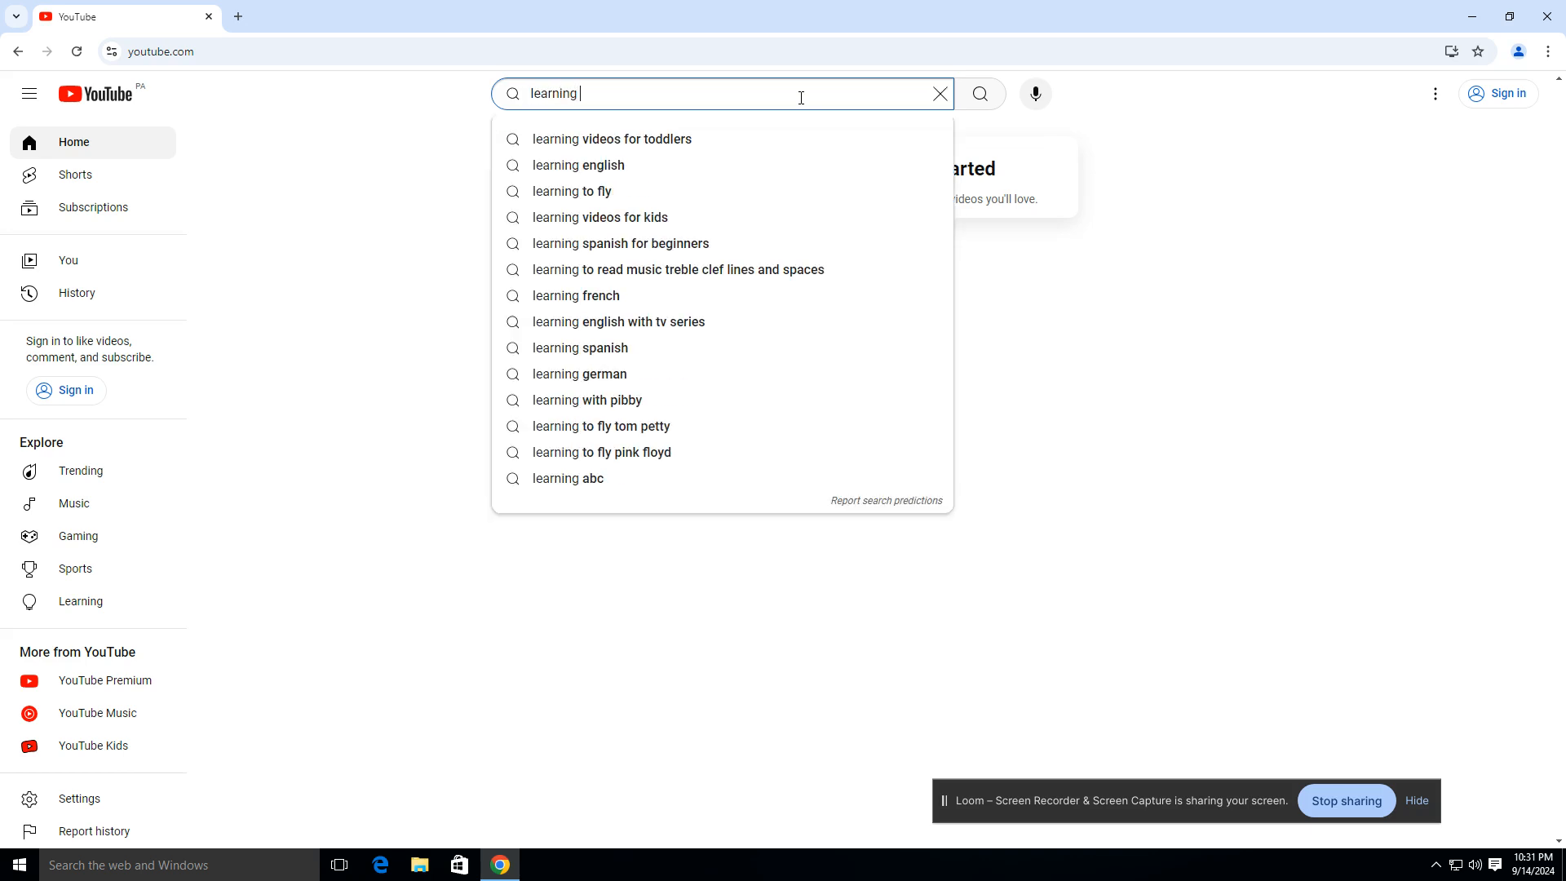
type("with m")
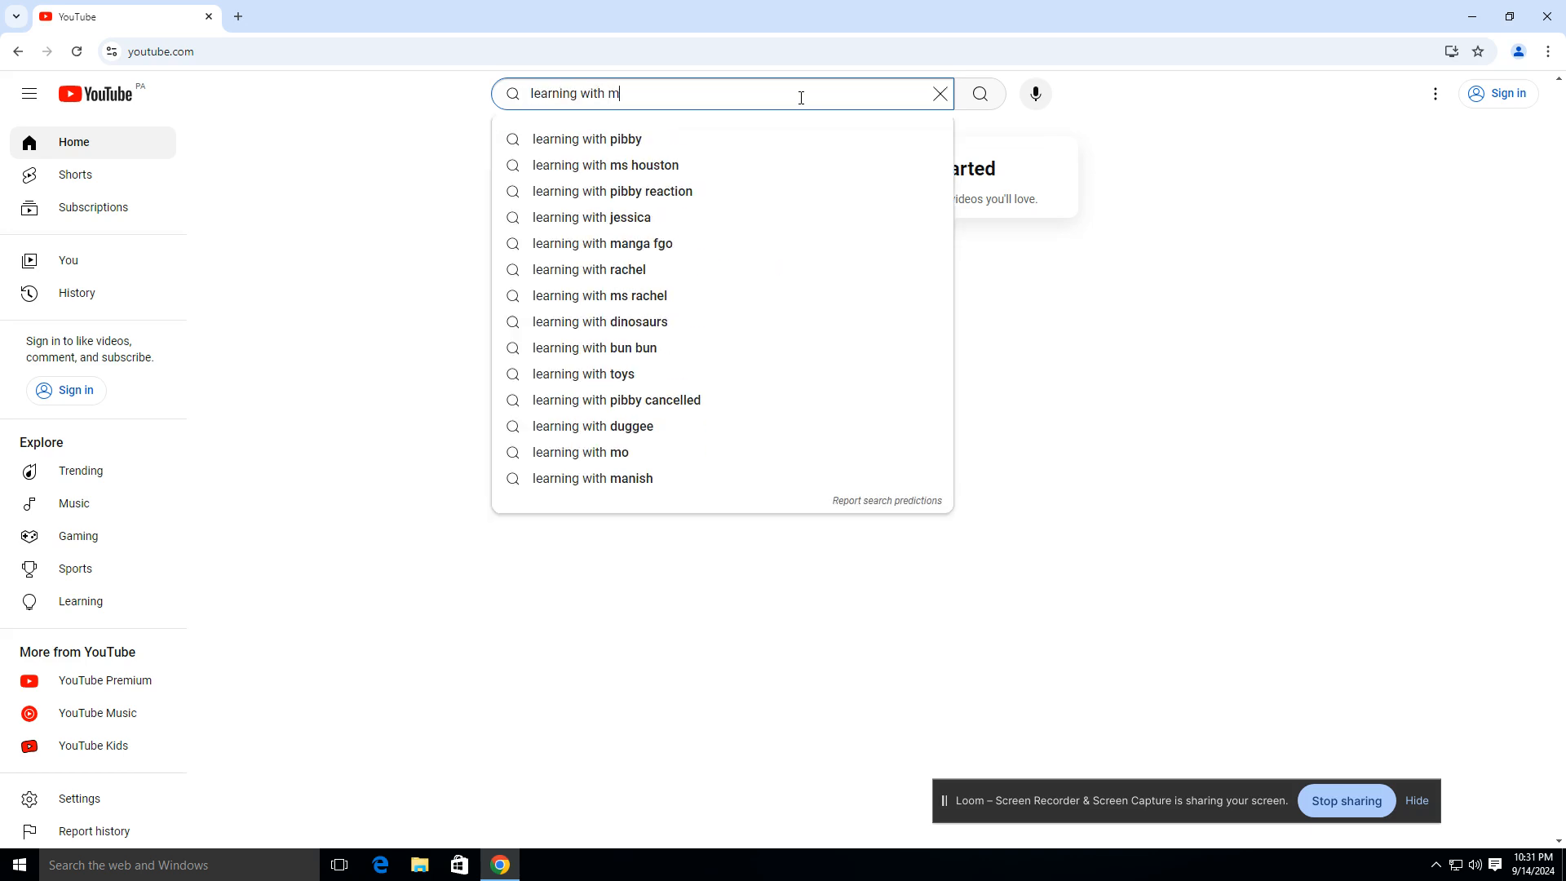
left_click(579, 451)
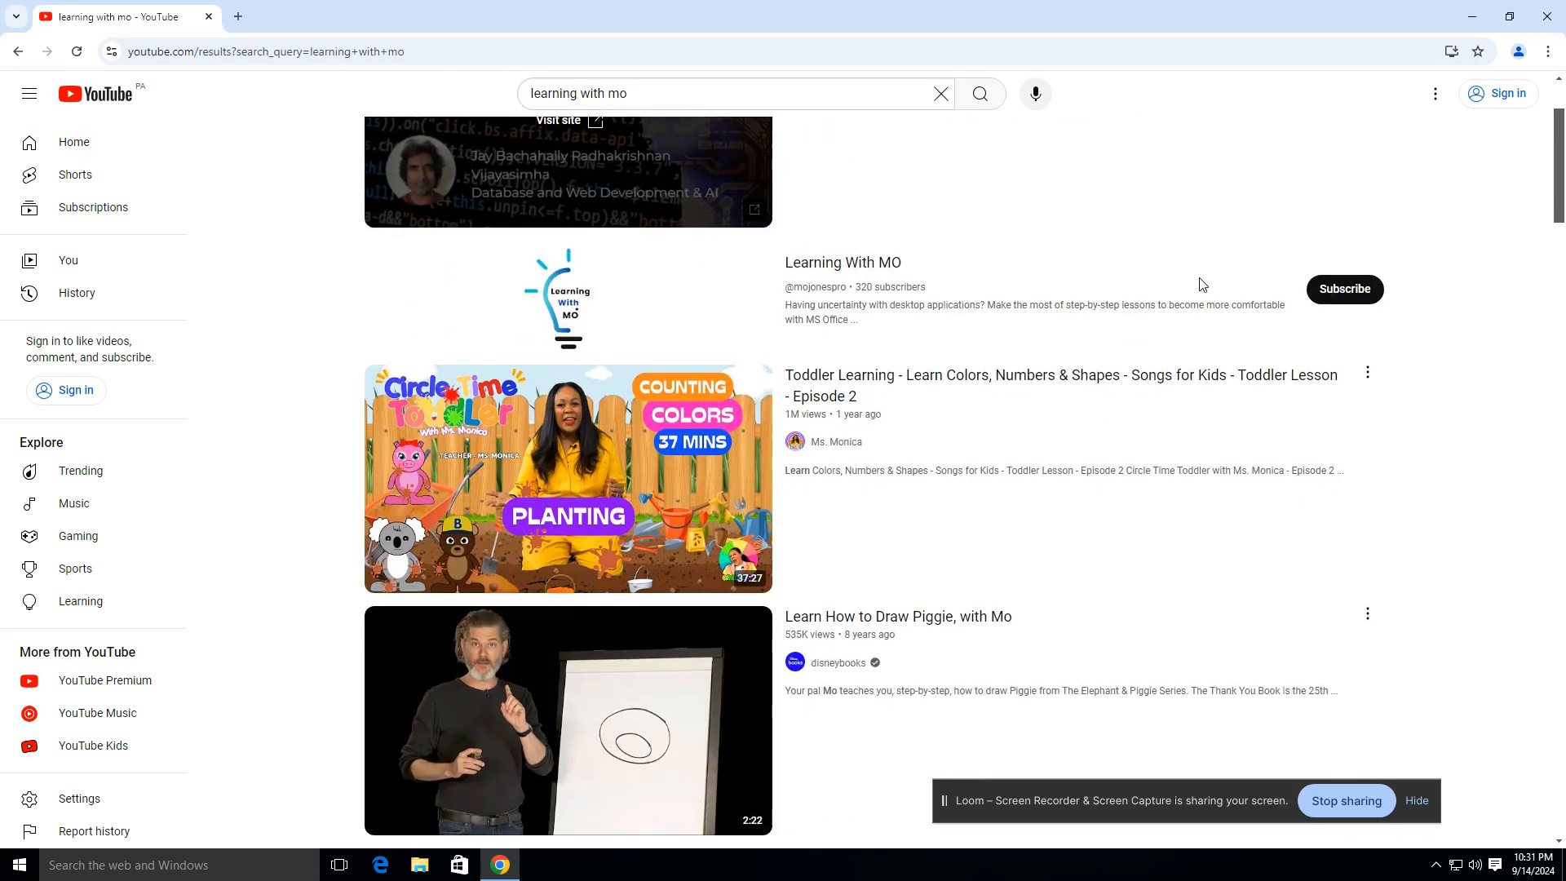
scroll("down", 3)
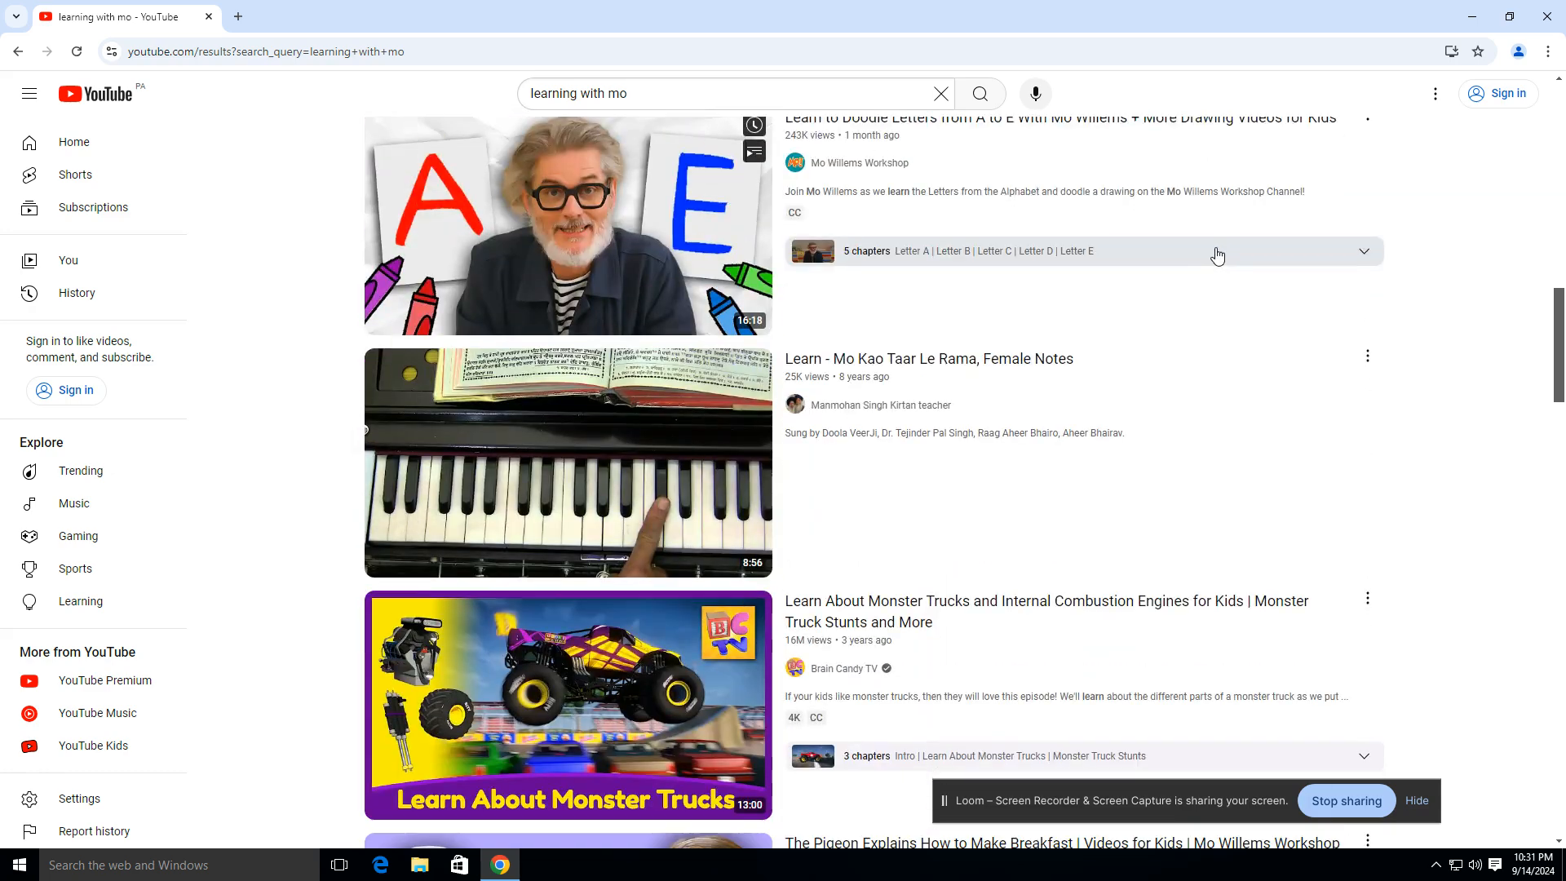
scroll("down", 3)
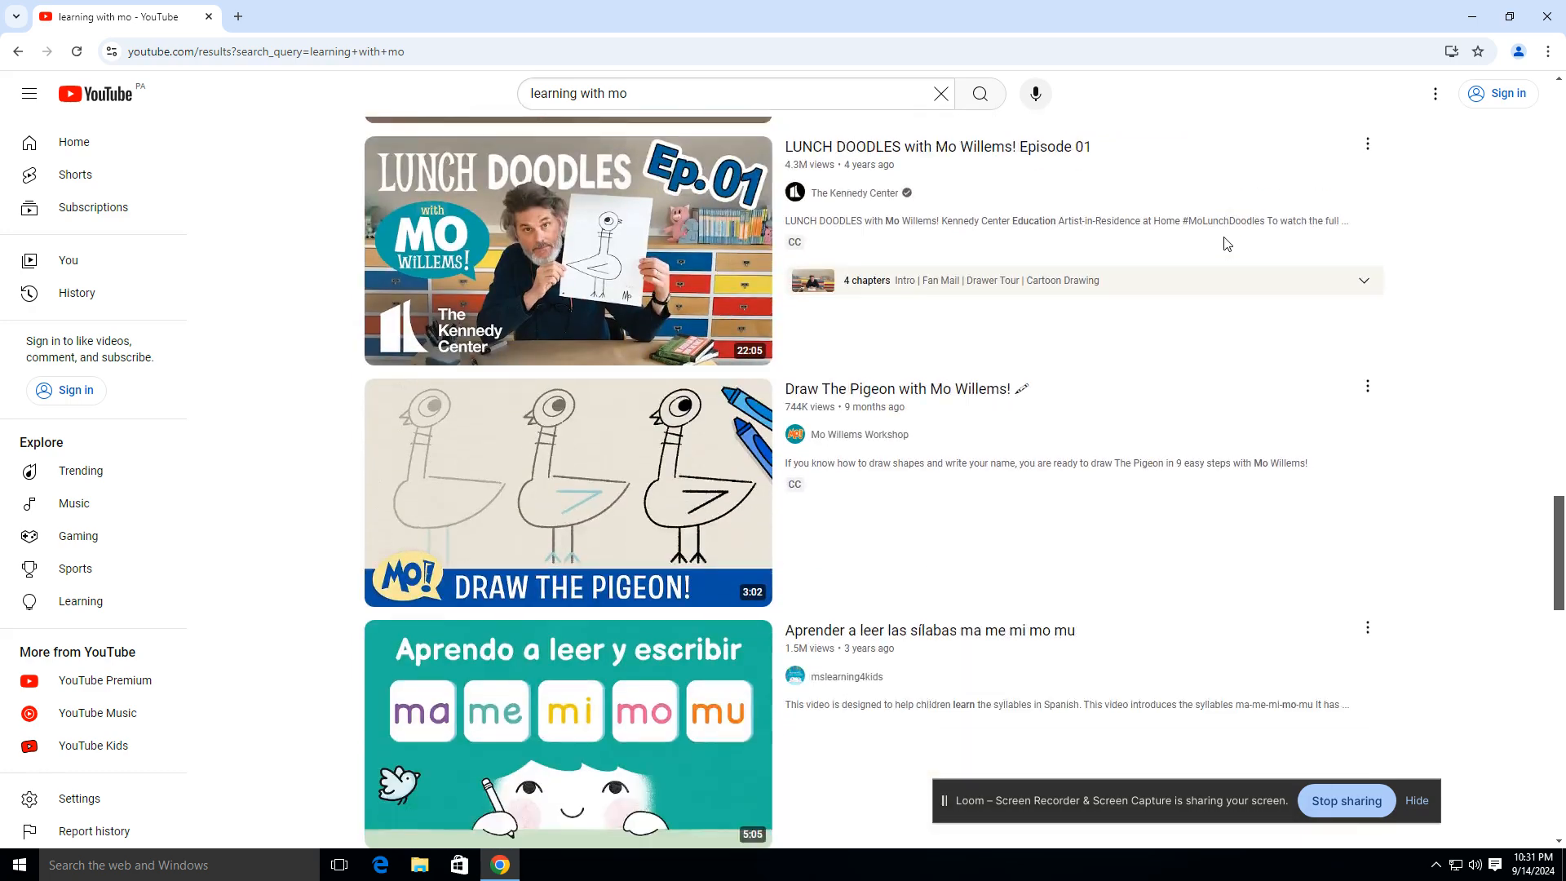
scroll("down", 3)
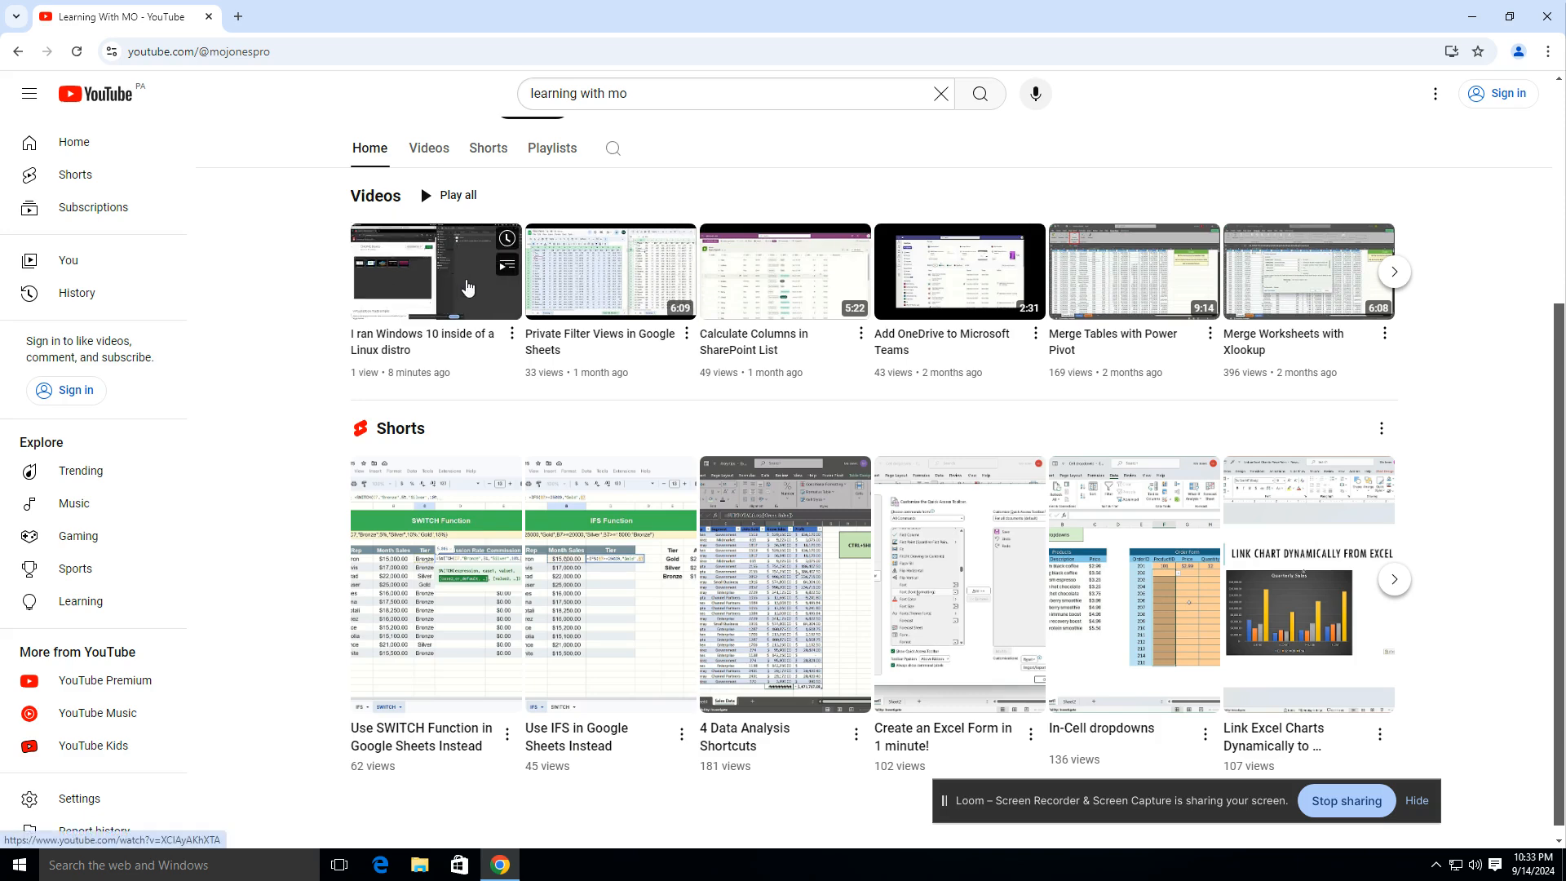
Play 'I ran Windows 10 inside of a Linux distro' muted, adjust quality, then open a new tab
left_click(435, 271)
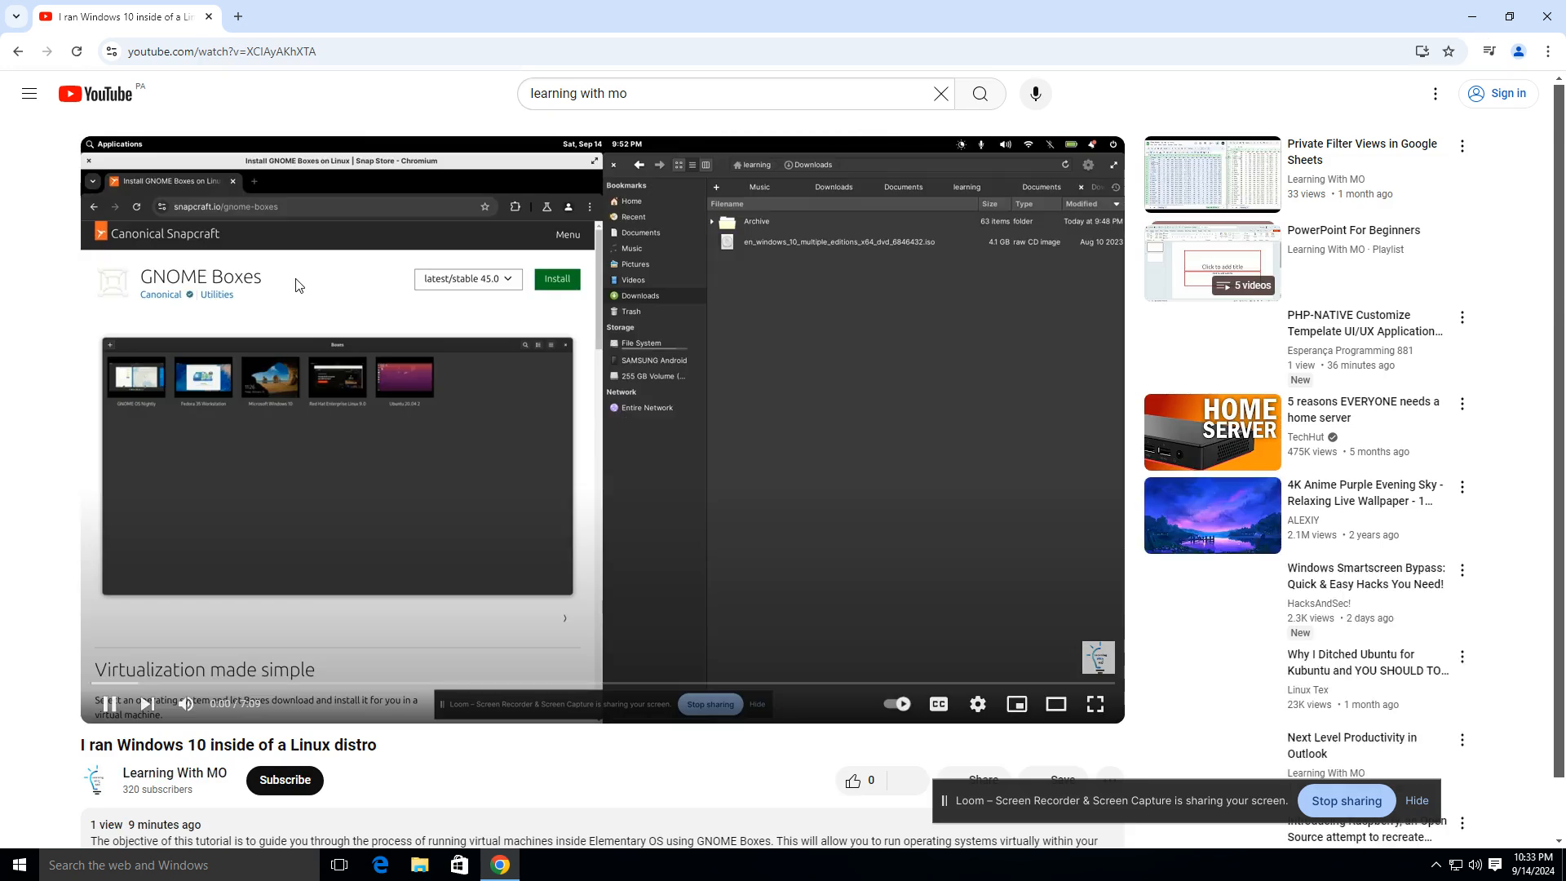
mouse_move(904, 443)
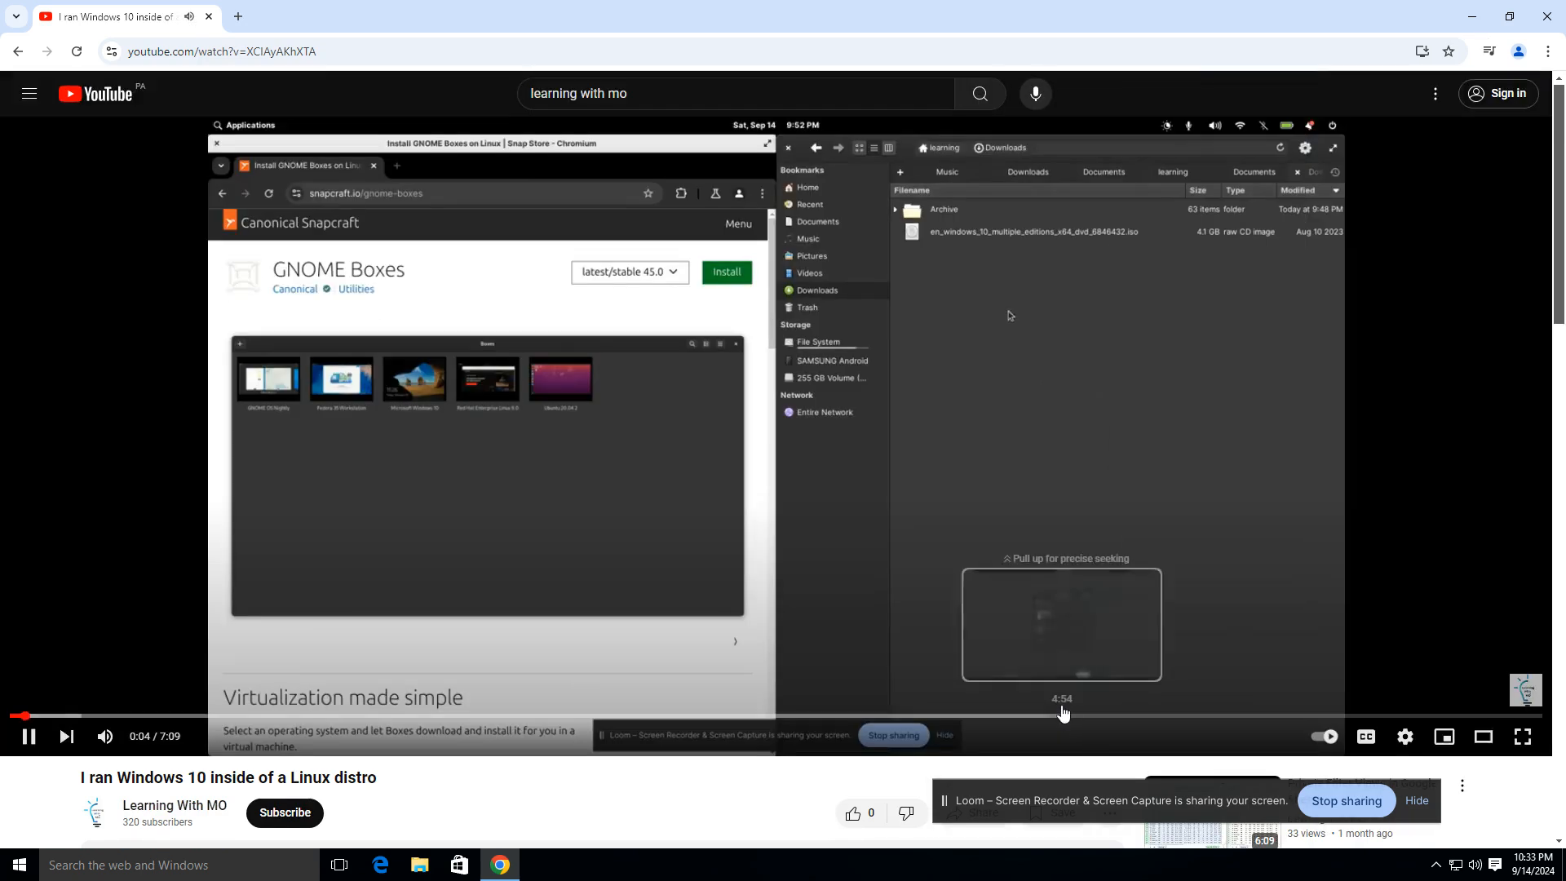
left_click(104, 735)
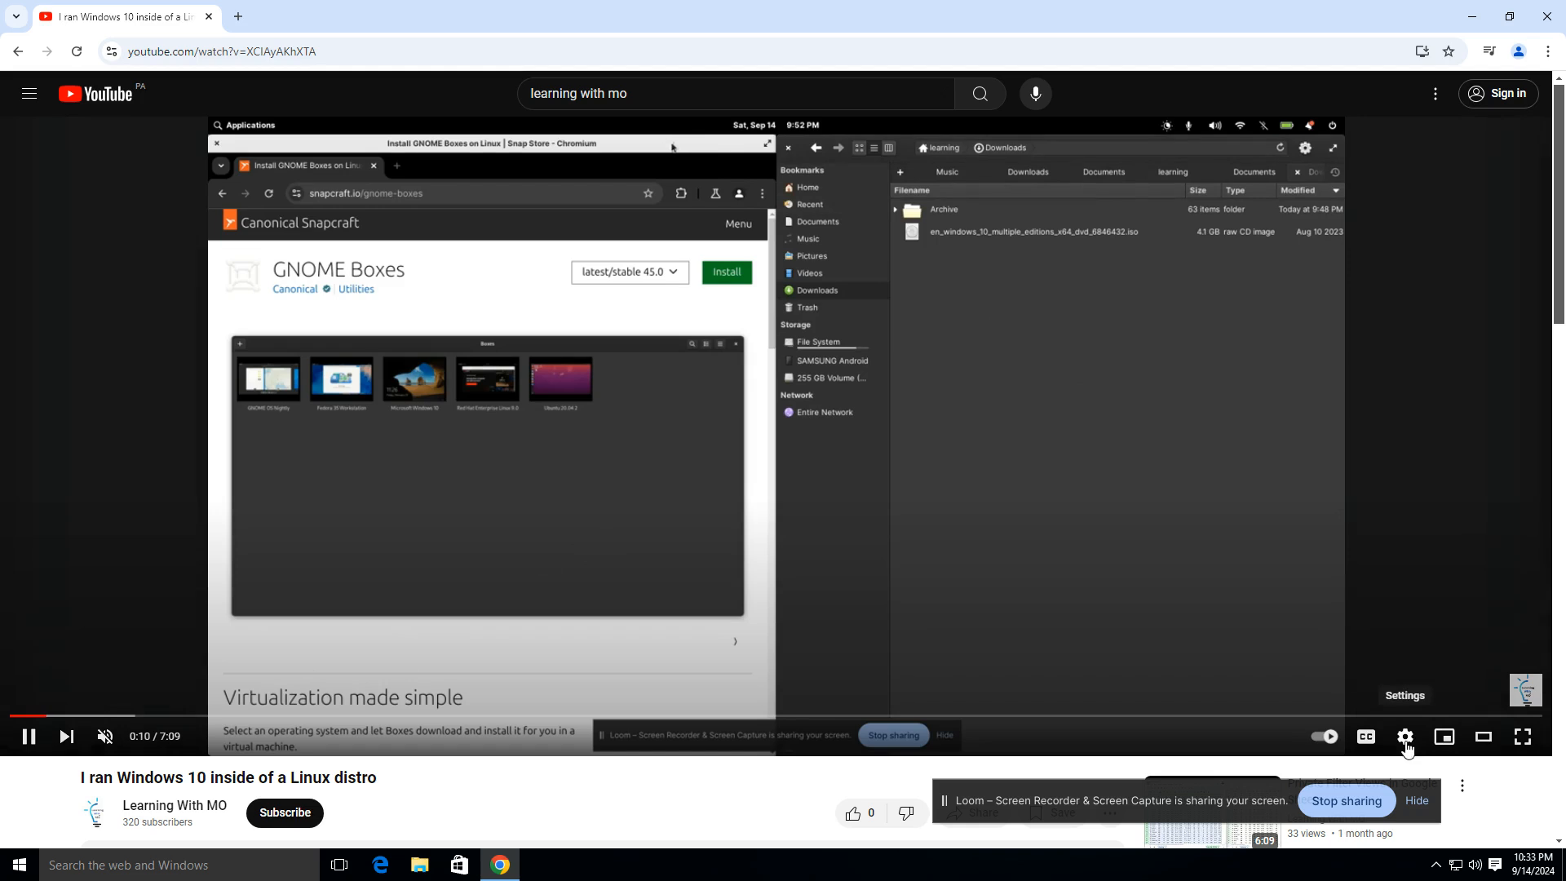
left_click(1405, 737)
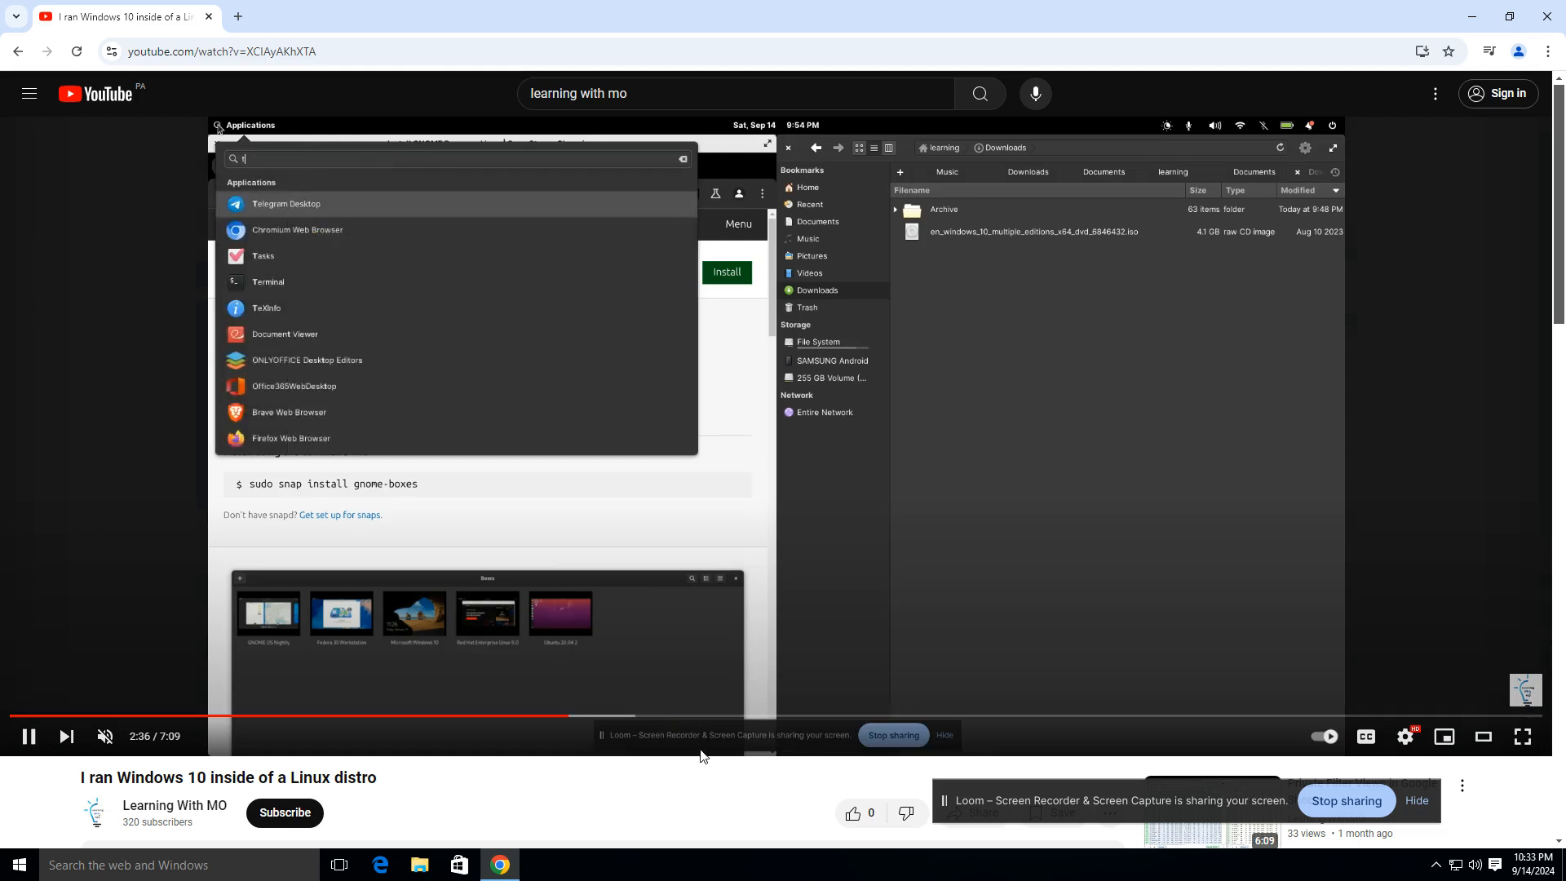
left_click(268, 280)
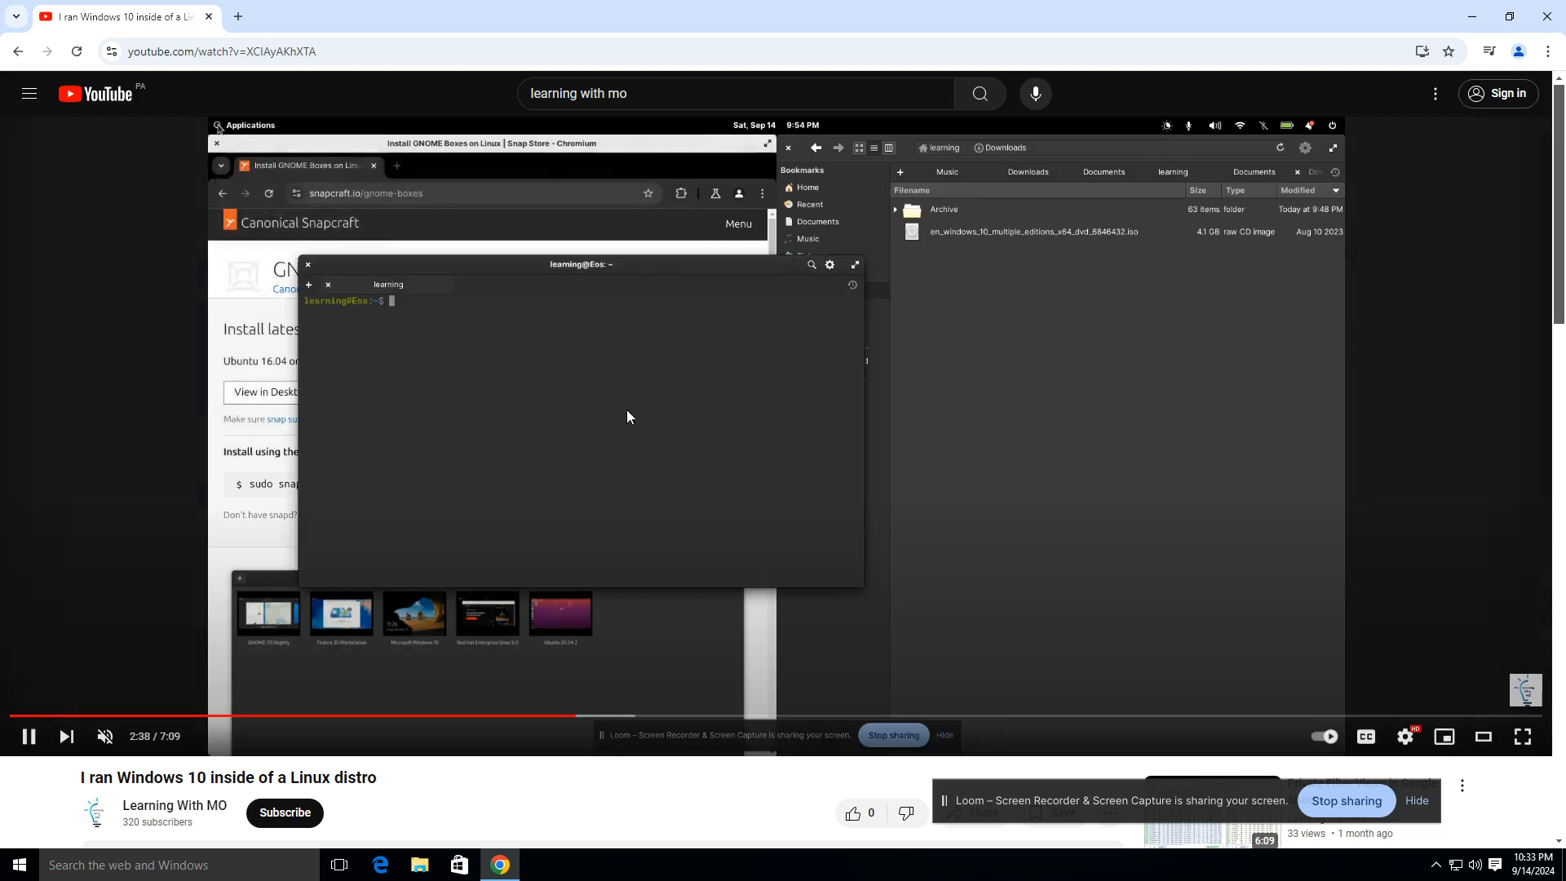
left_click(28, 735)
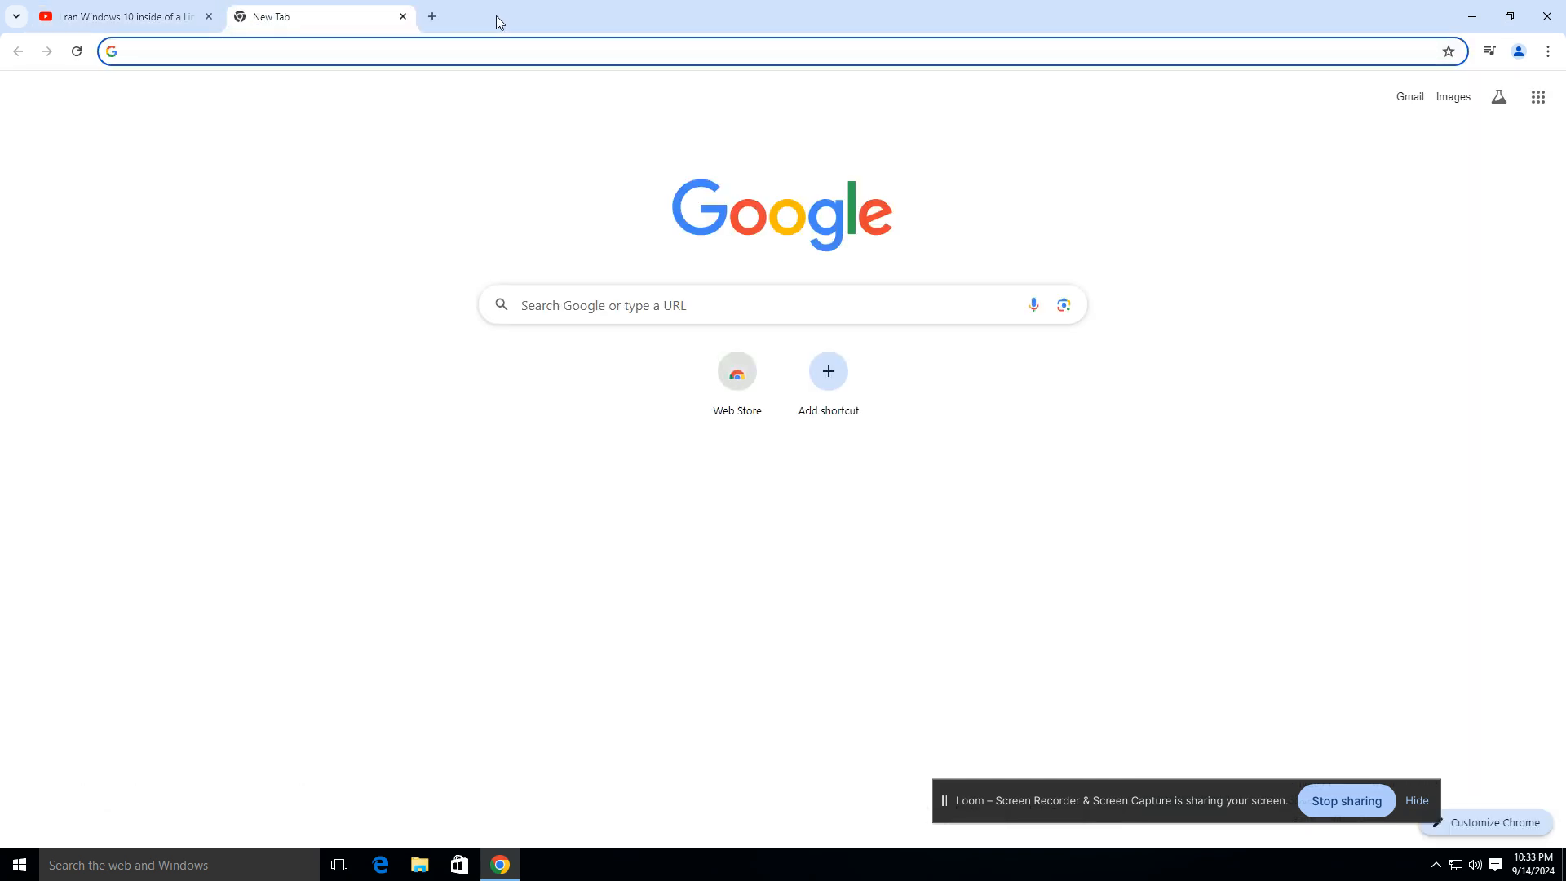
Load fast.com and read the 99 Mbps internet speed result
type("f")
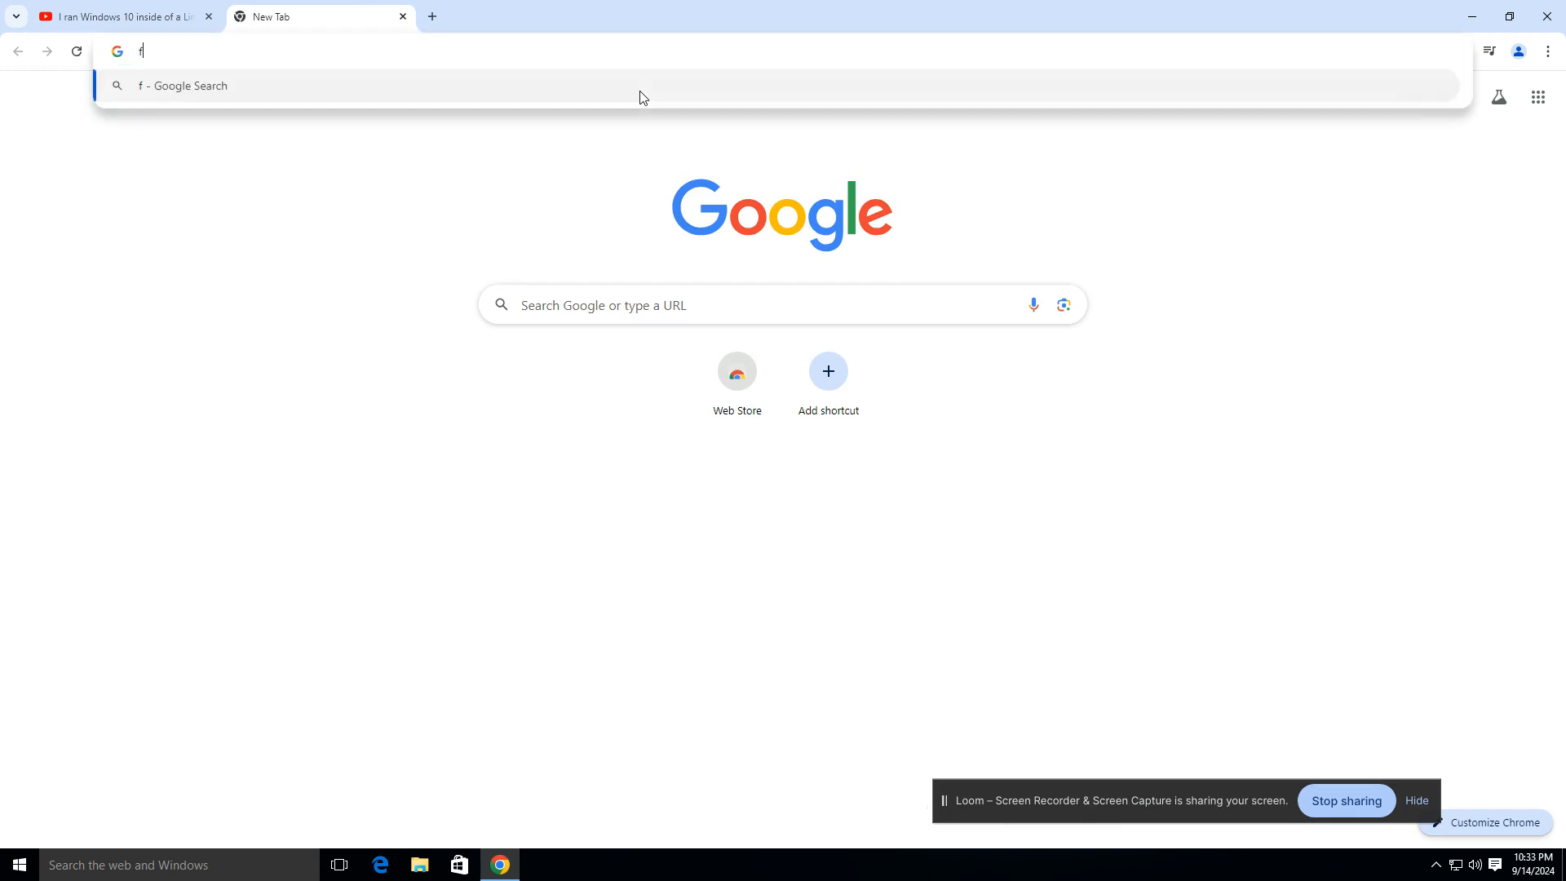
type("ast.c")
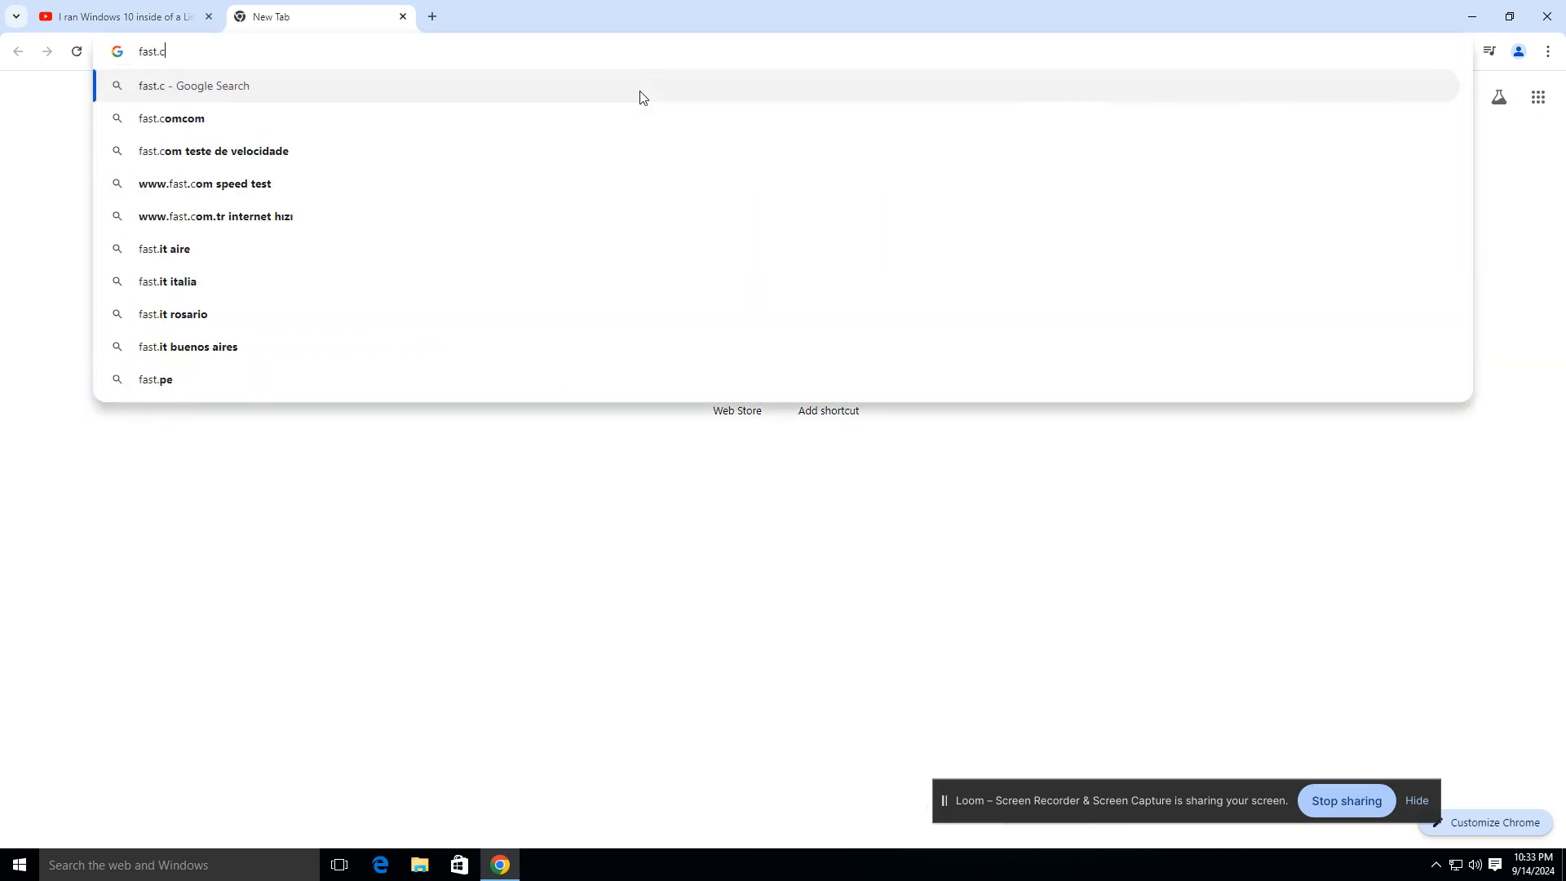
type("om")
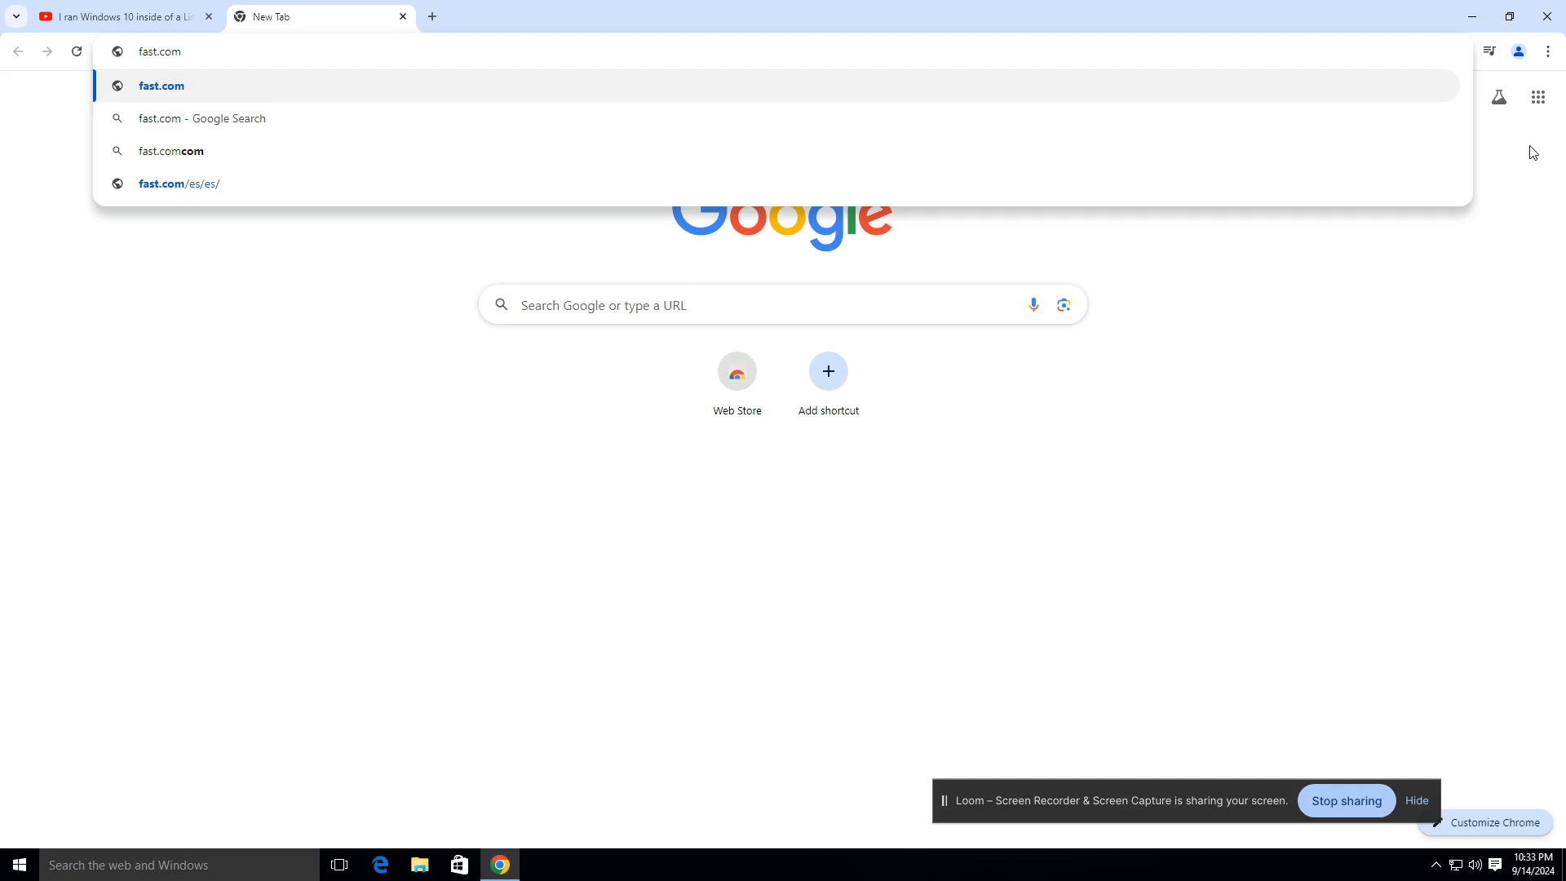
left_click(161, 85)
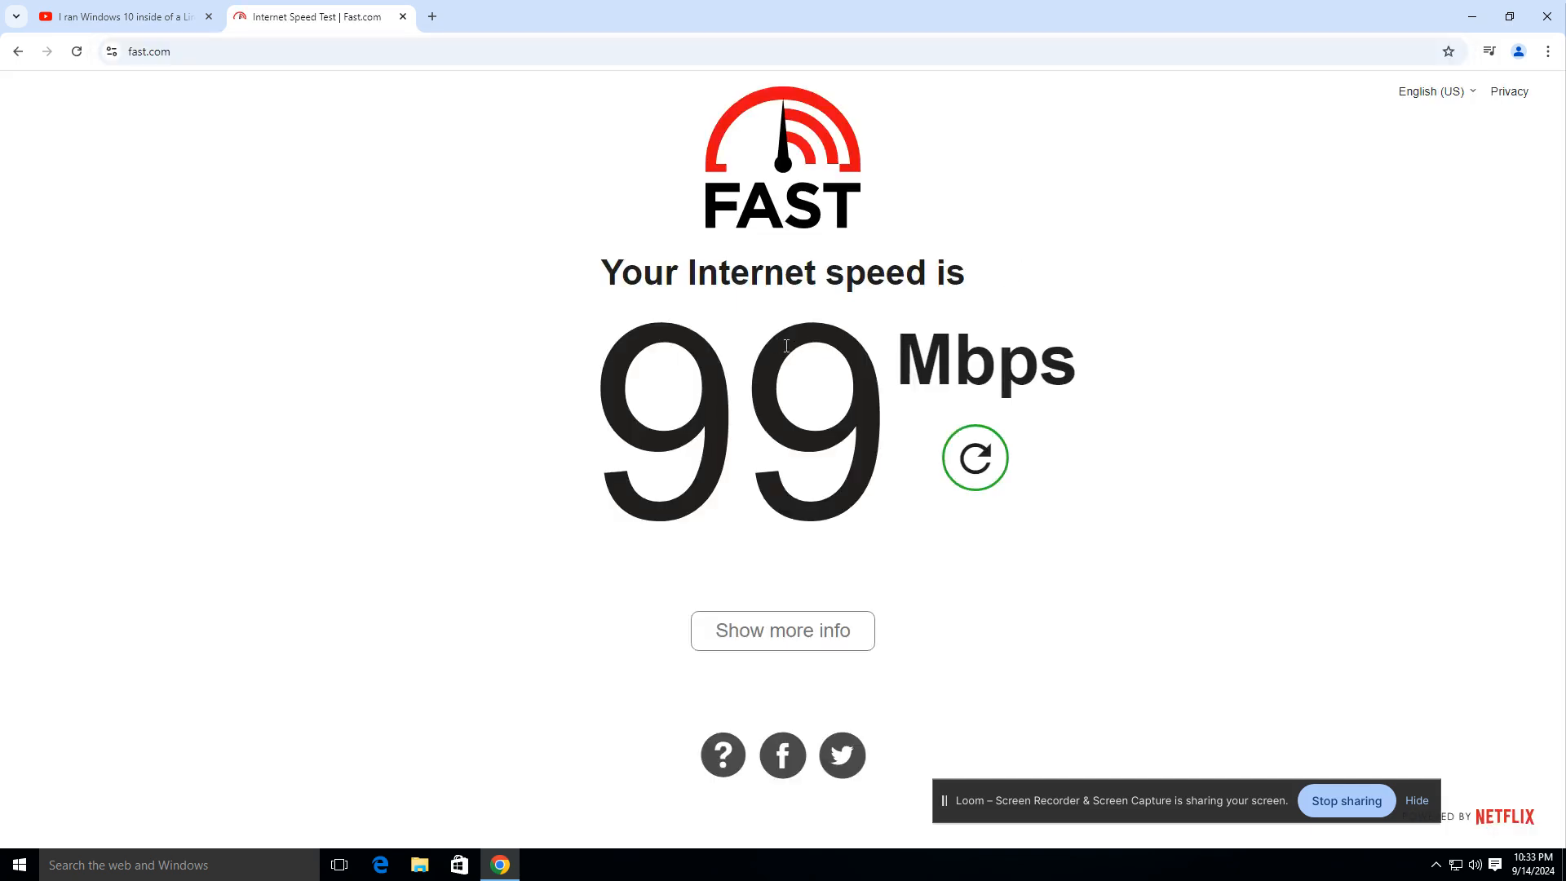
mouse_move(822, 393)
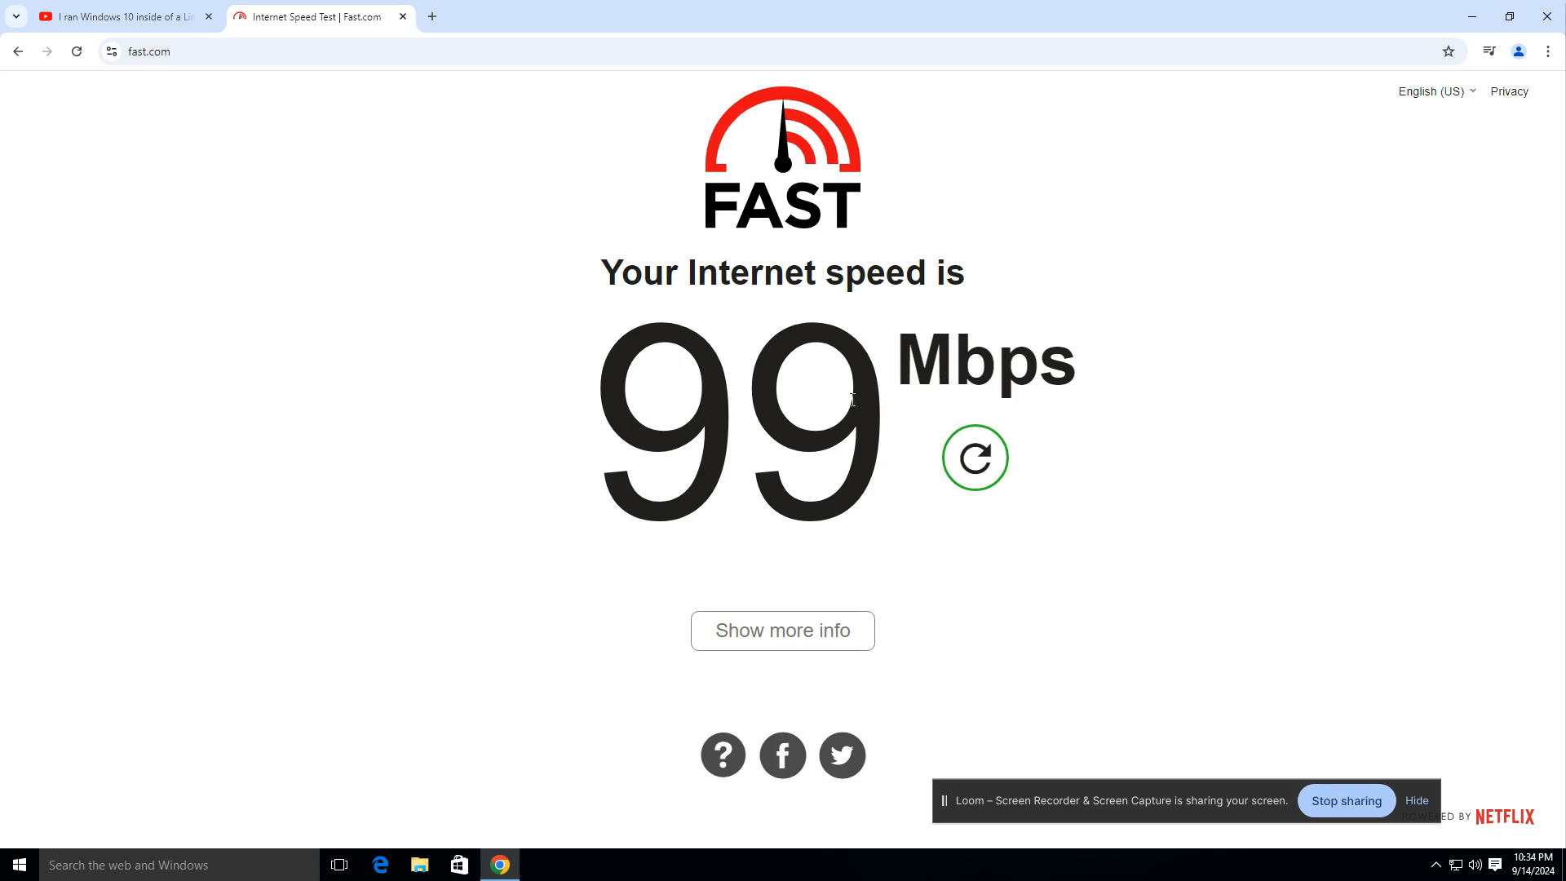
mouse_move(1487, 710)
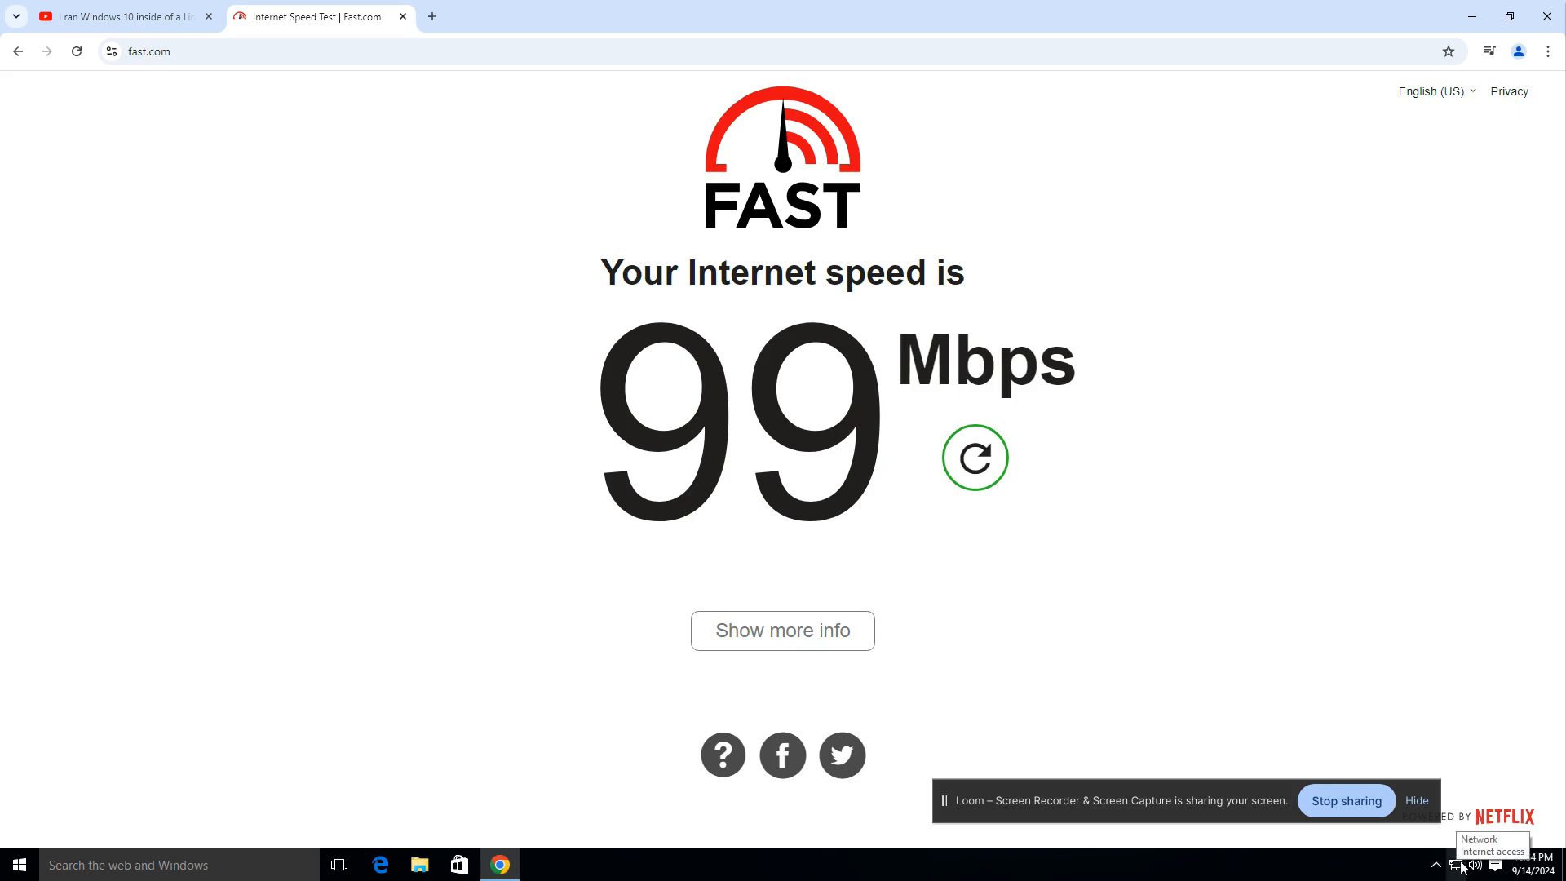
mouse_move(1127, 574)
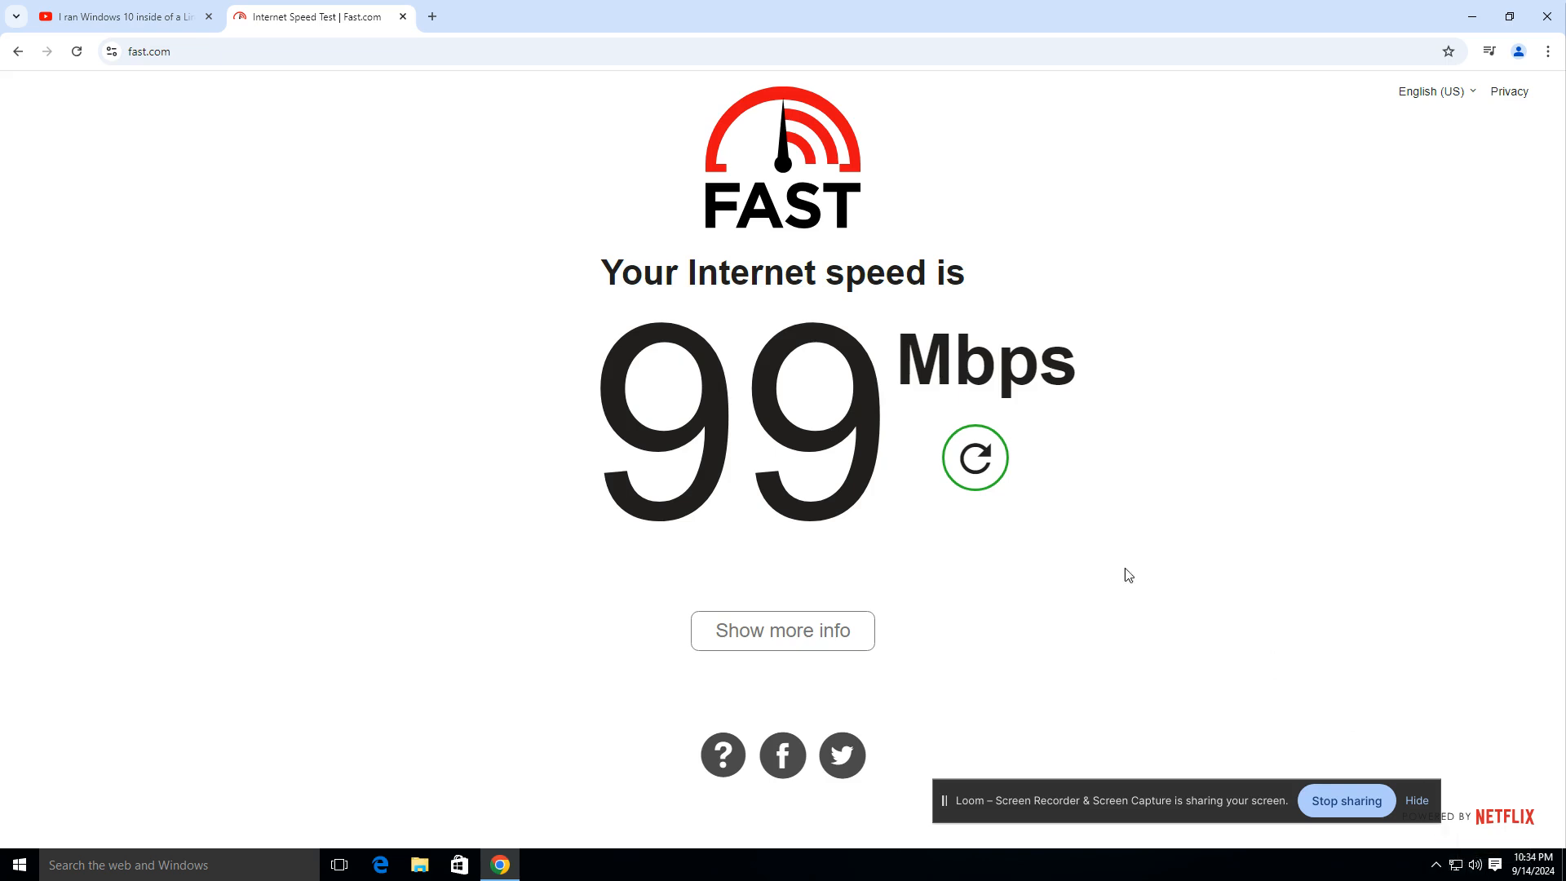
mouse_move(1401, 44)
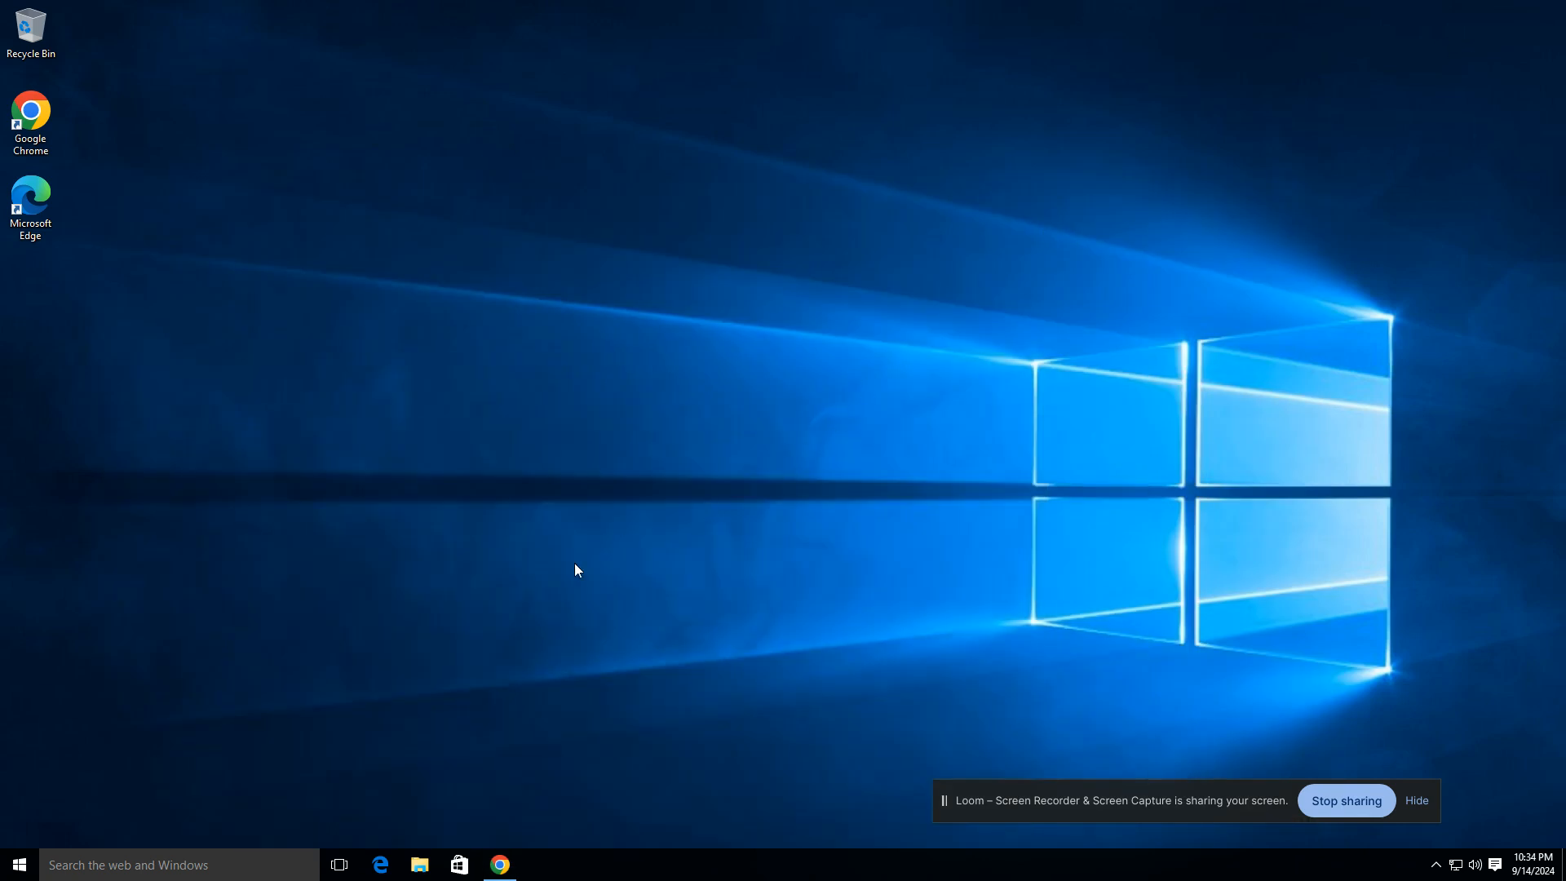
mouse_move(80, 689)
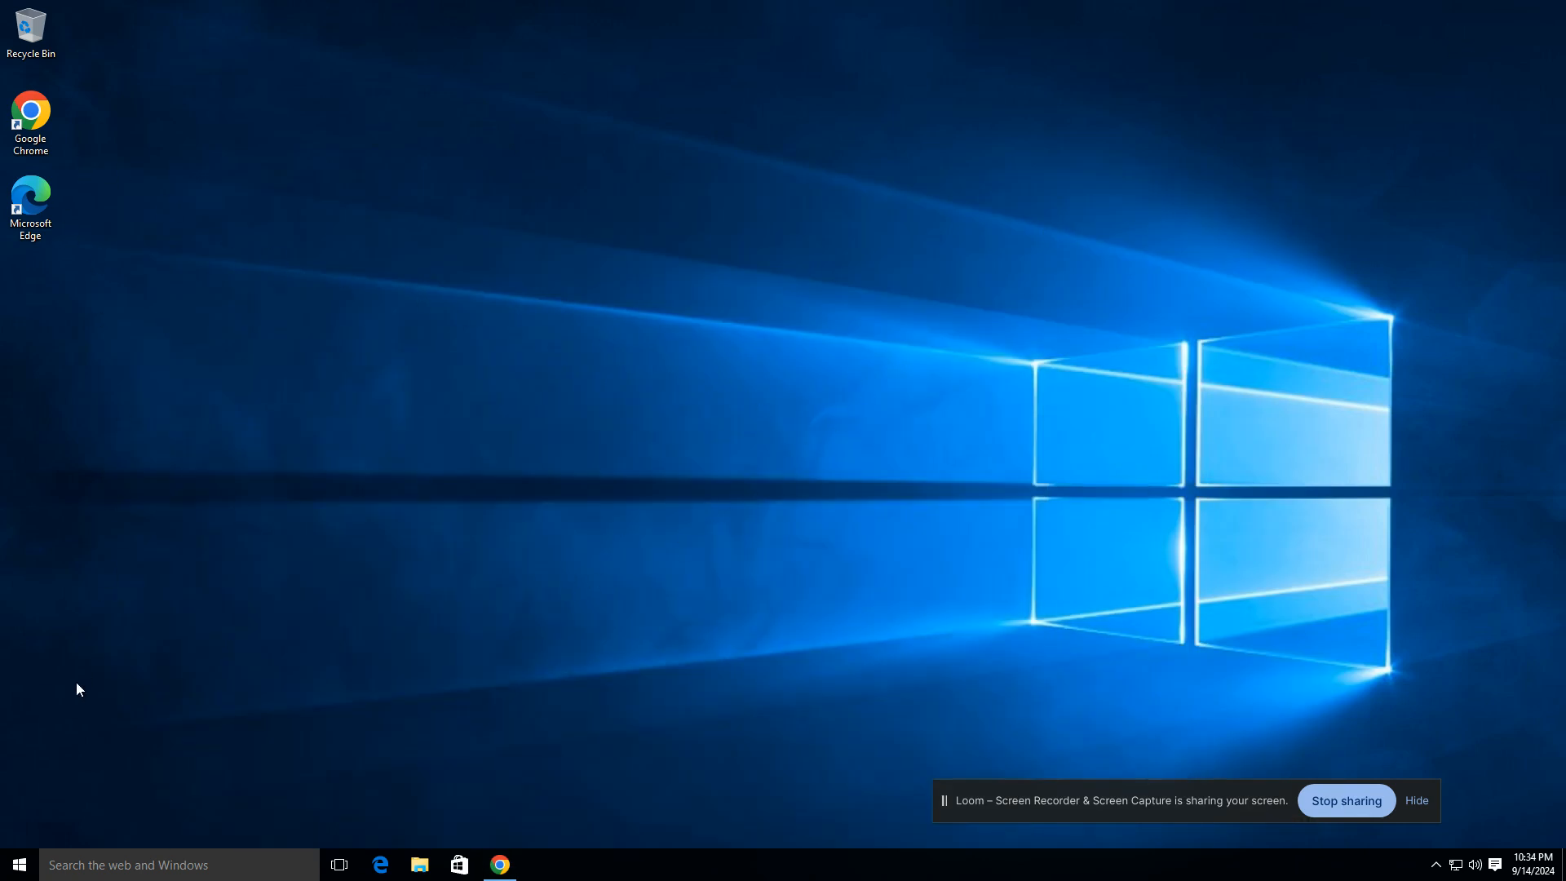
Open the Windows 10 Start menu
left_click(18, 864)
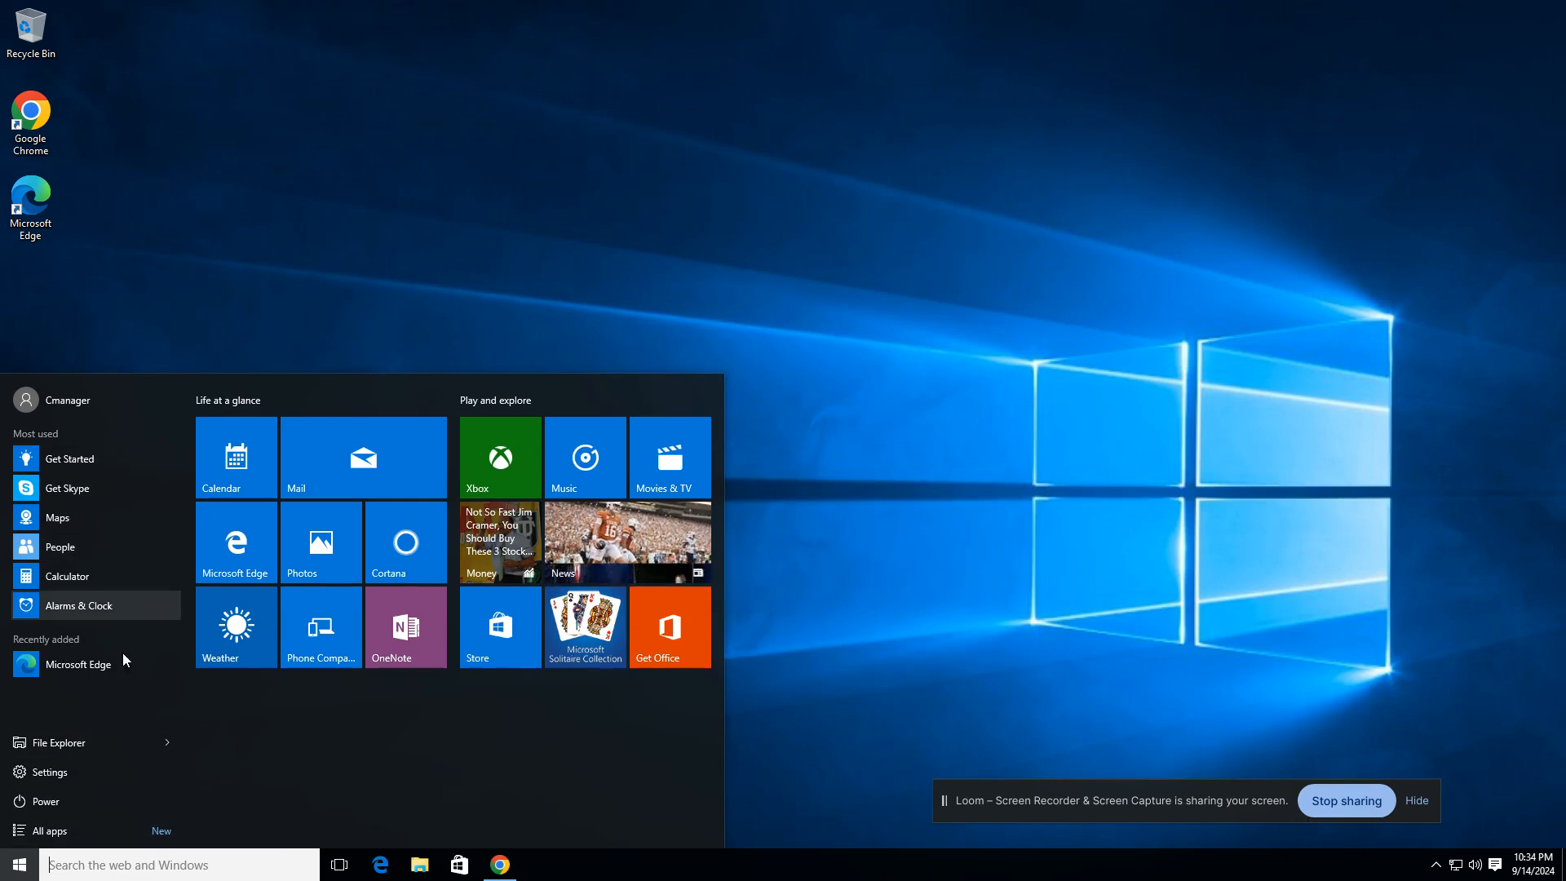
mouse_move(100, 664)
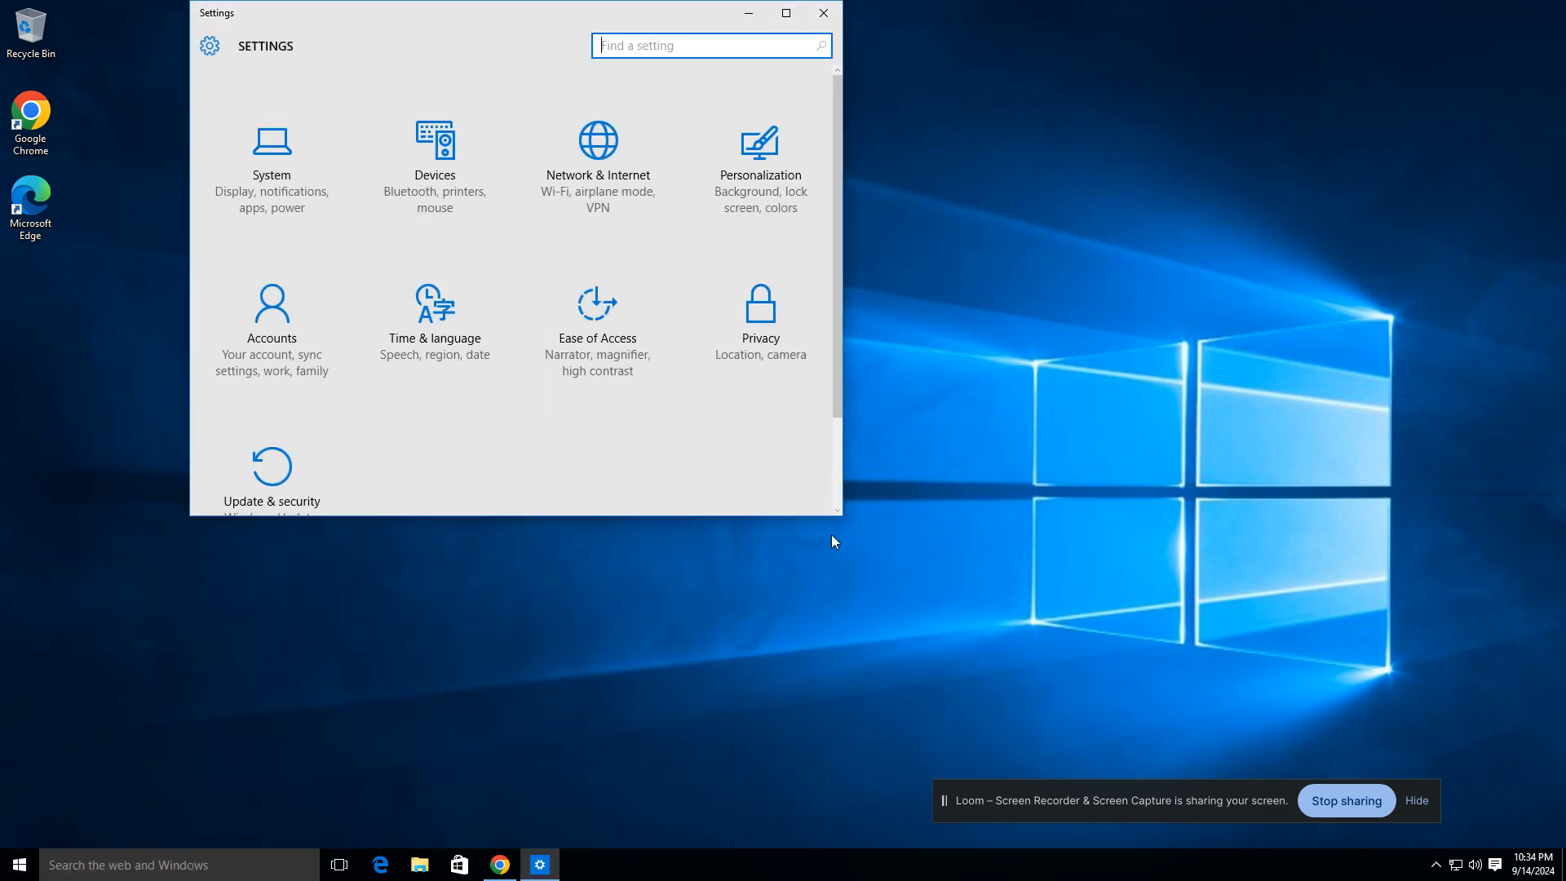
mouse_move(792, 521)
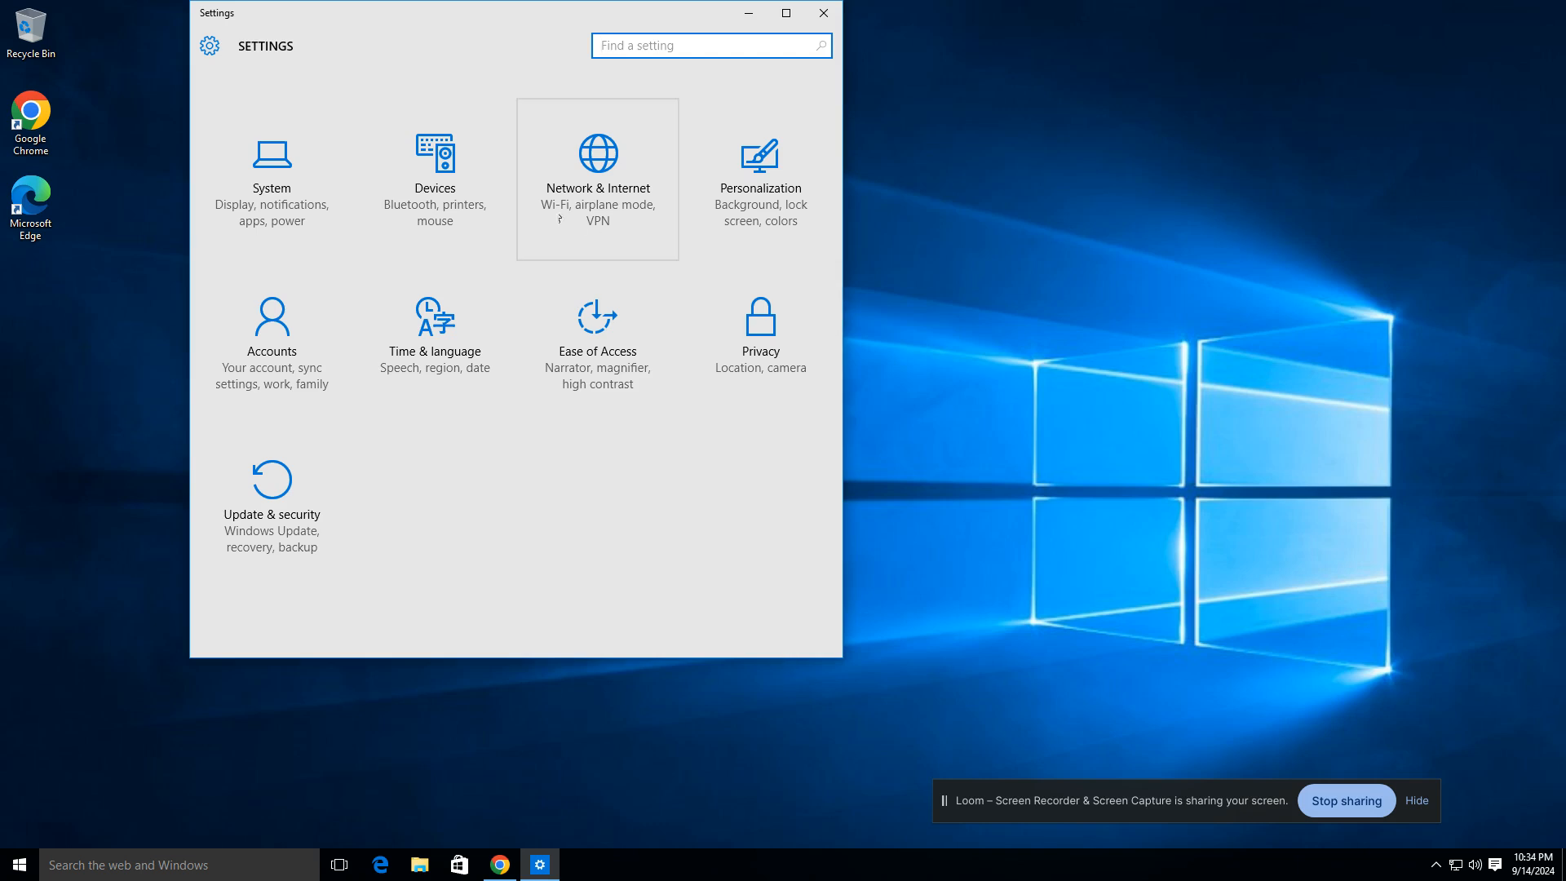
mouse_move(272, 194)
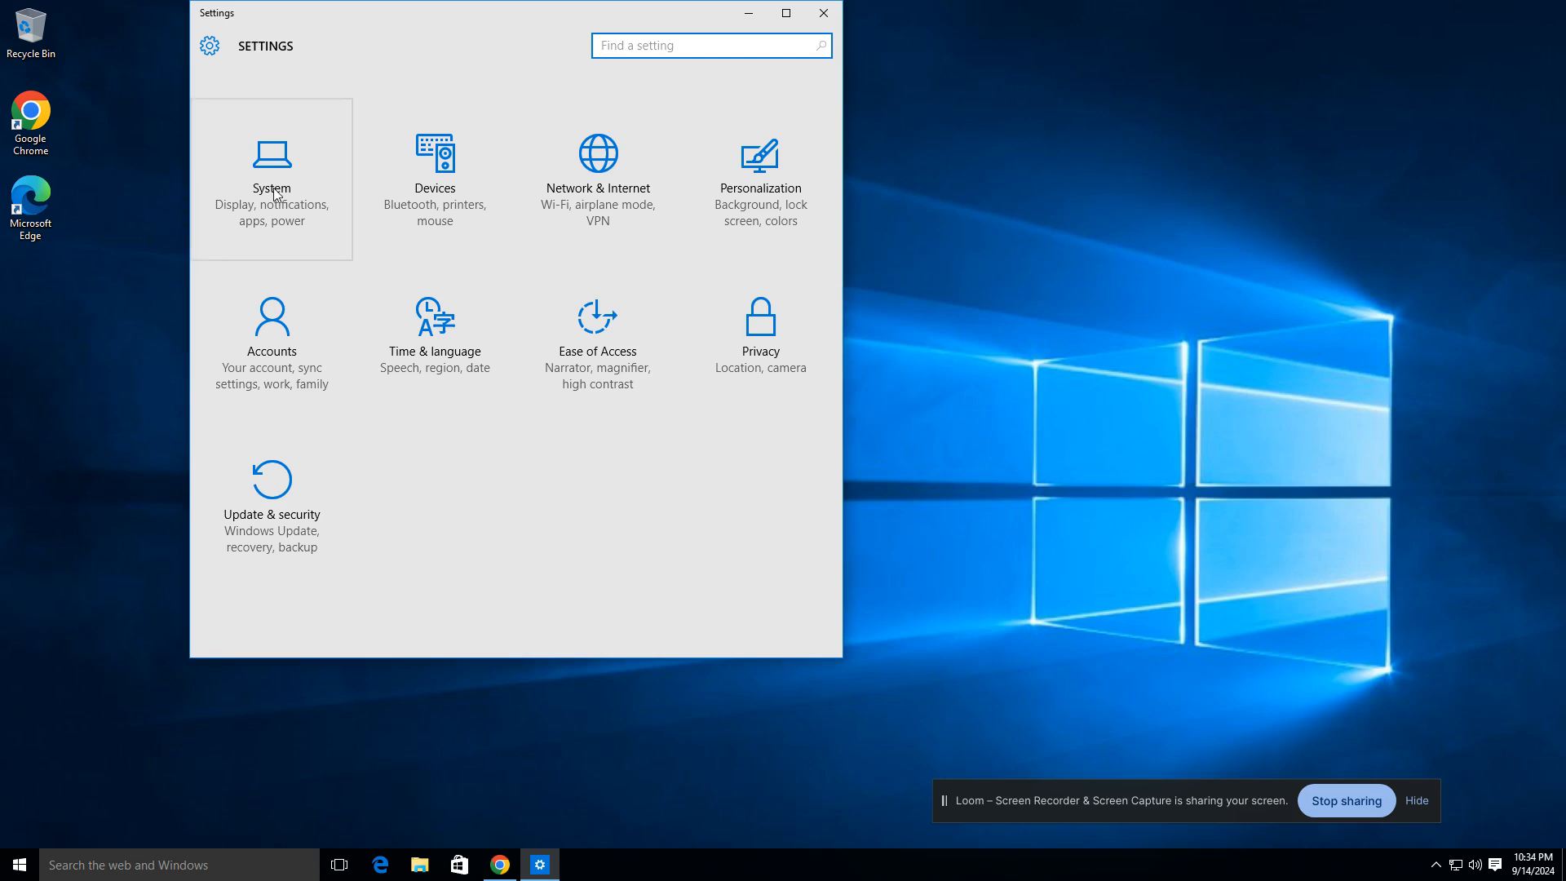
Open System > About and scroll to Windows 10 Pro, Ryzen 5 5600H, 5.70 GB RAM
left_click(271, 179)
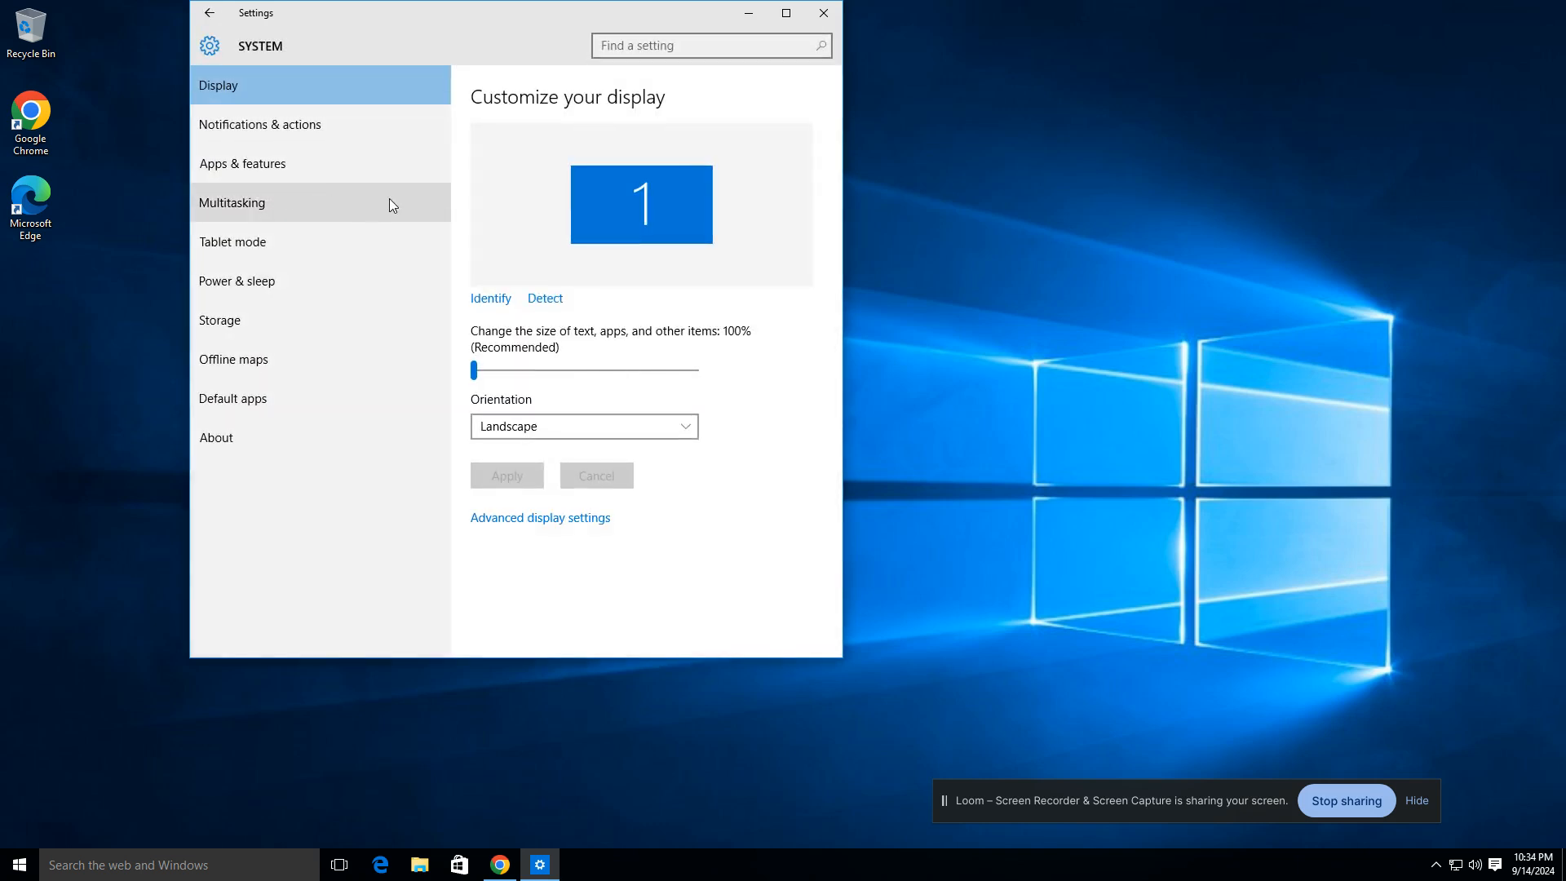
mouse_move(809, 470)
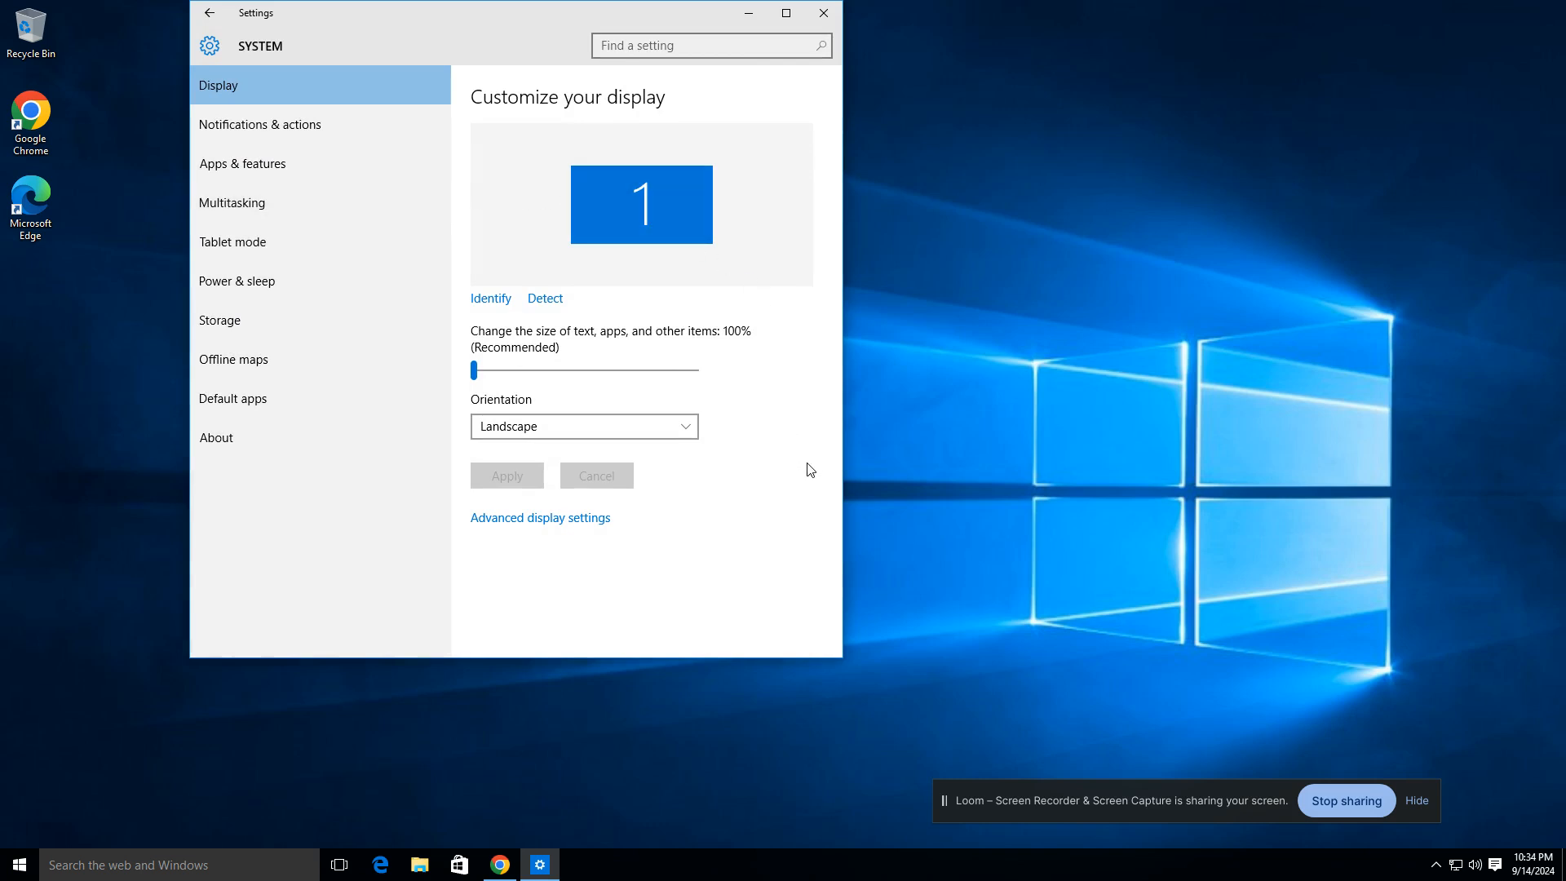
mouse_move(240, 442)
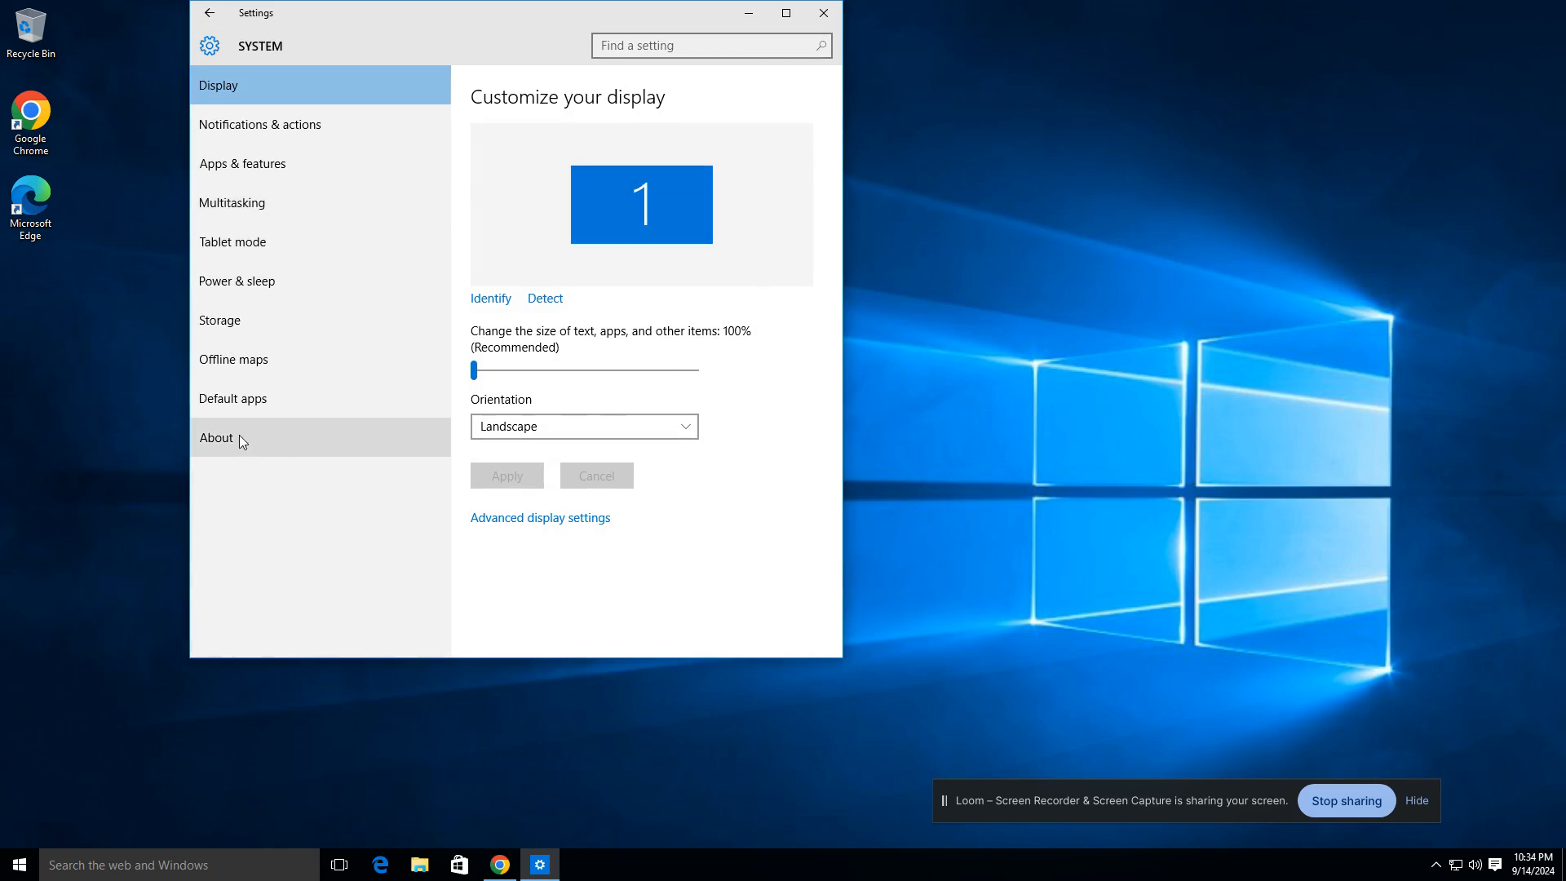
left_click(217, 437)
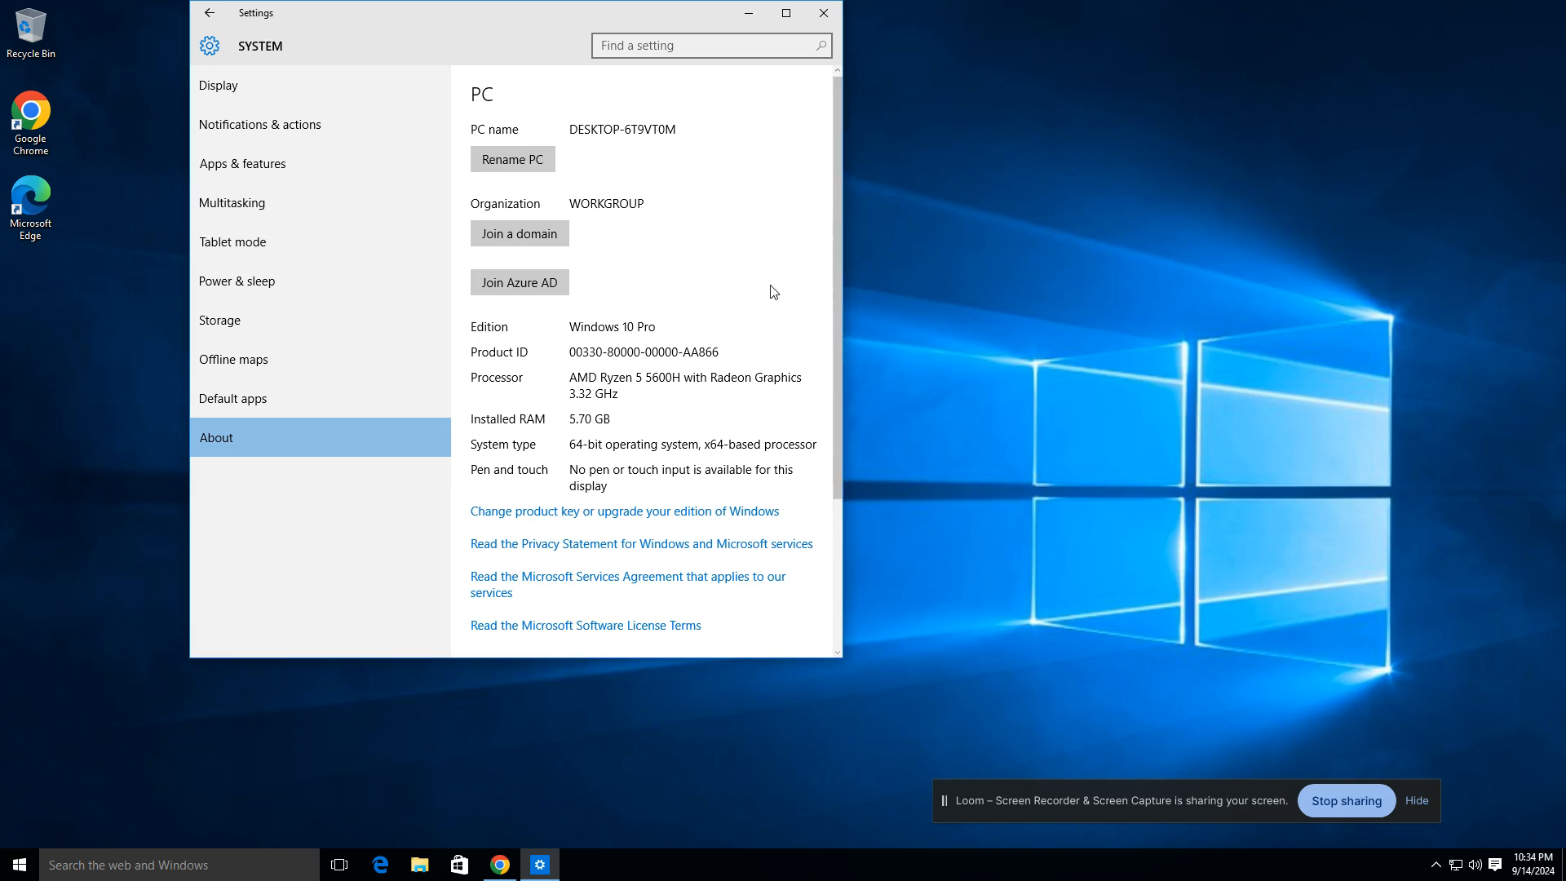
scroll("down", 3)
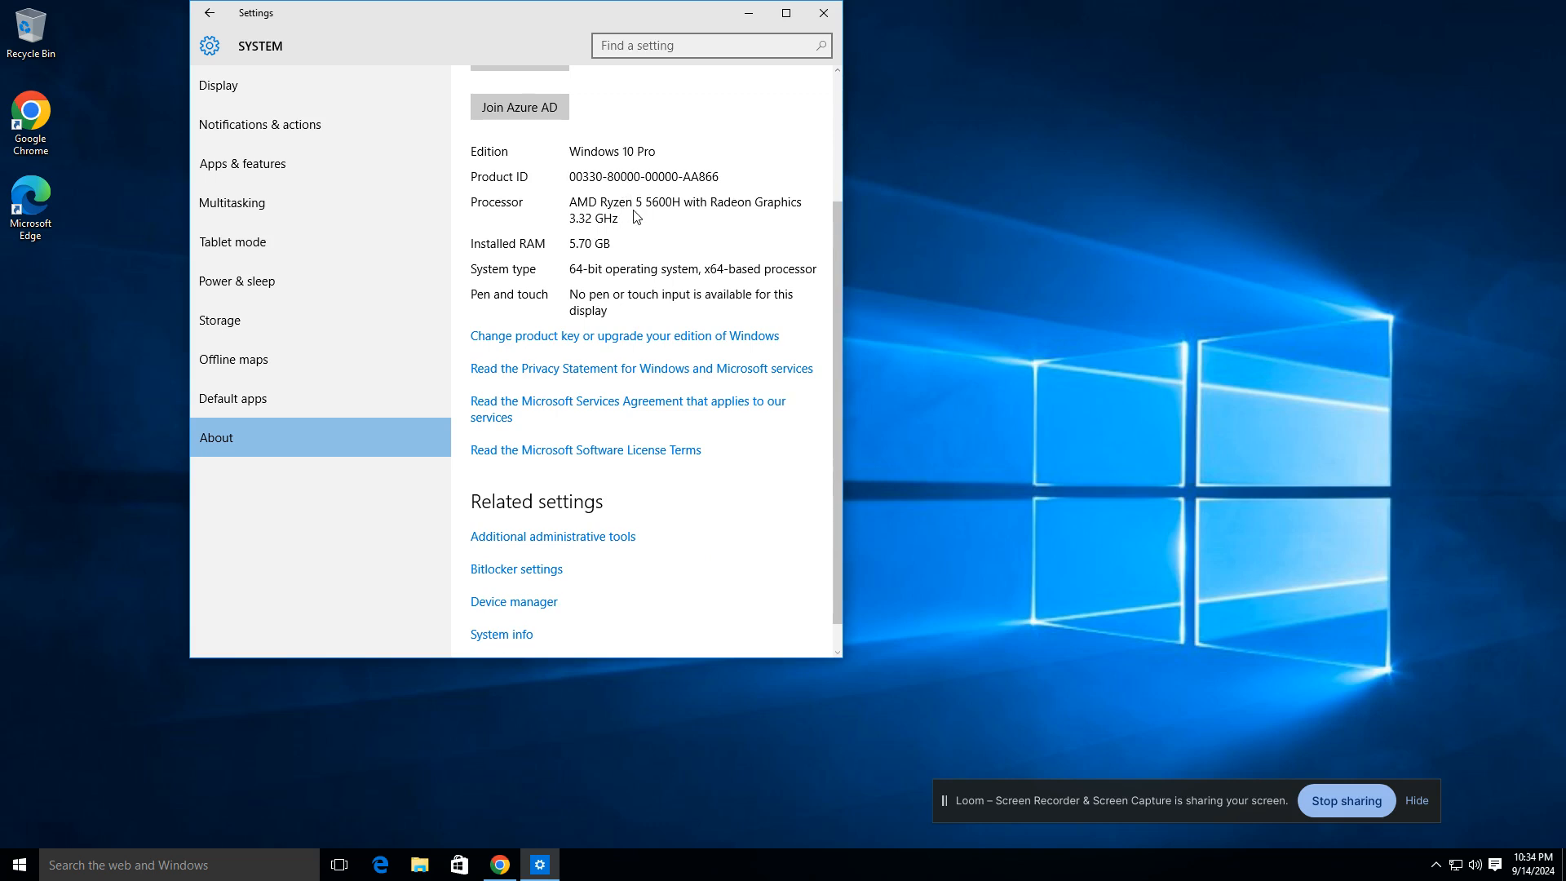
mouse_move(576, 213)
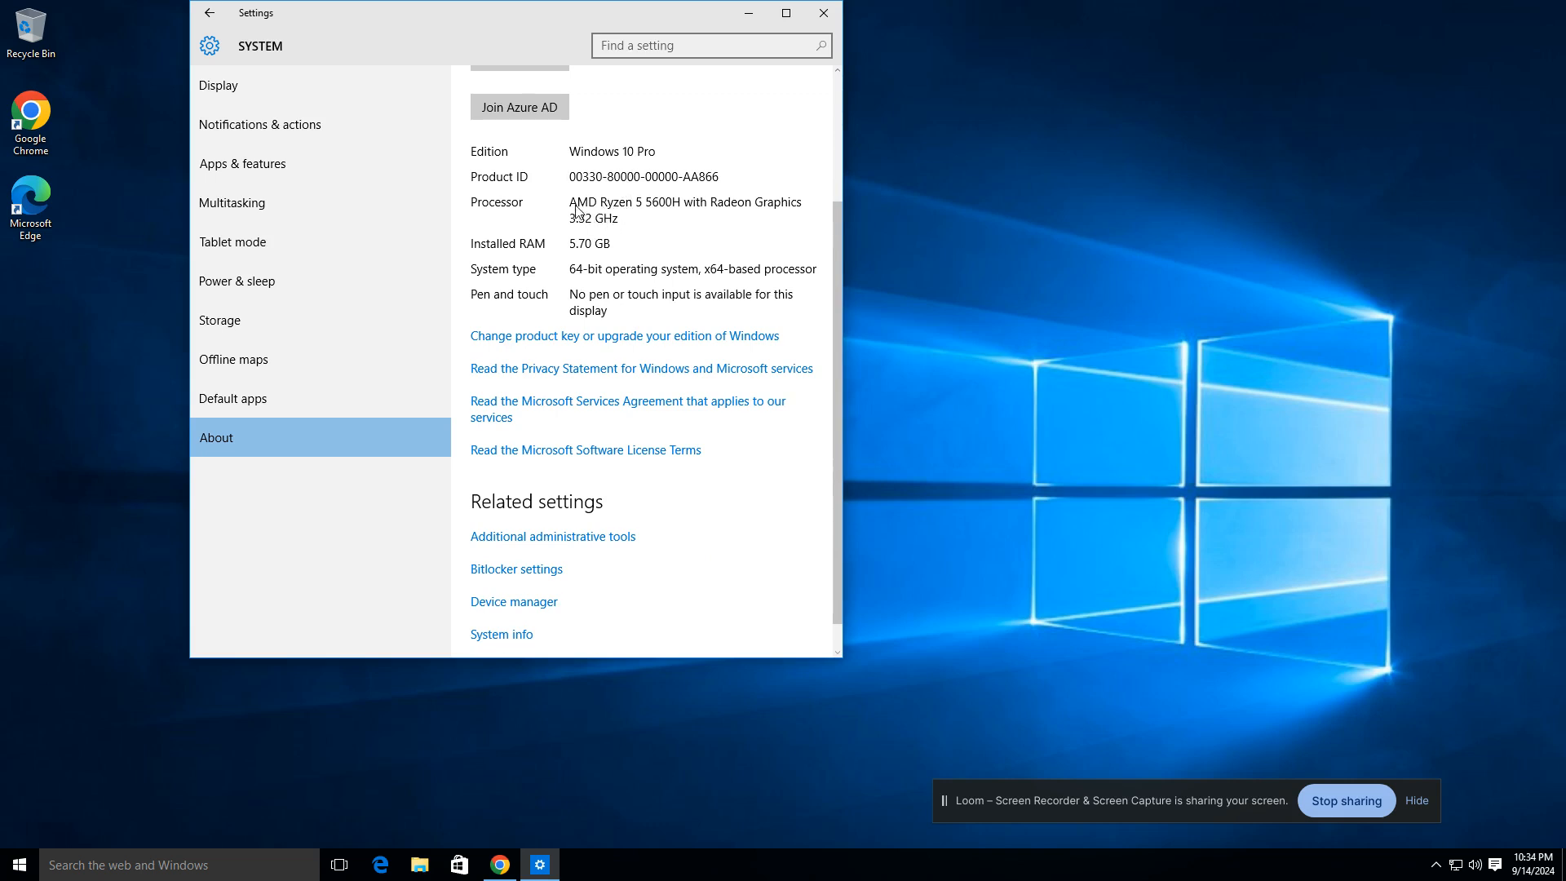
mouse_move(636, 259)
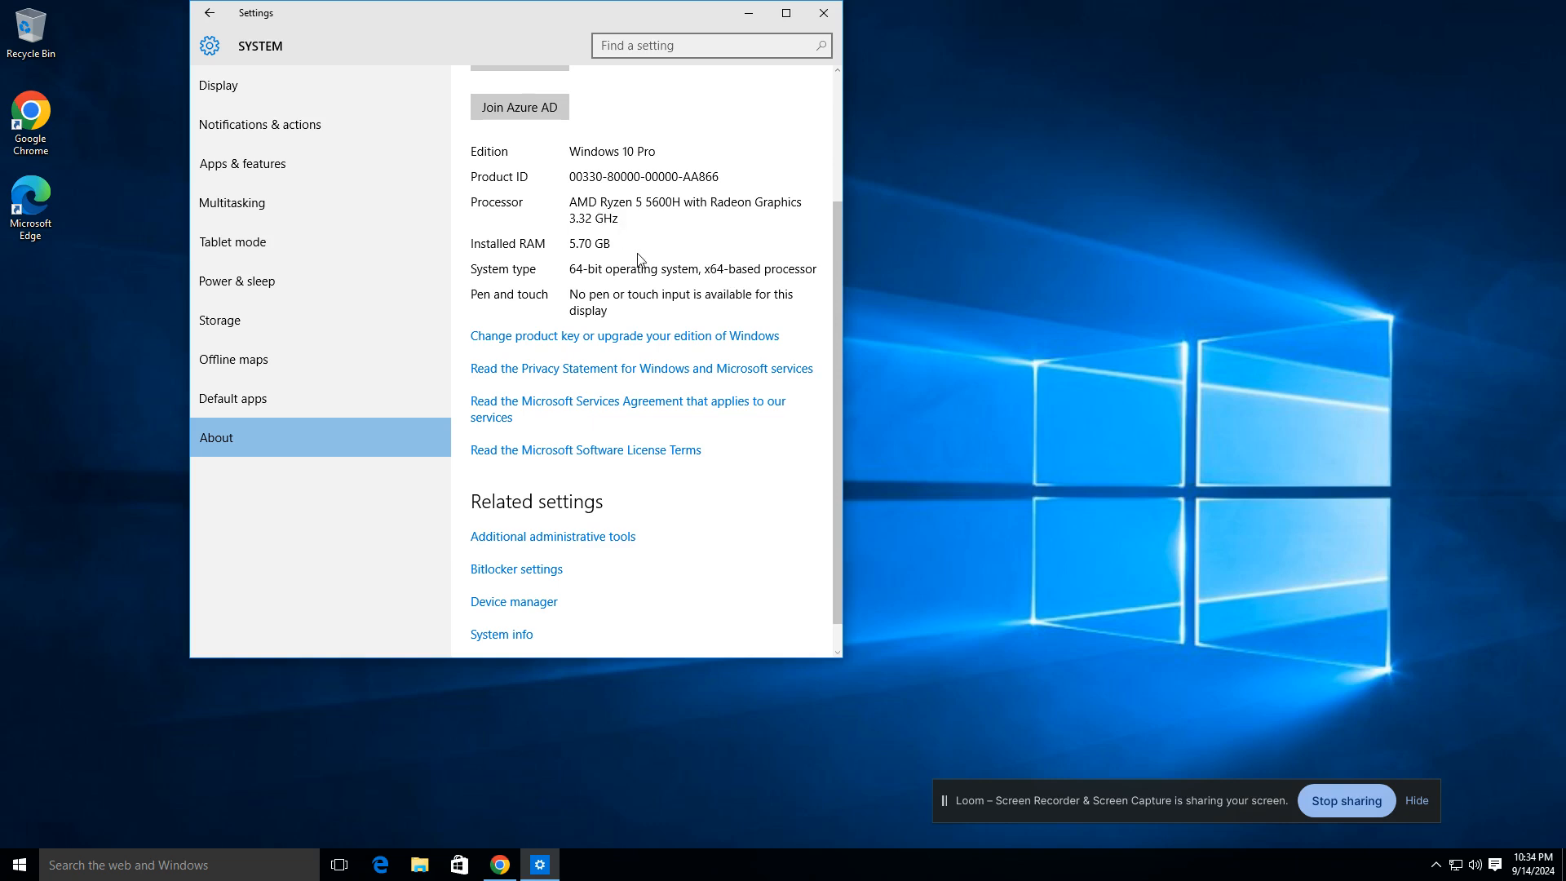
scroll("down", 3)
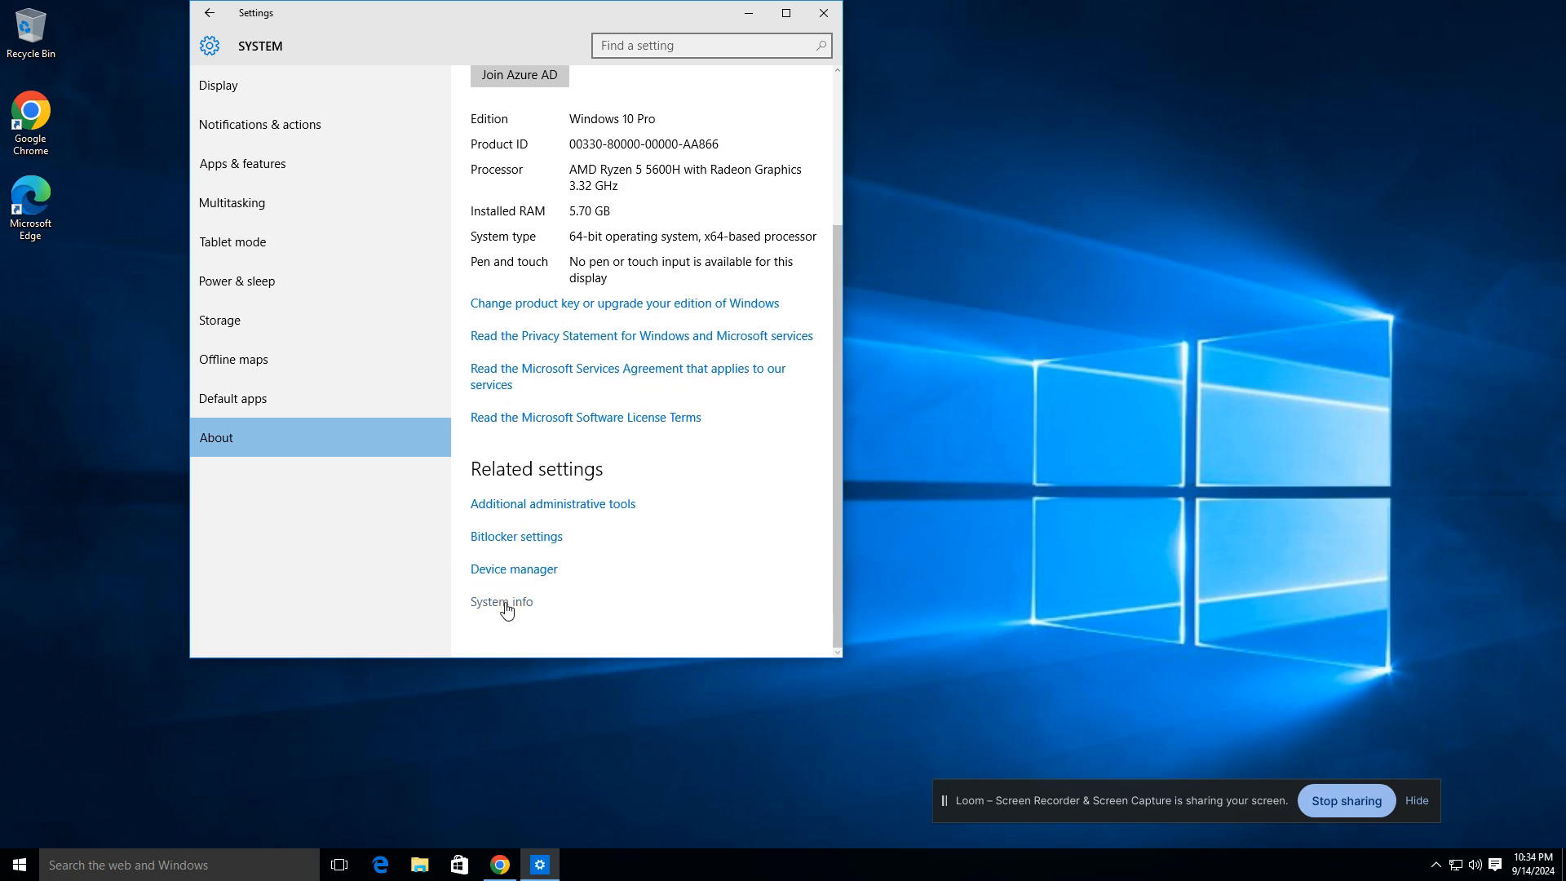
Open the Control Panel System window with basic computer information for Windows 10 Pro
left_click(418, 865)
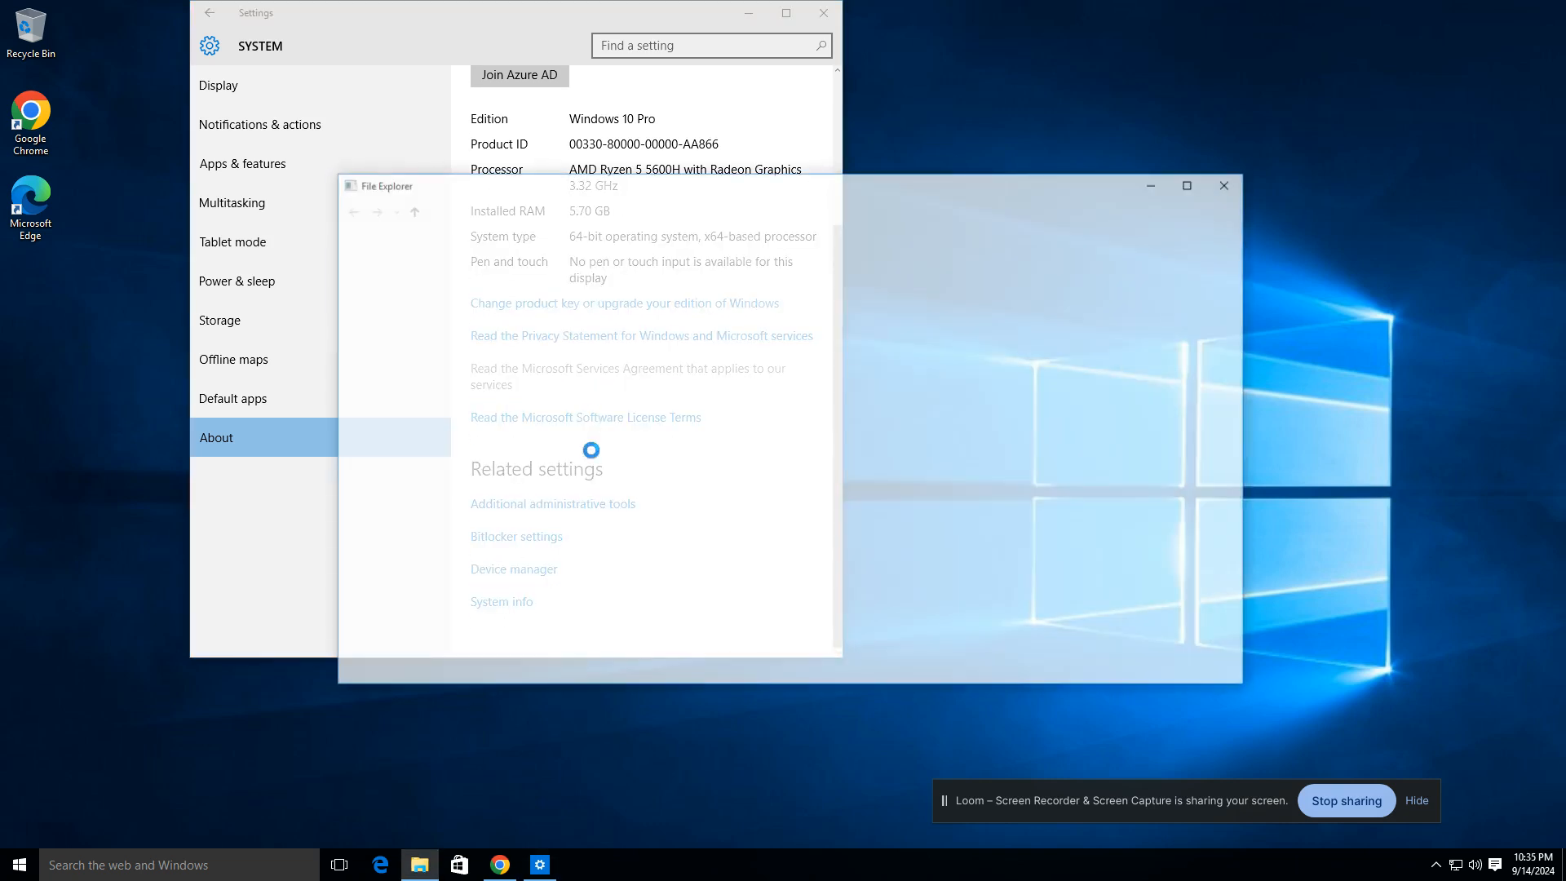
left_click(502, 601)
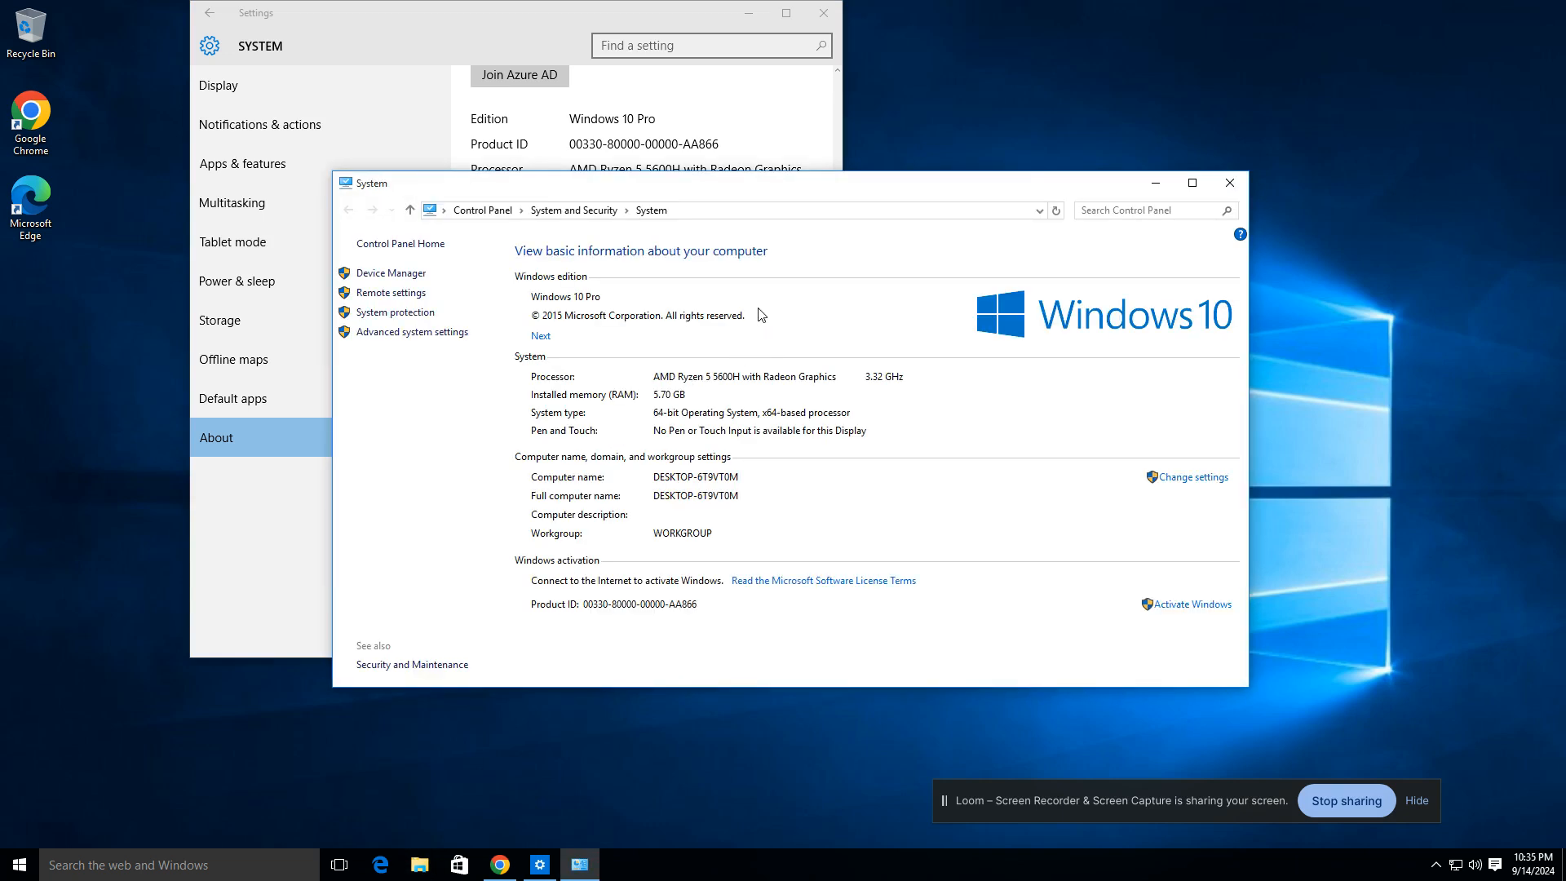
mouse_move(668, 388)
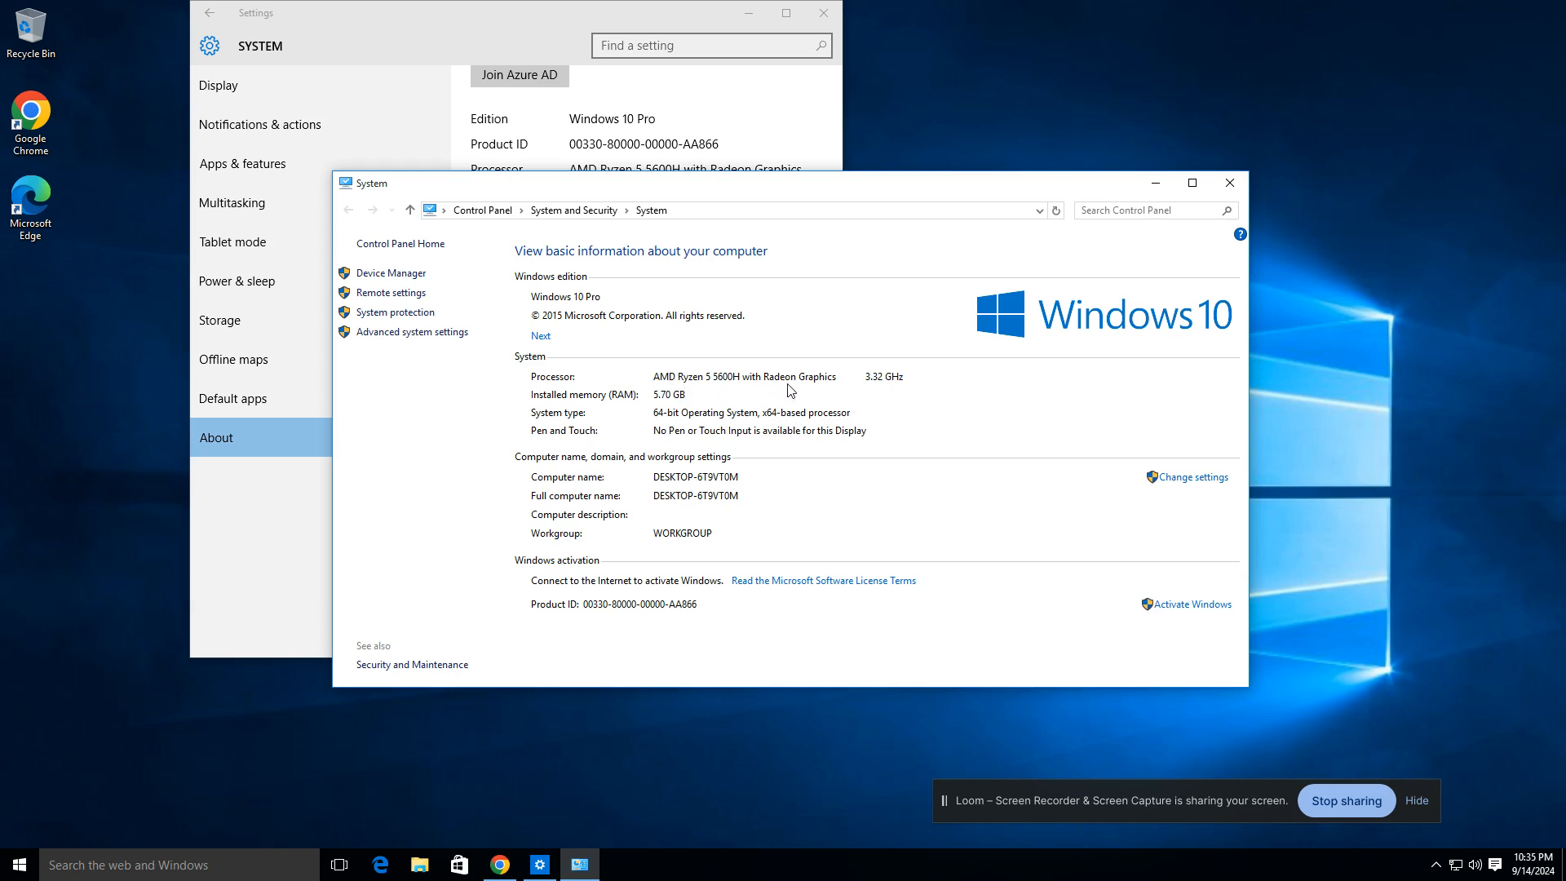
mouse_move(804, 463)
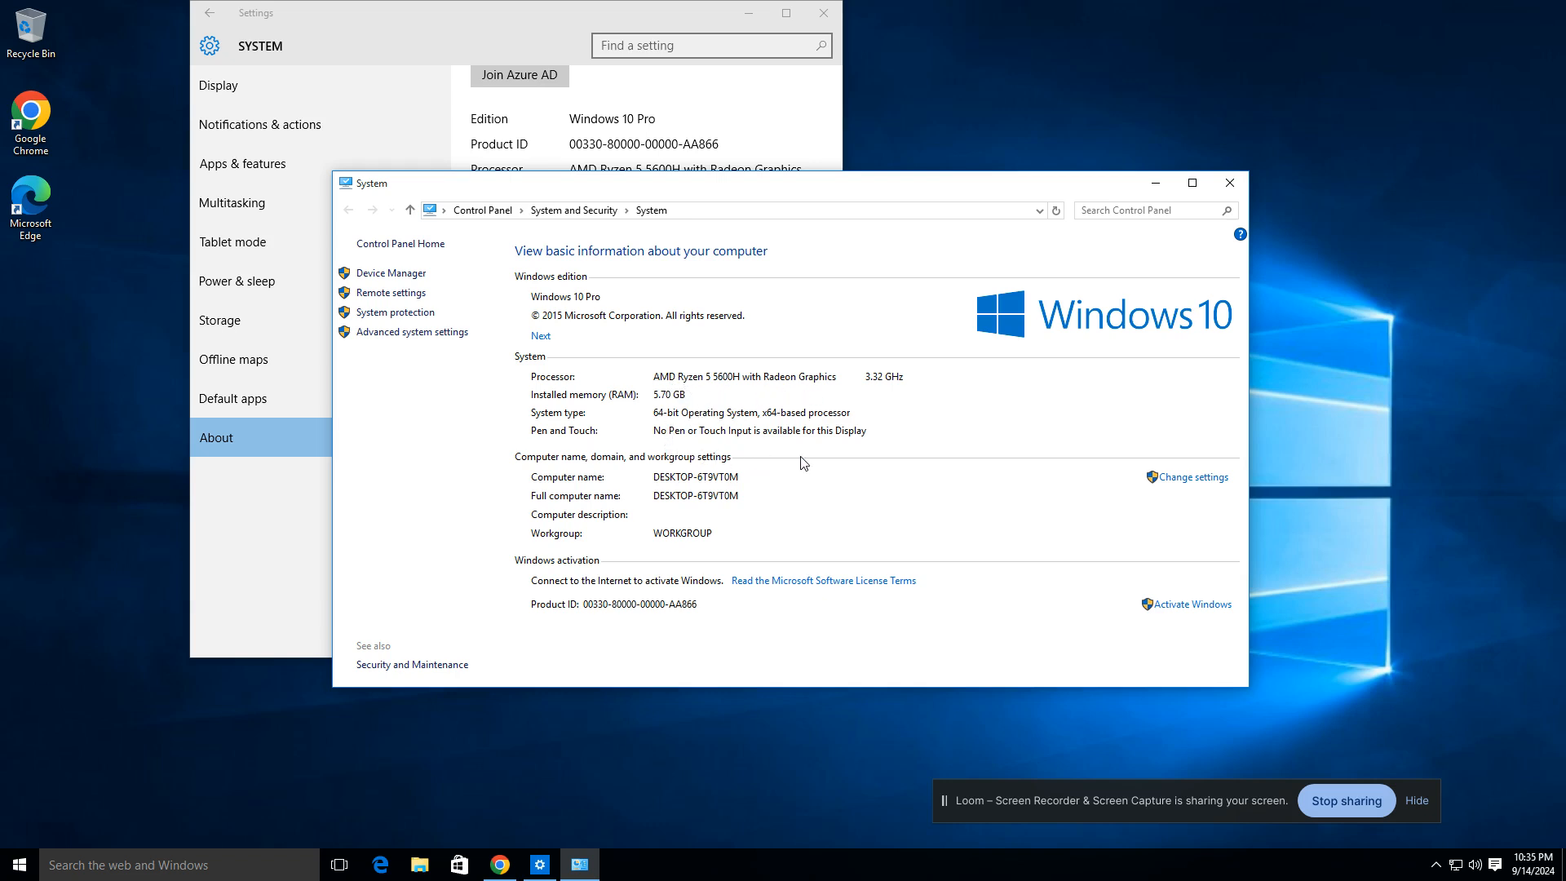
mouse_move(390, 272)
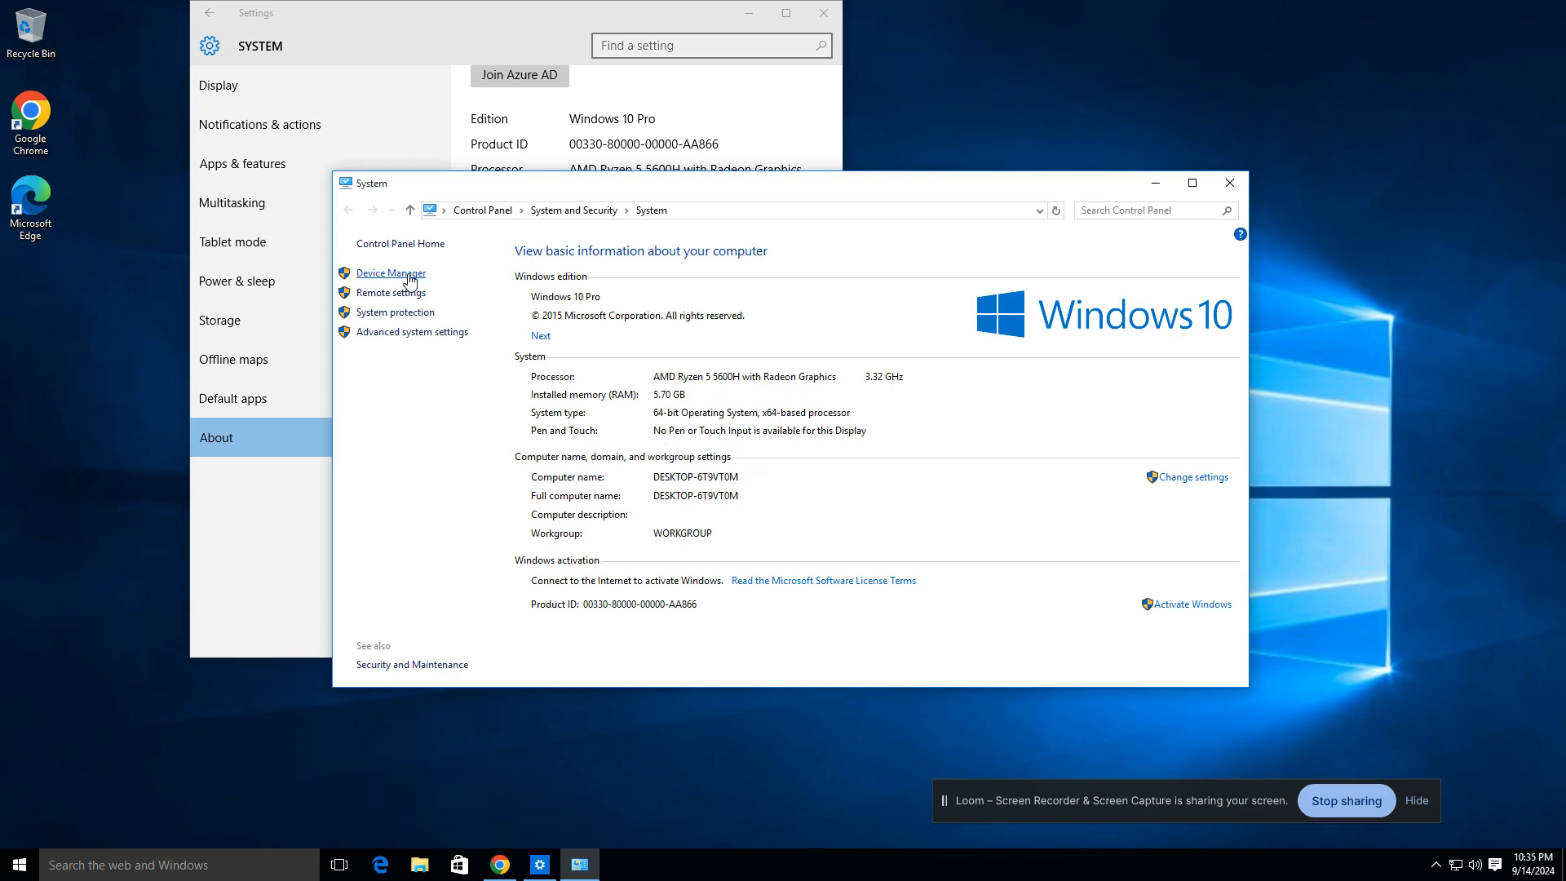
Open Device Manager and the Microsoft Basic Display Adapter's properties under Display adapters
left_click(388, 273)
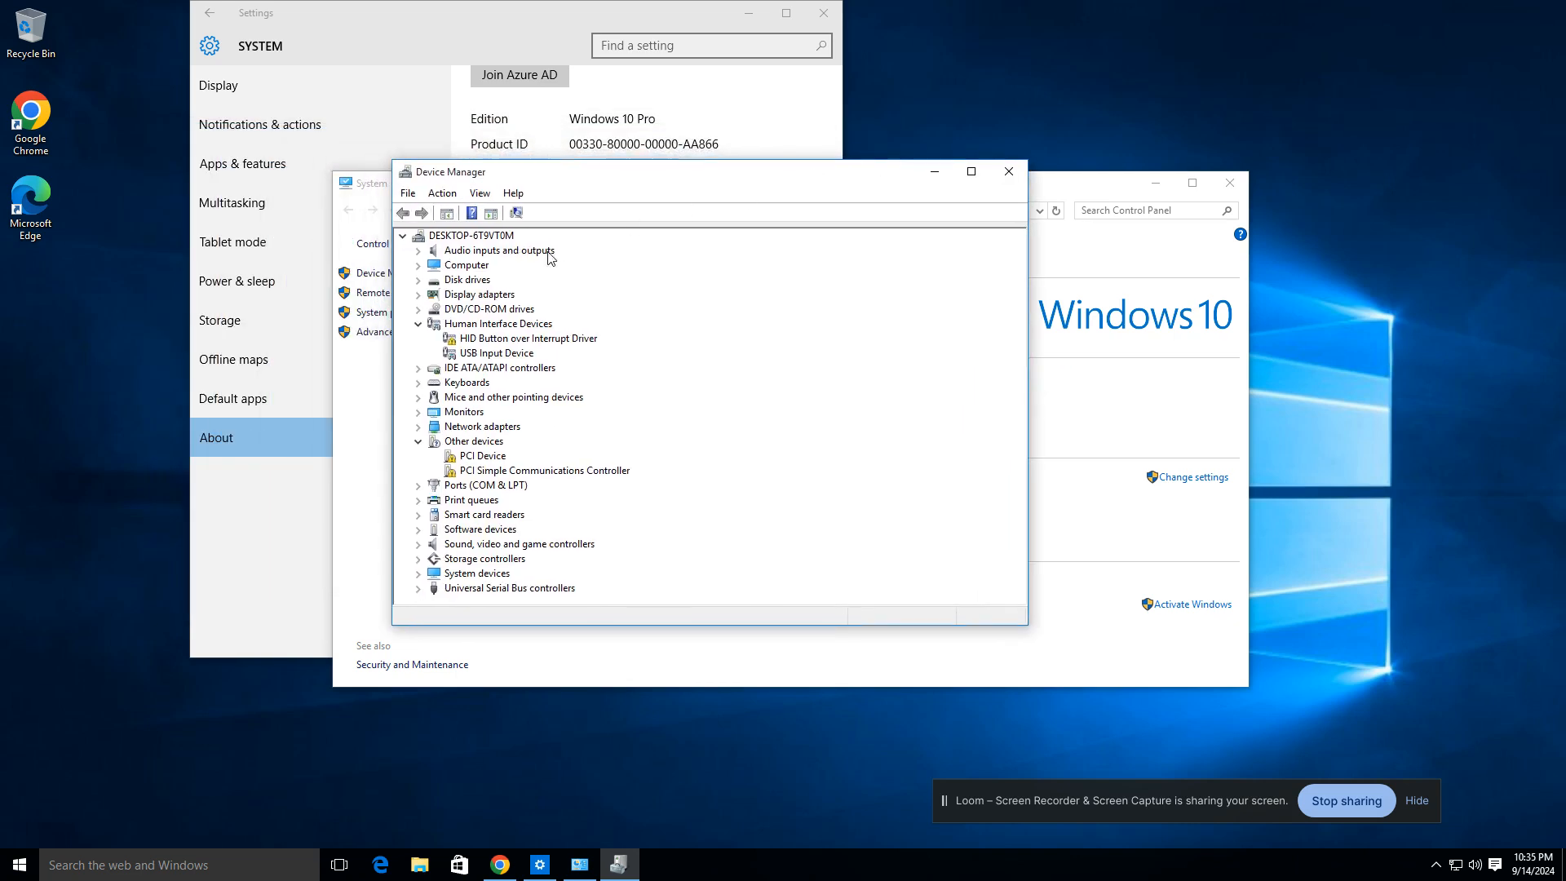
left_click(418, 293)
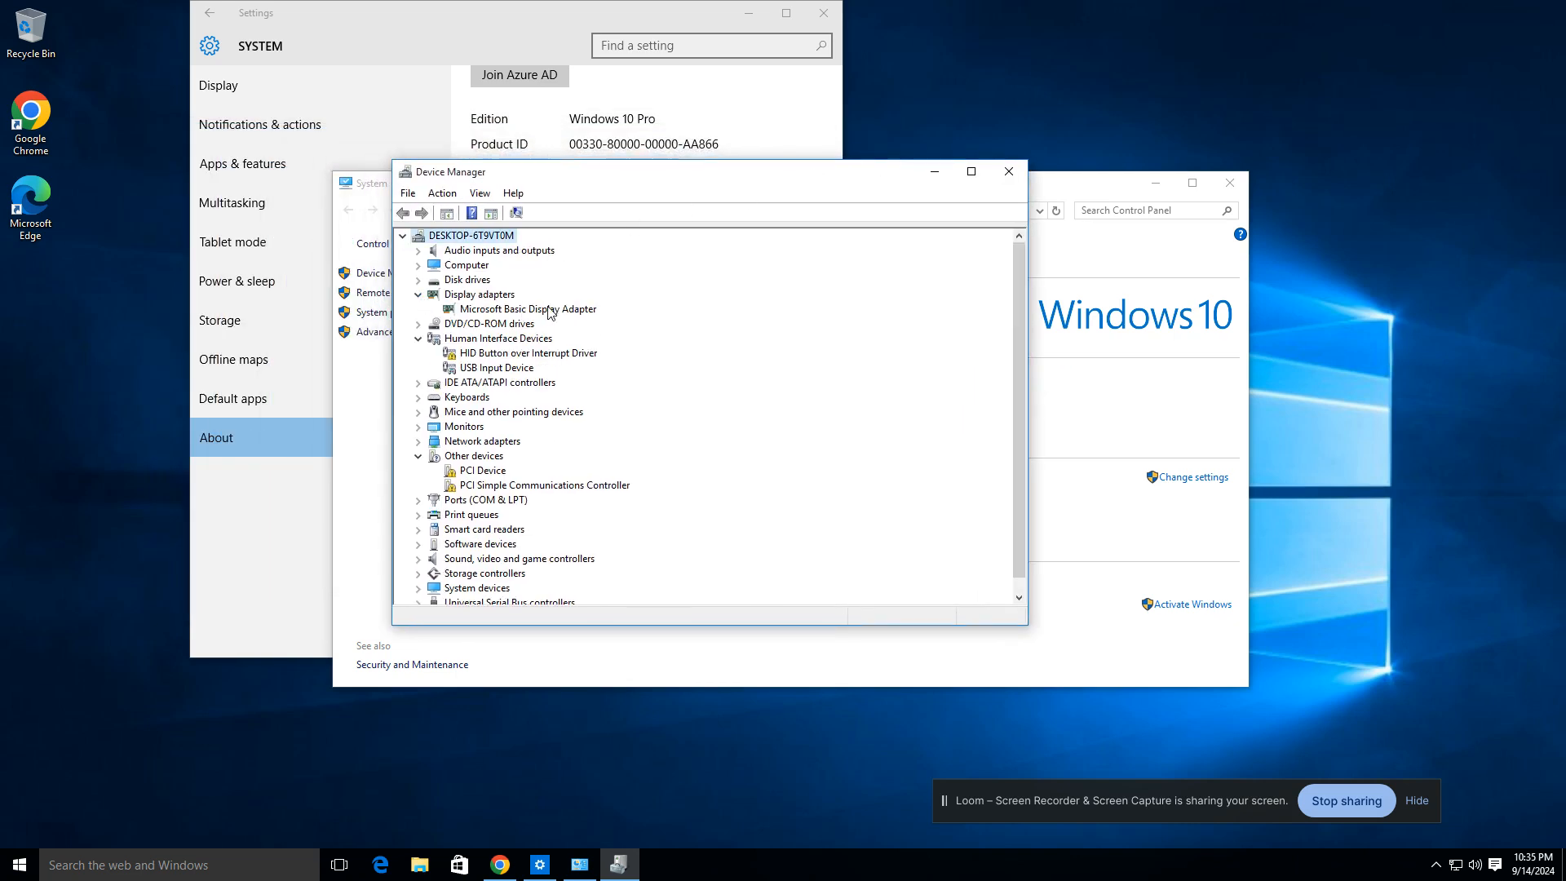
right_click(526, 309)
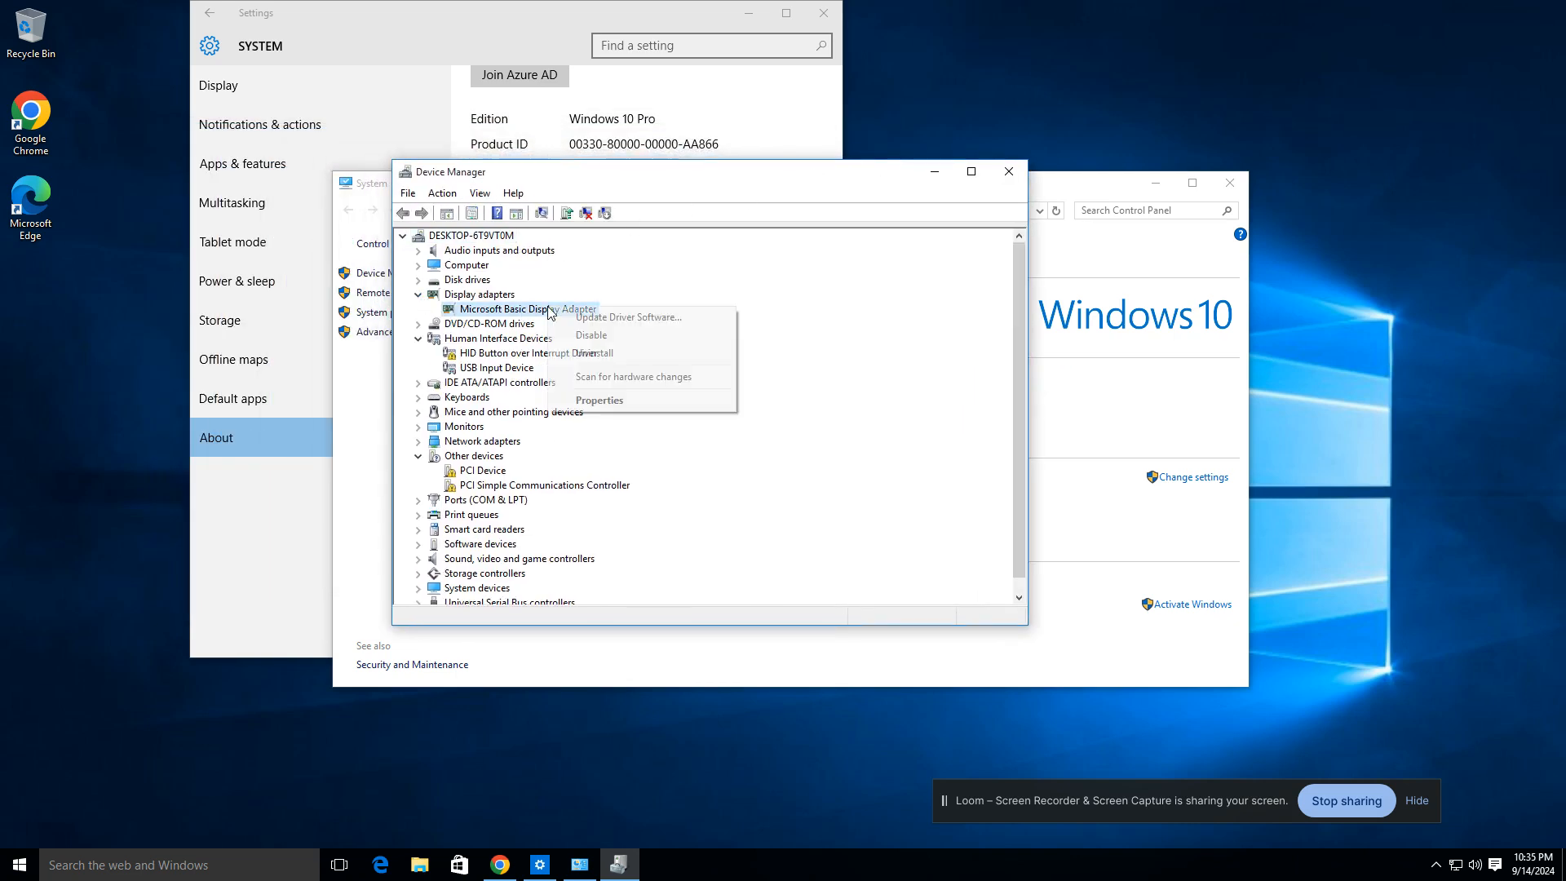
mouse_move(597, 399)
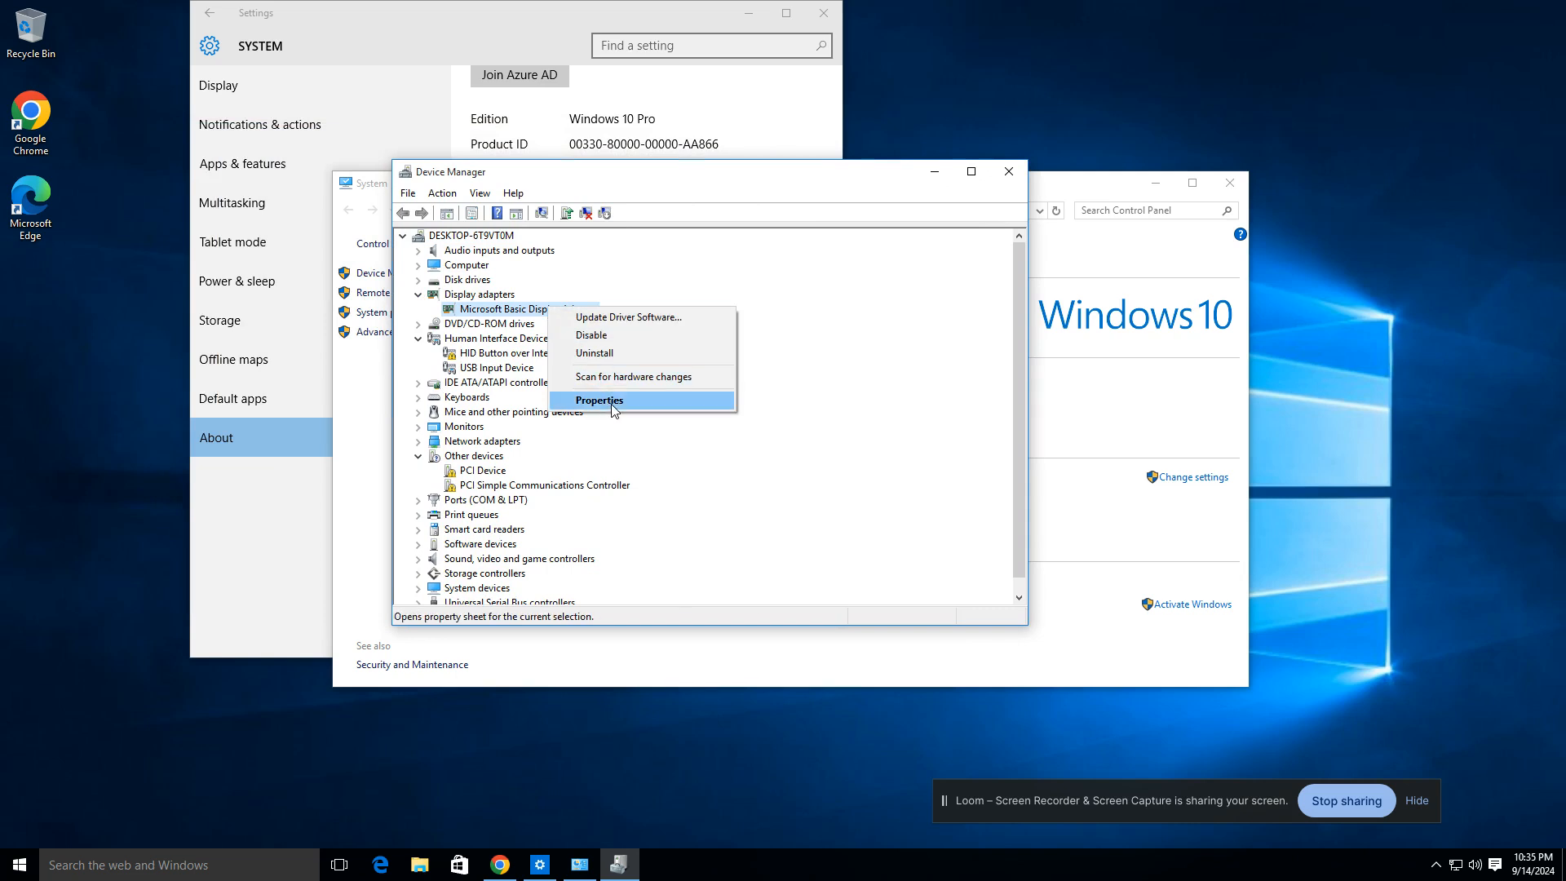
left_click(597, 399)
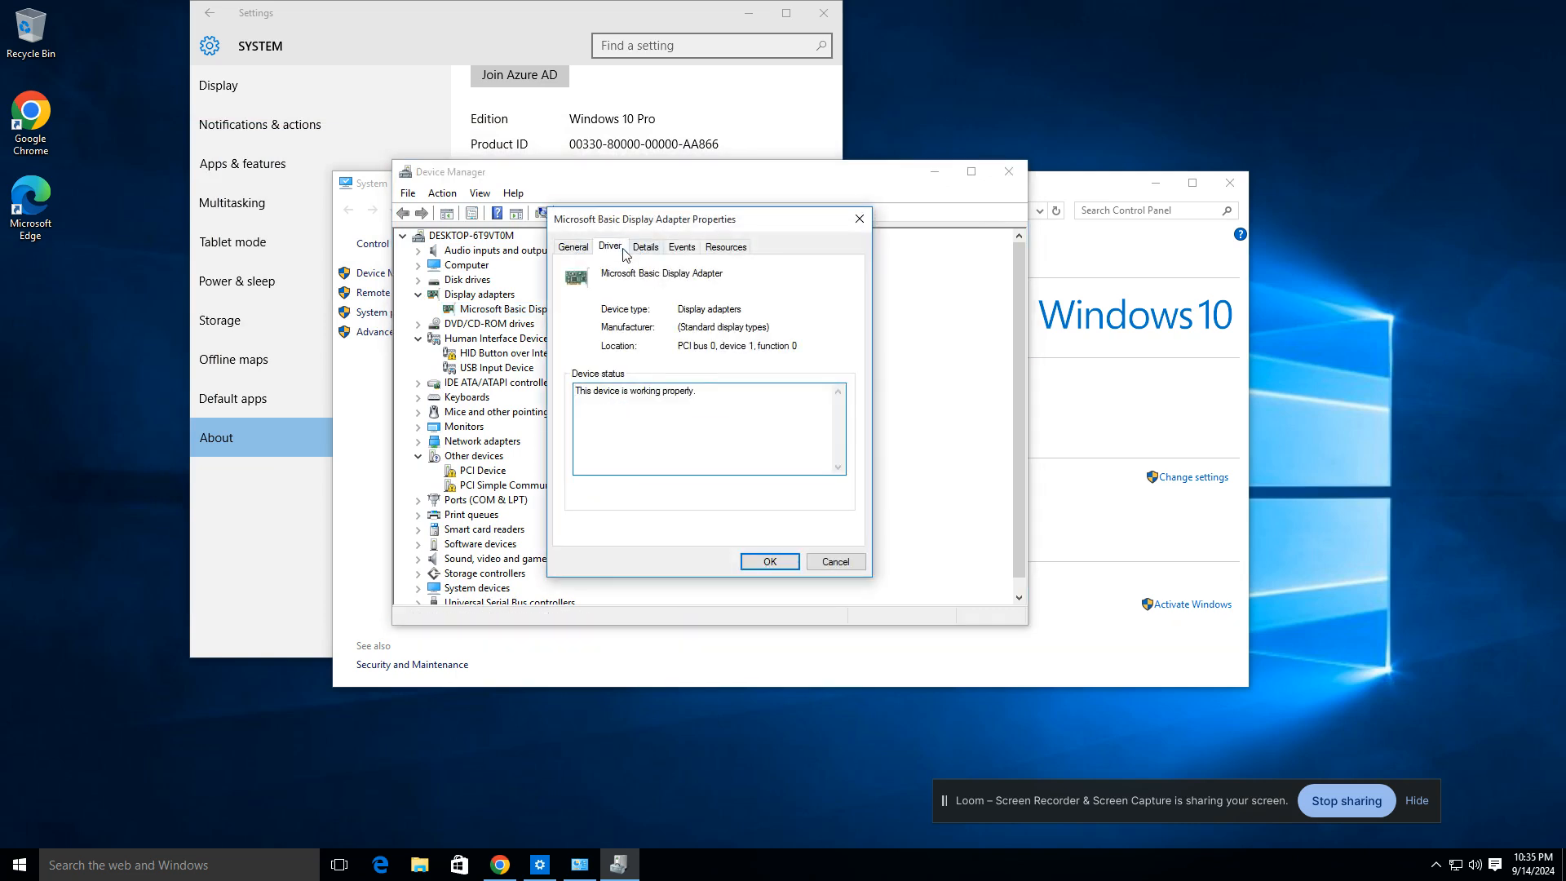
View the adapter's Driver and Details tabs, cancel, and close Device Manager and System
left_click(609, 246)
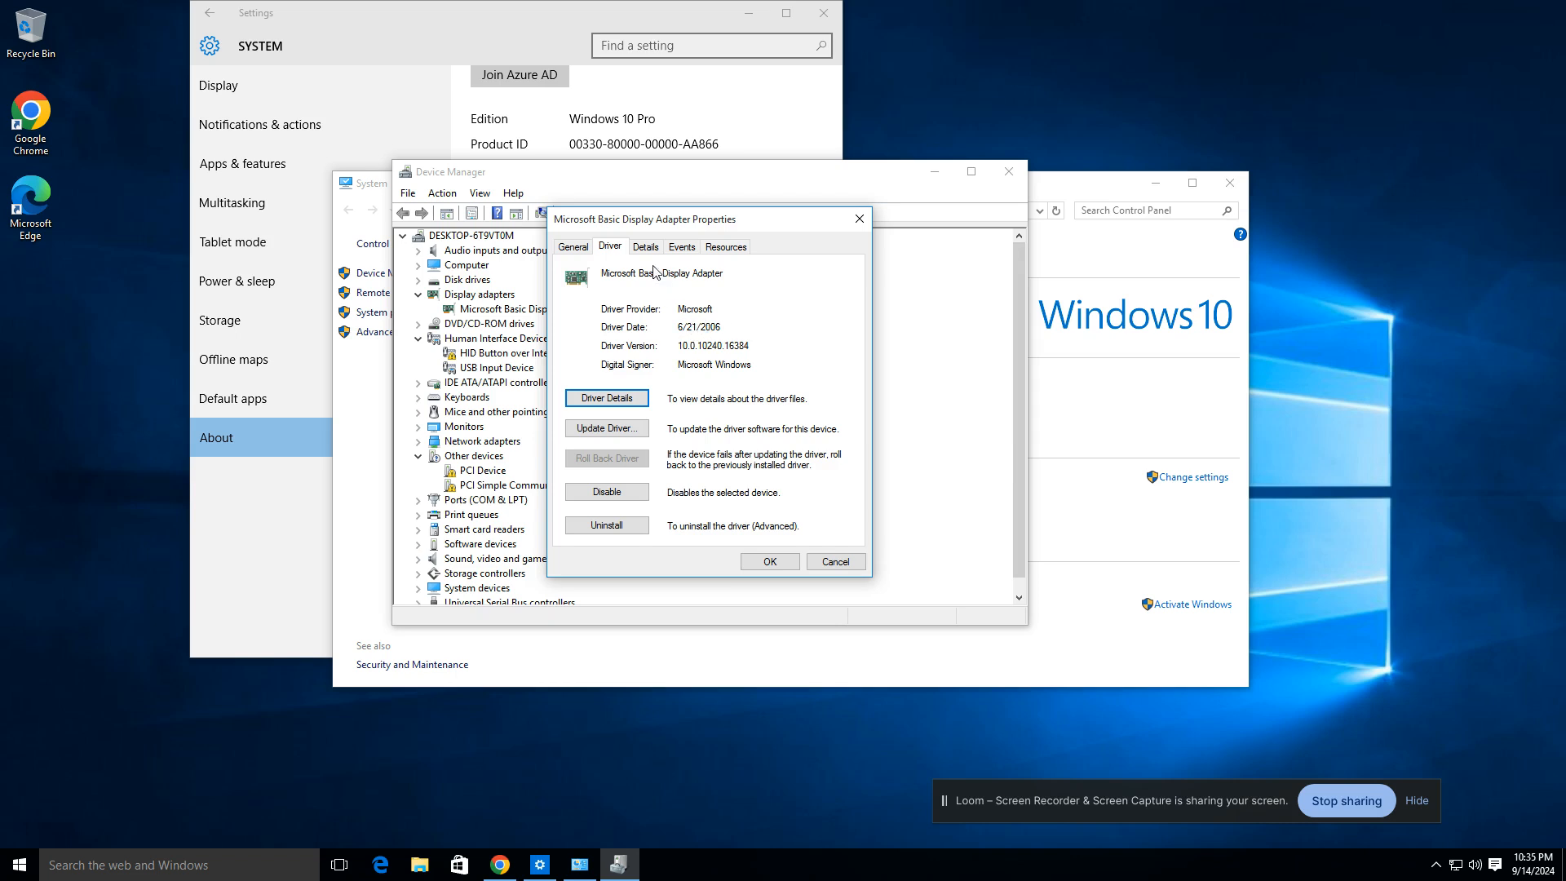
left_click(645, 246)
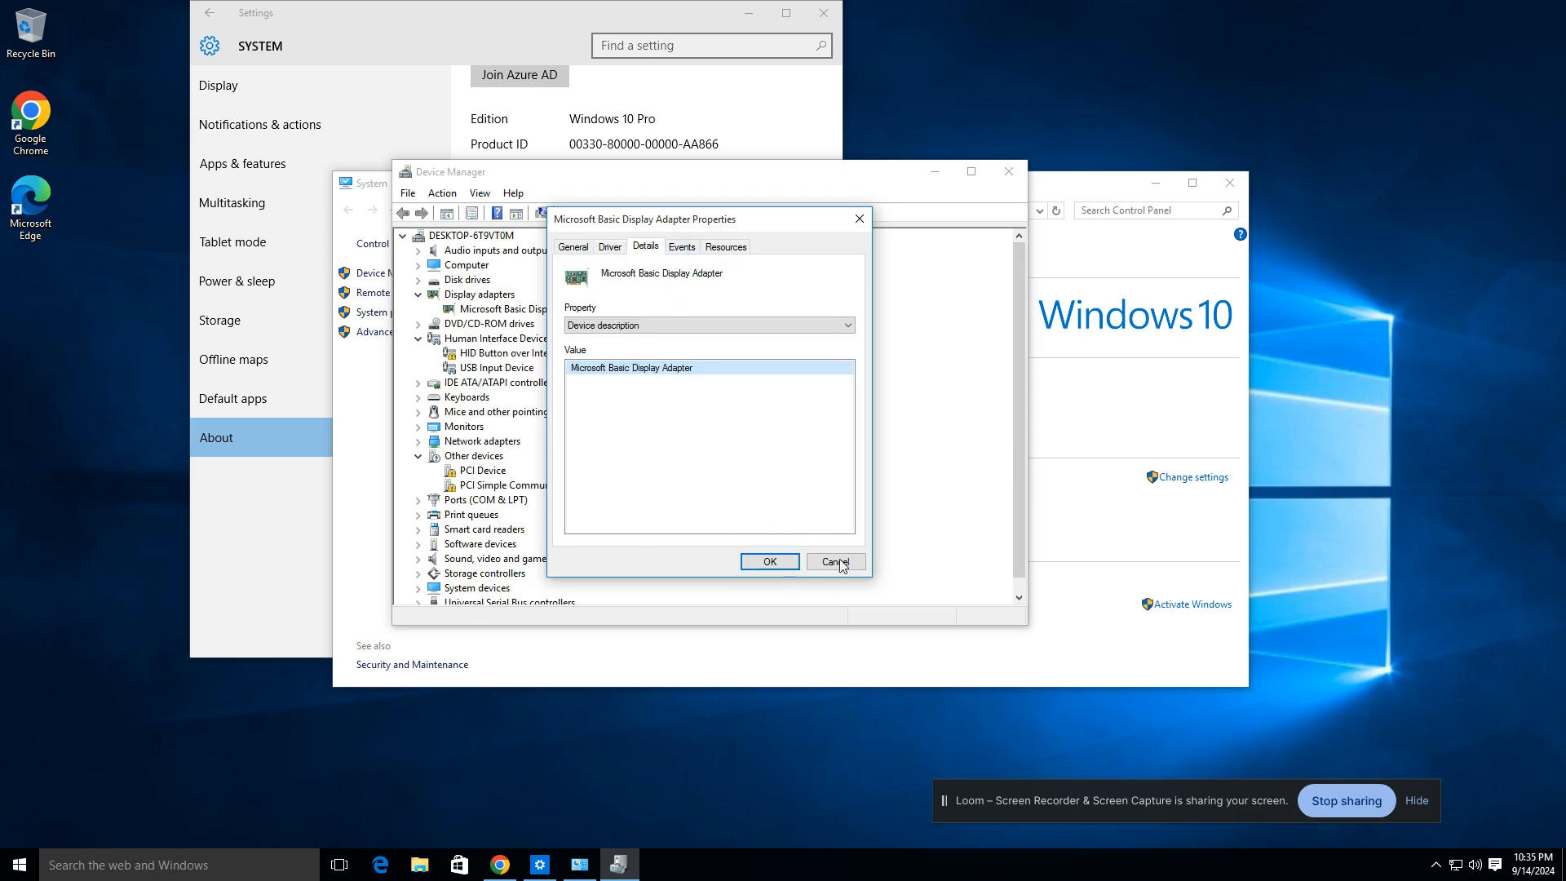
left_click(834, 561)
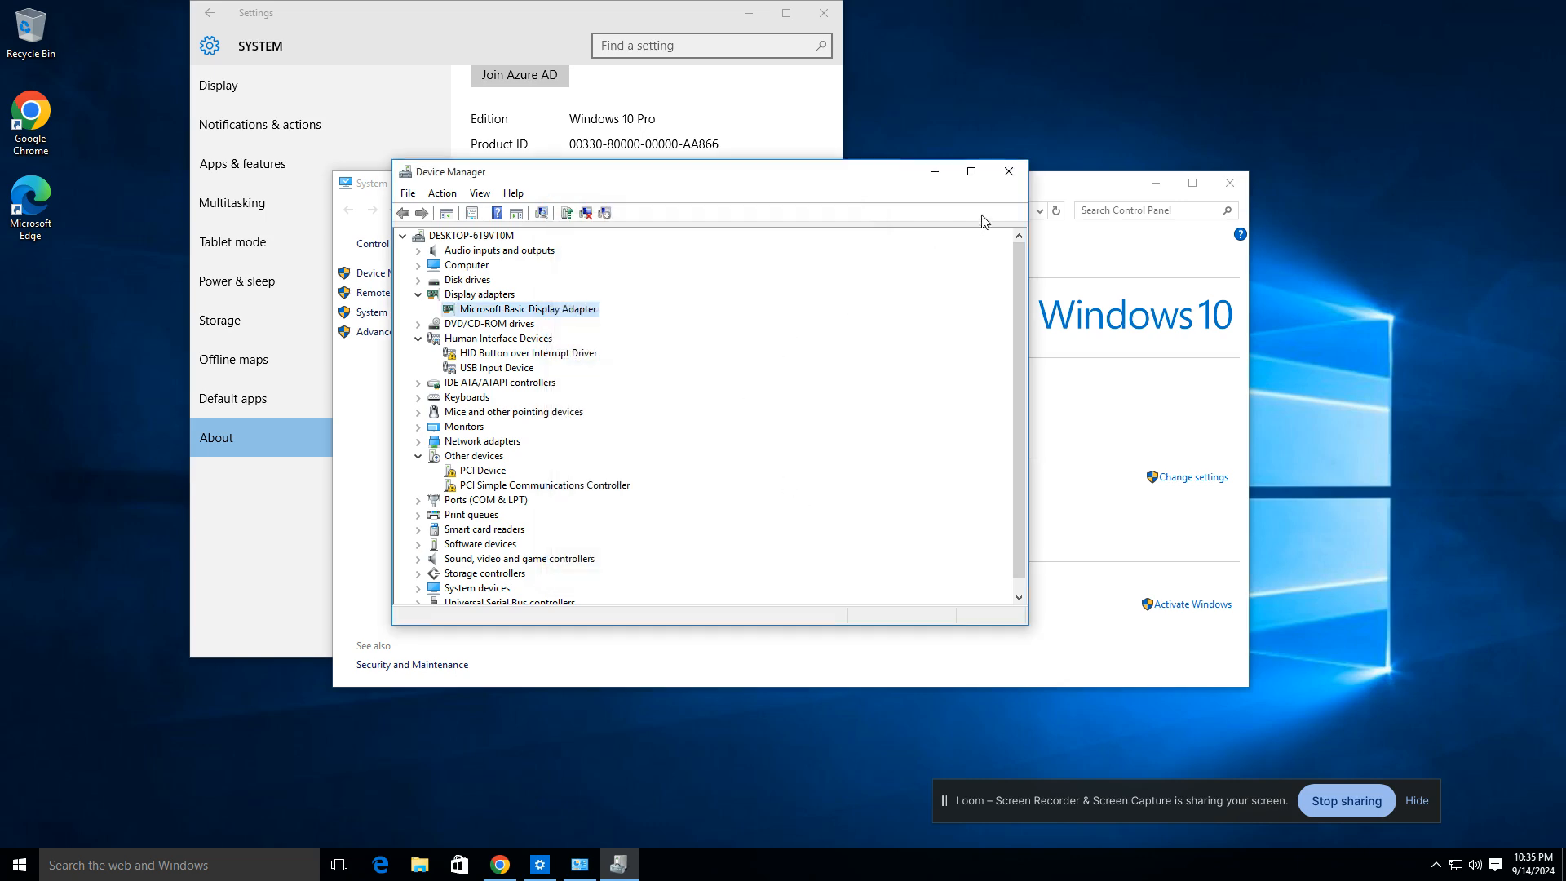
left_click(1008, 171)
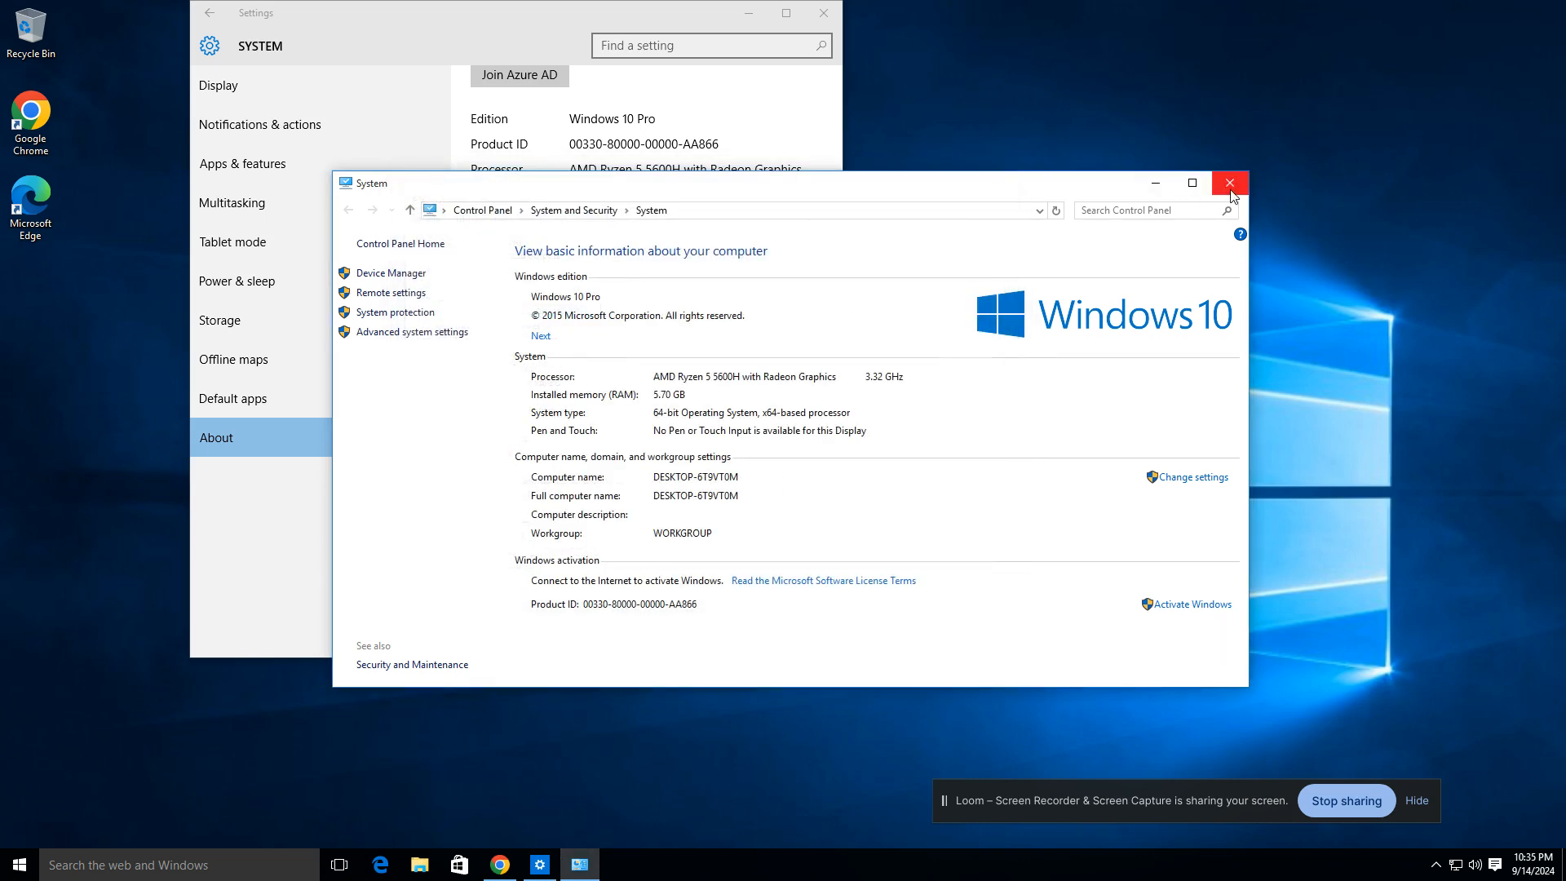
left_click(1229, 183)
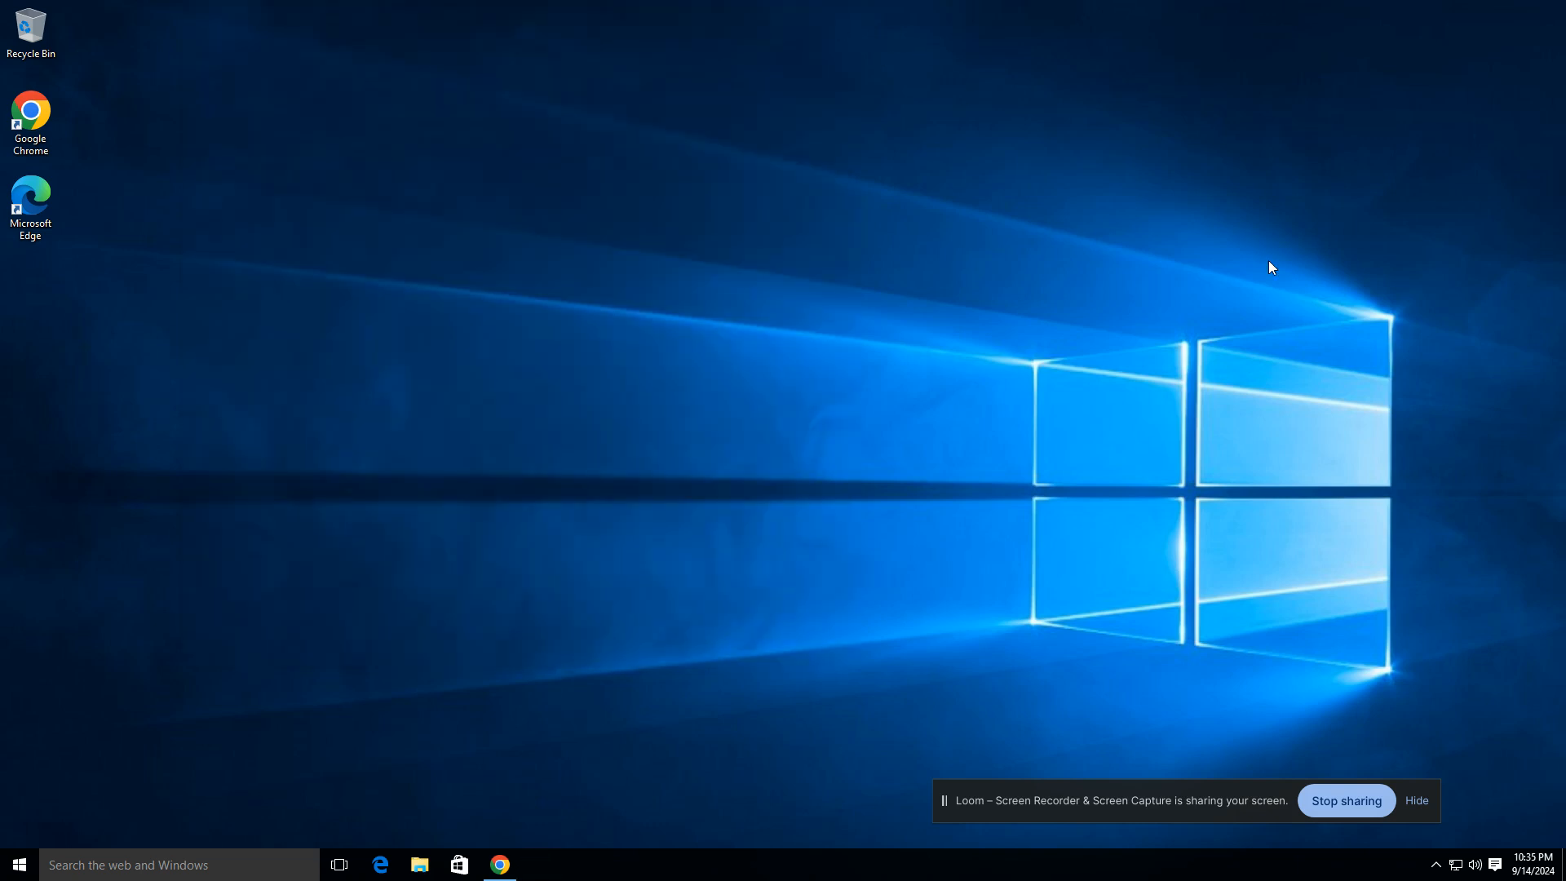
mouse_move(1553, 340)
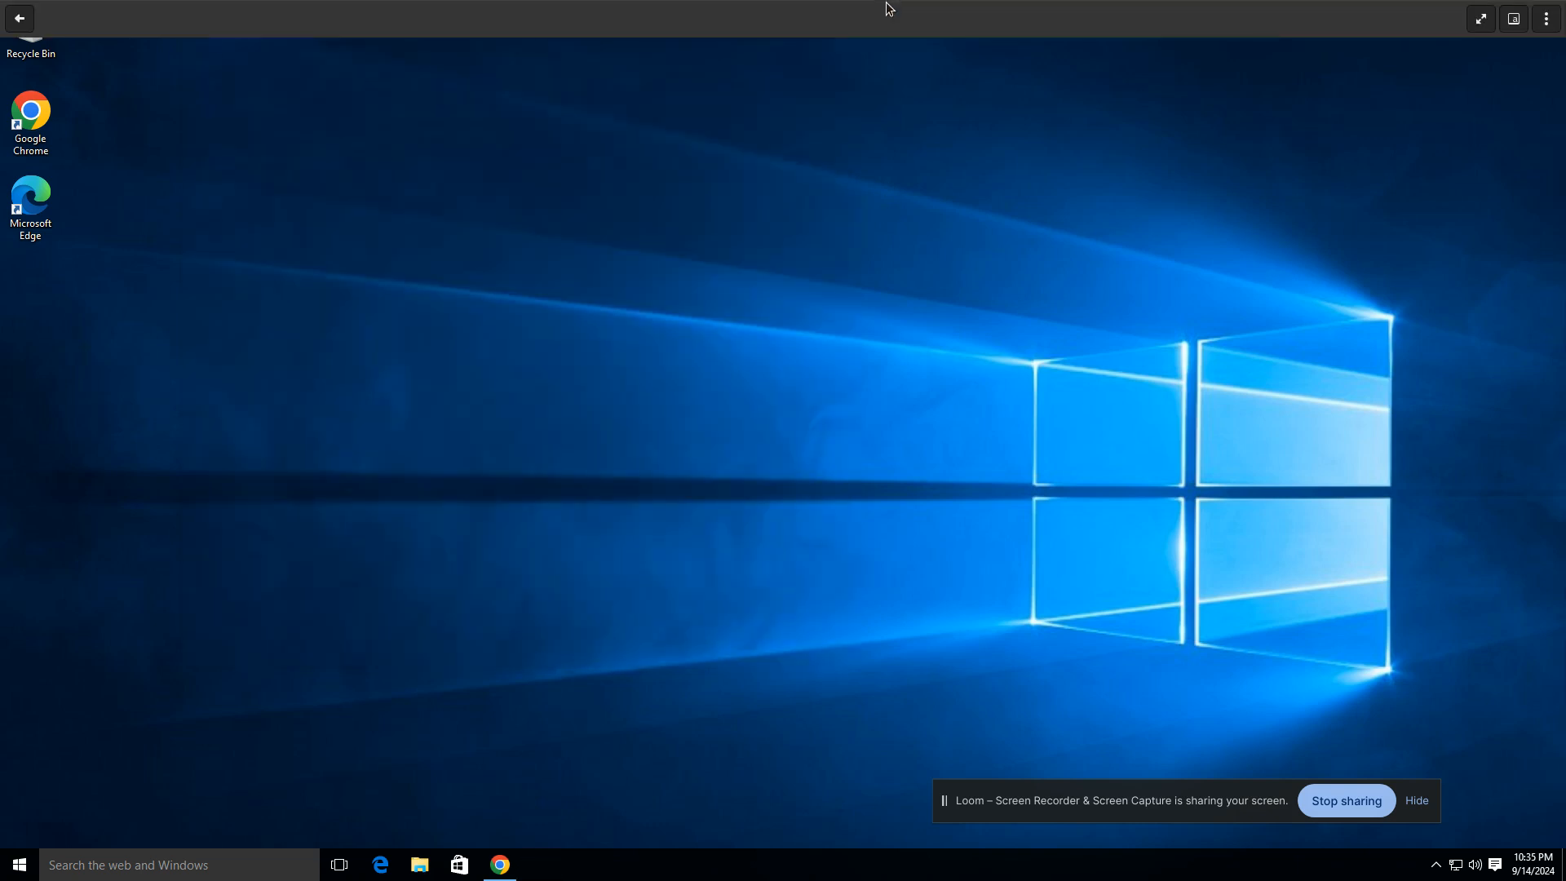
mouse_move(1136, 8)
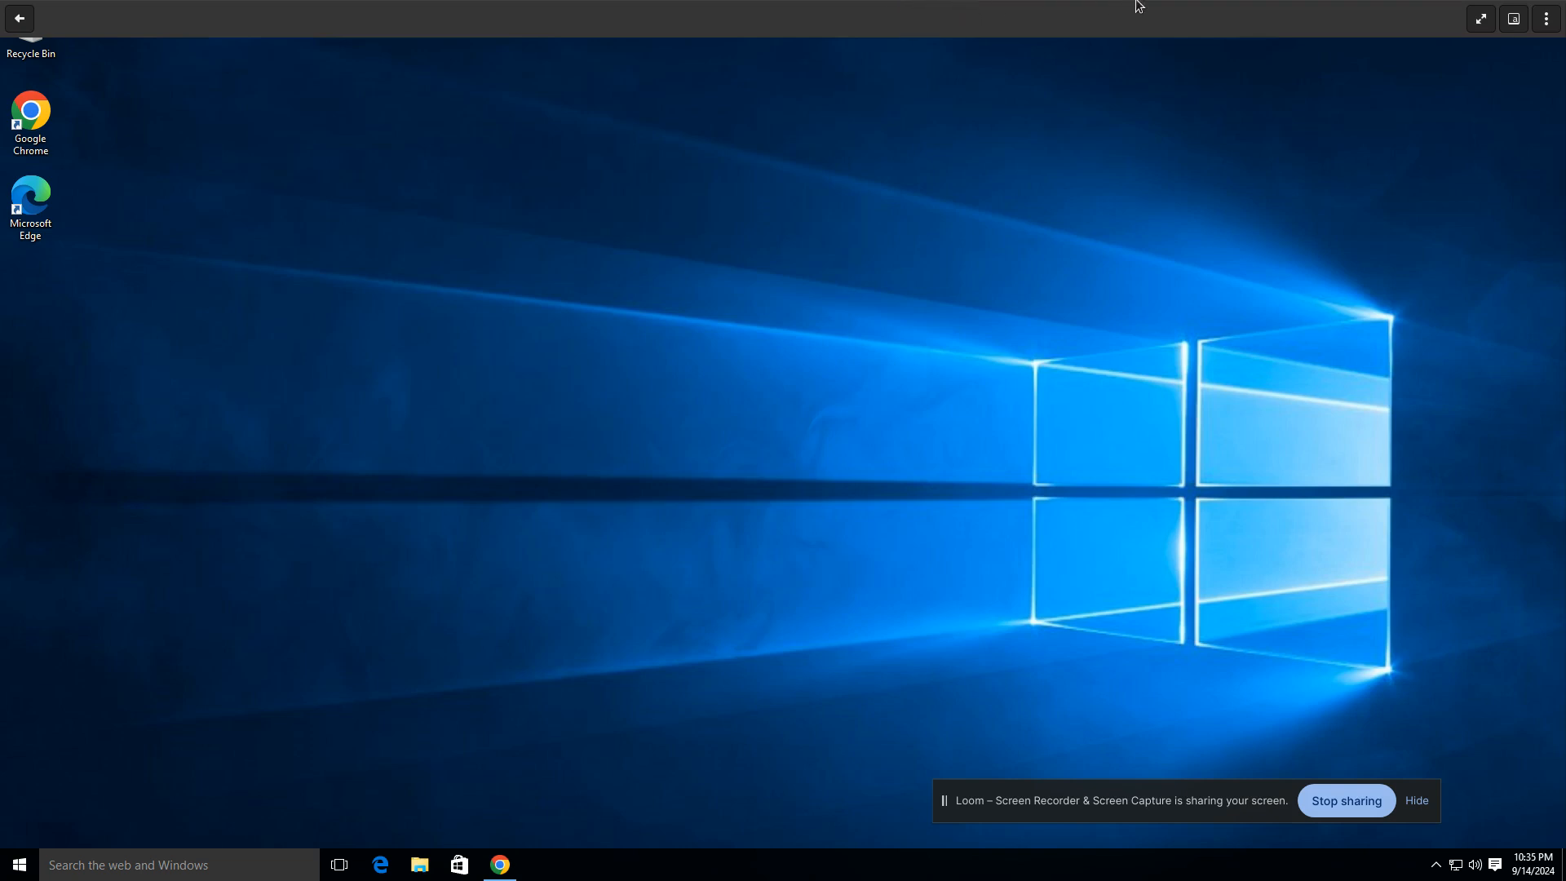
mouse_move(1481, 19)
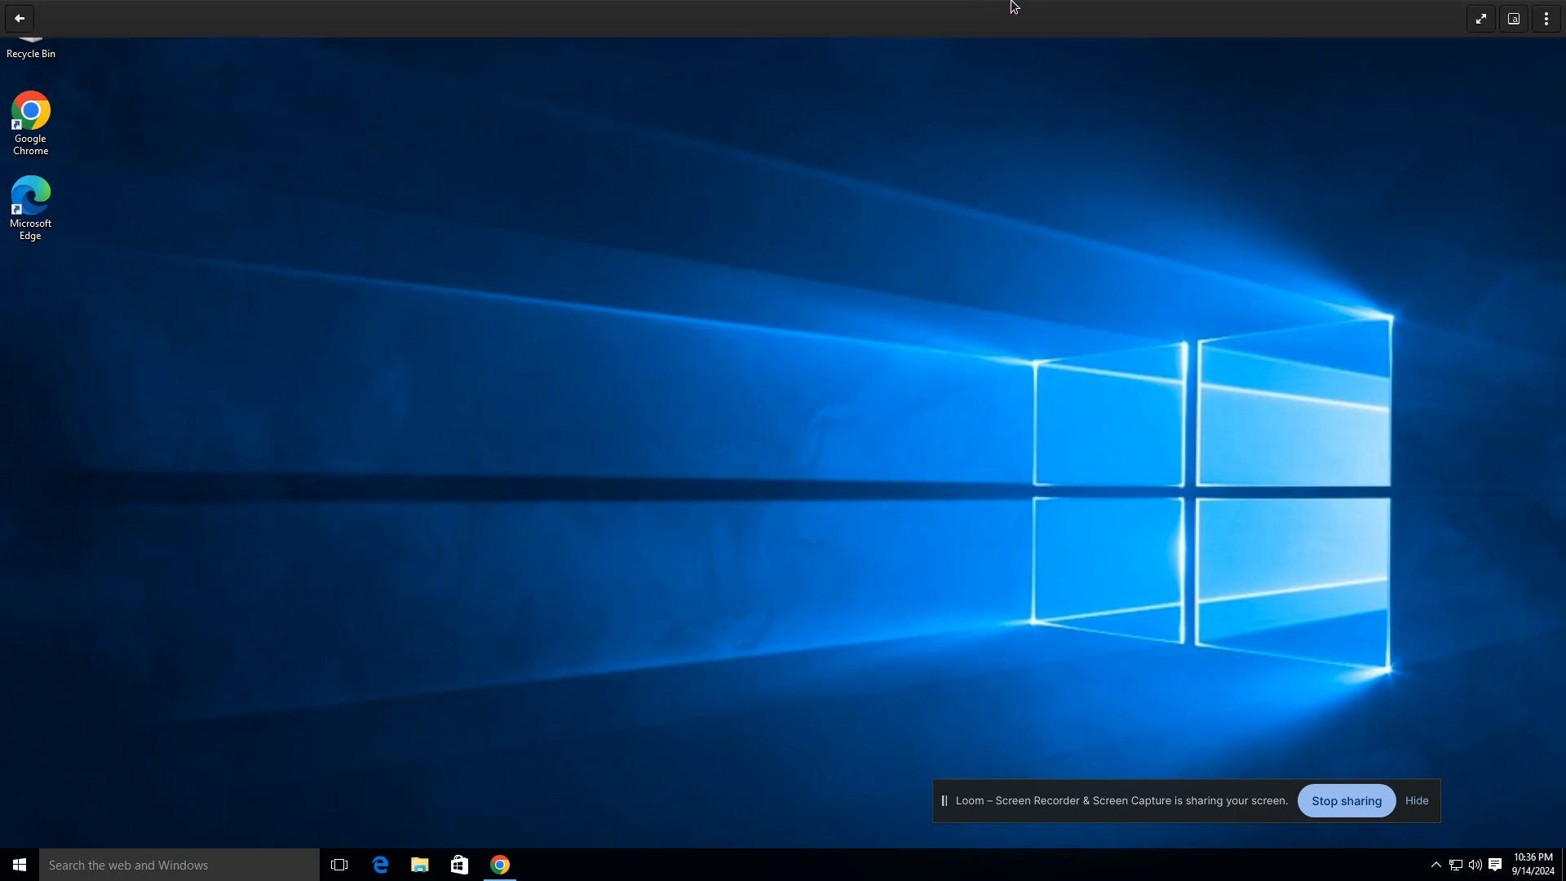
Leave fullscreen so the Windows 10 guest shows in a regular window
left_click(1478, 18)
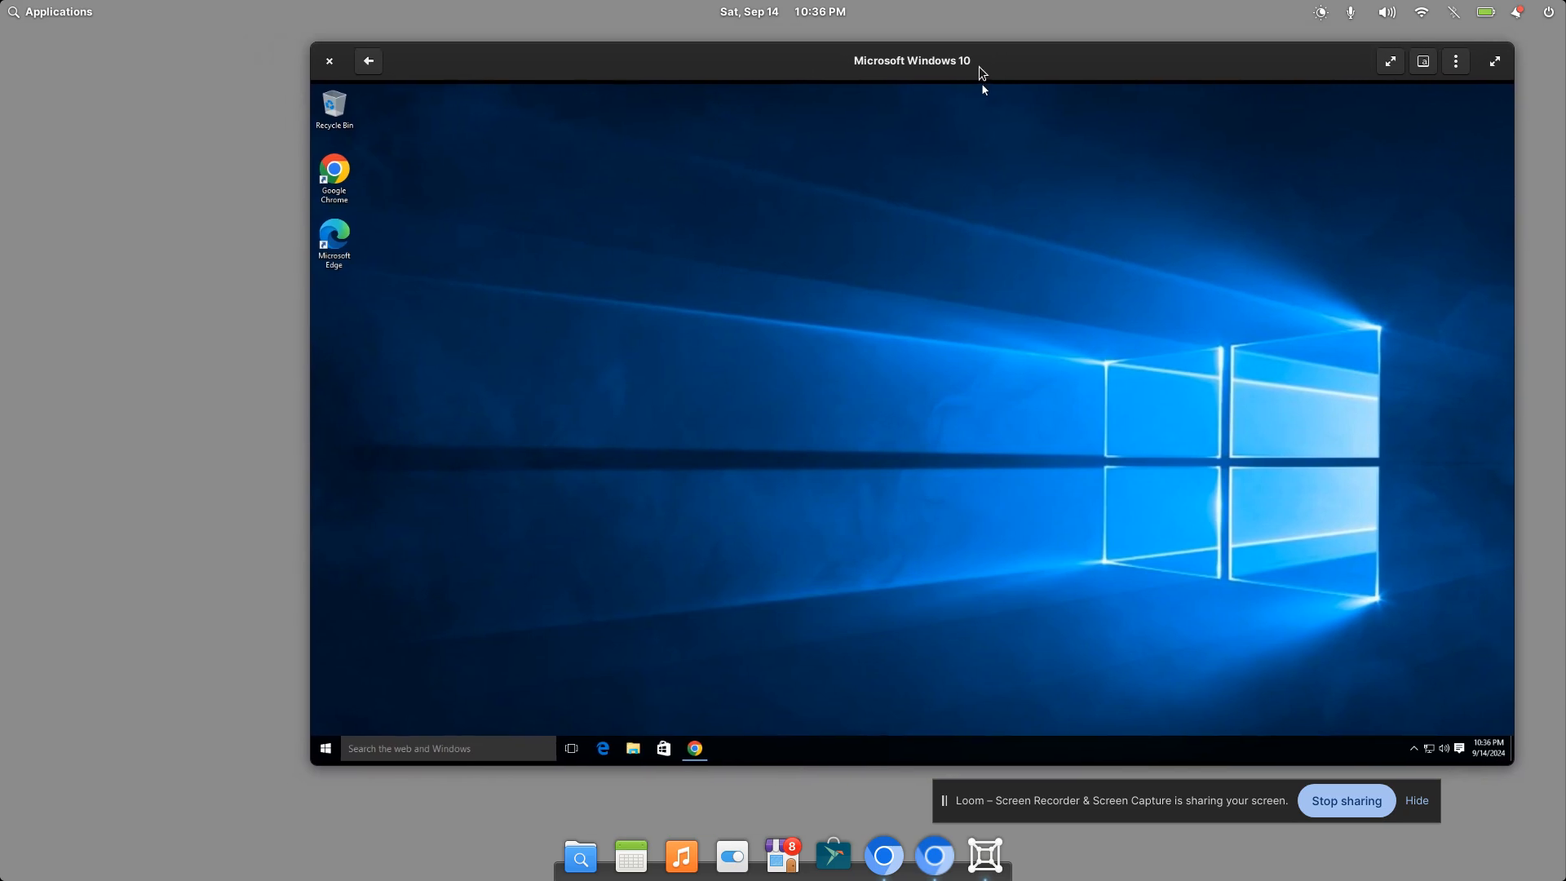
Move the windowed Boxes window further left on the desktop
left_click(333, 178)
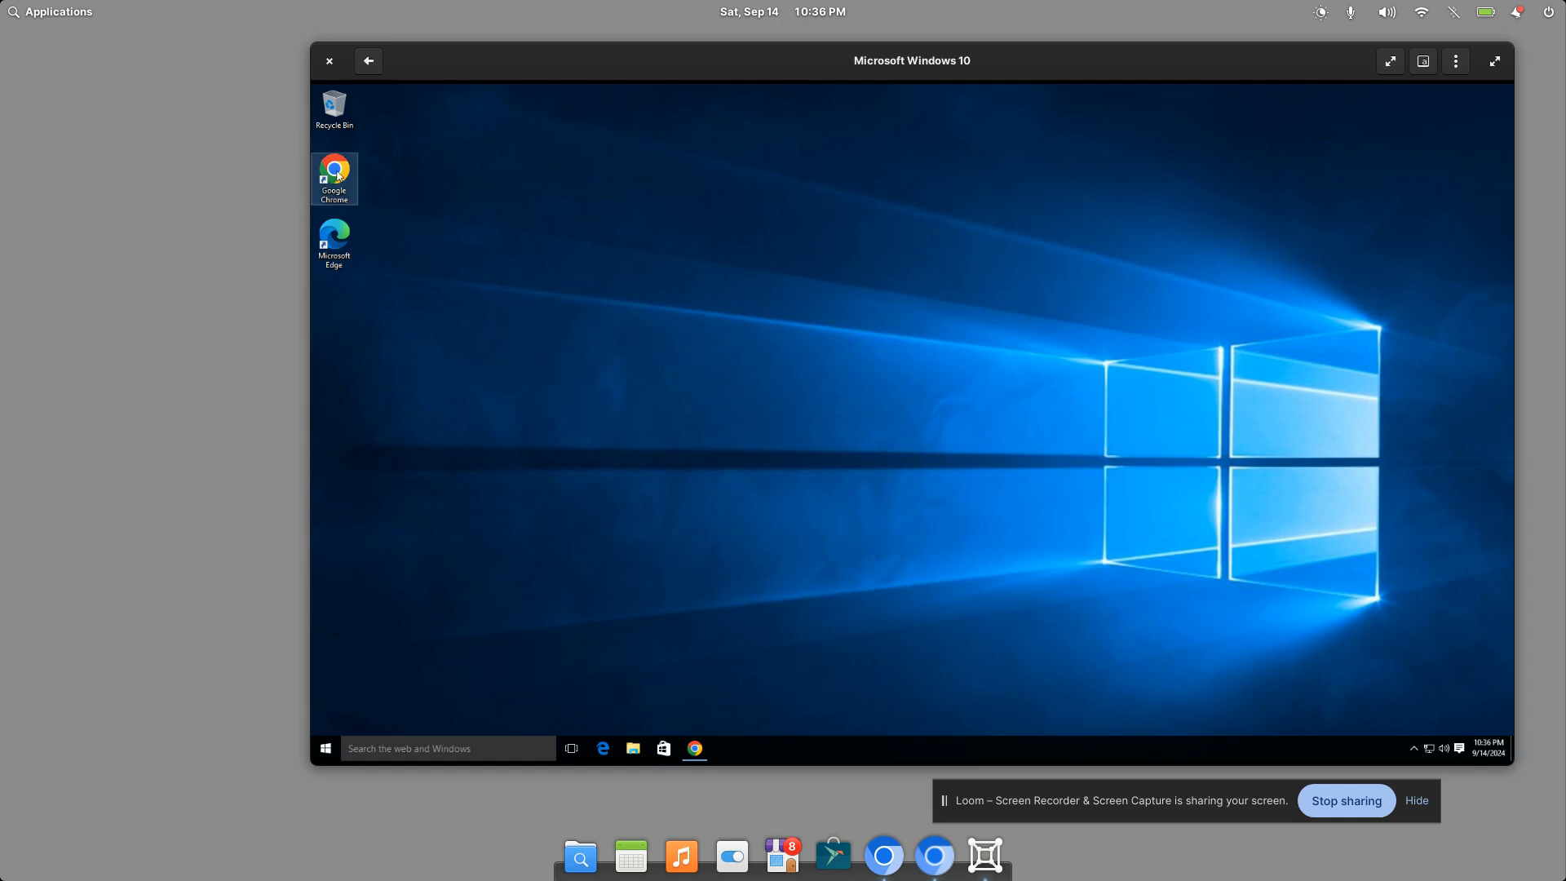
mouse_move(1104, 63)
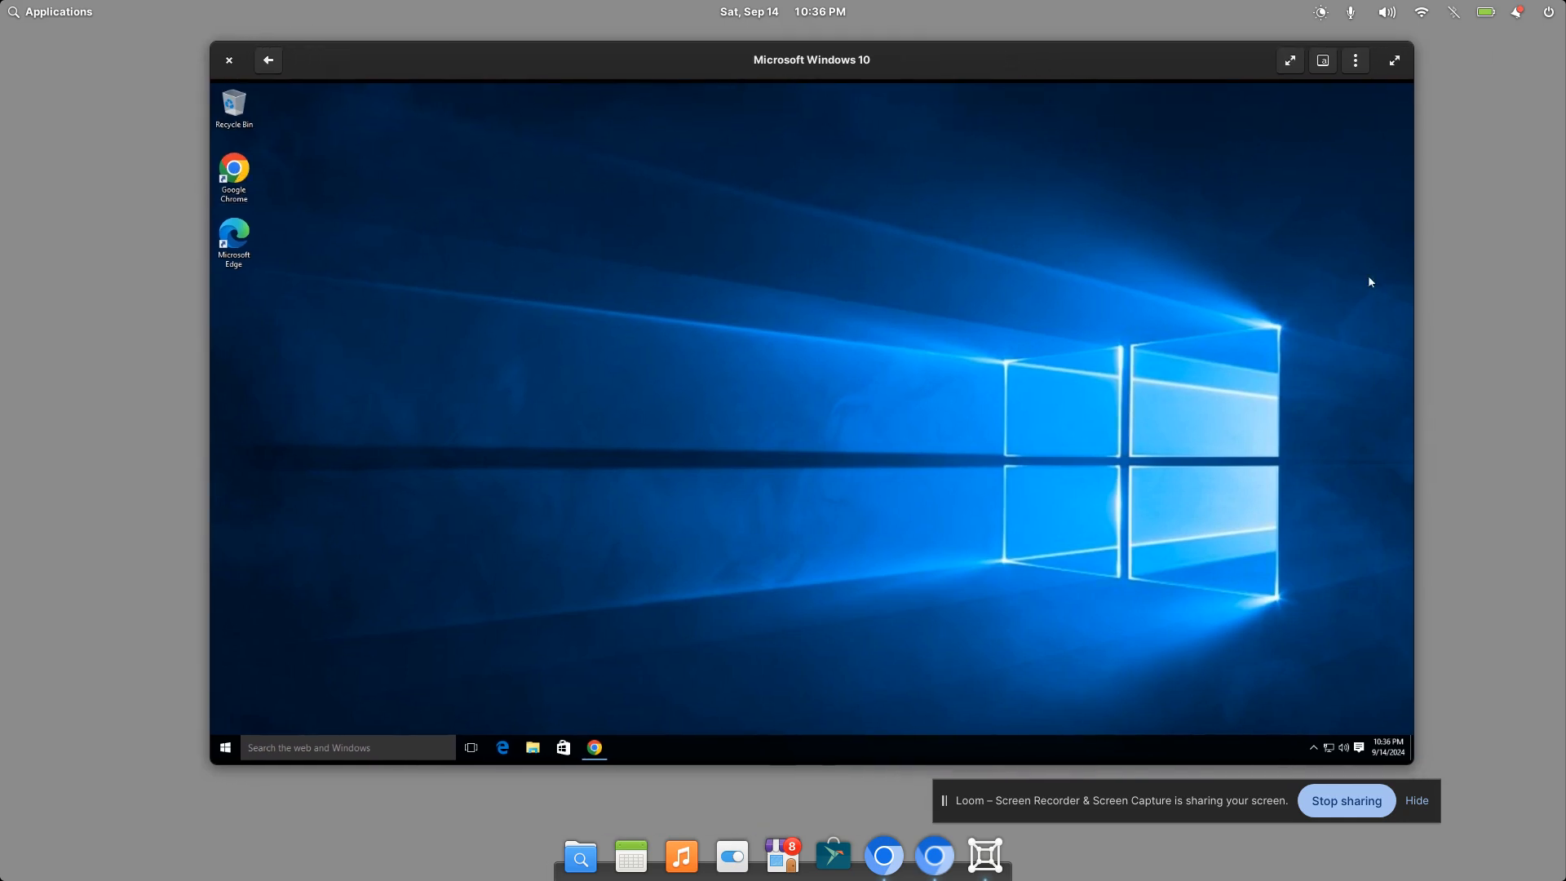
mouse_move(646, 240)
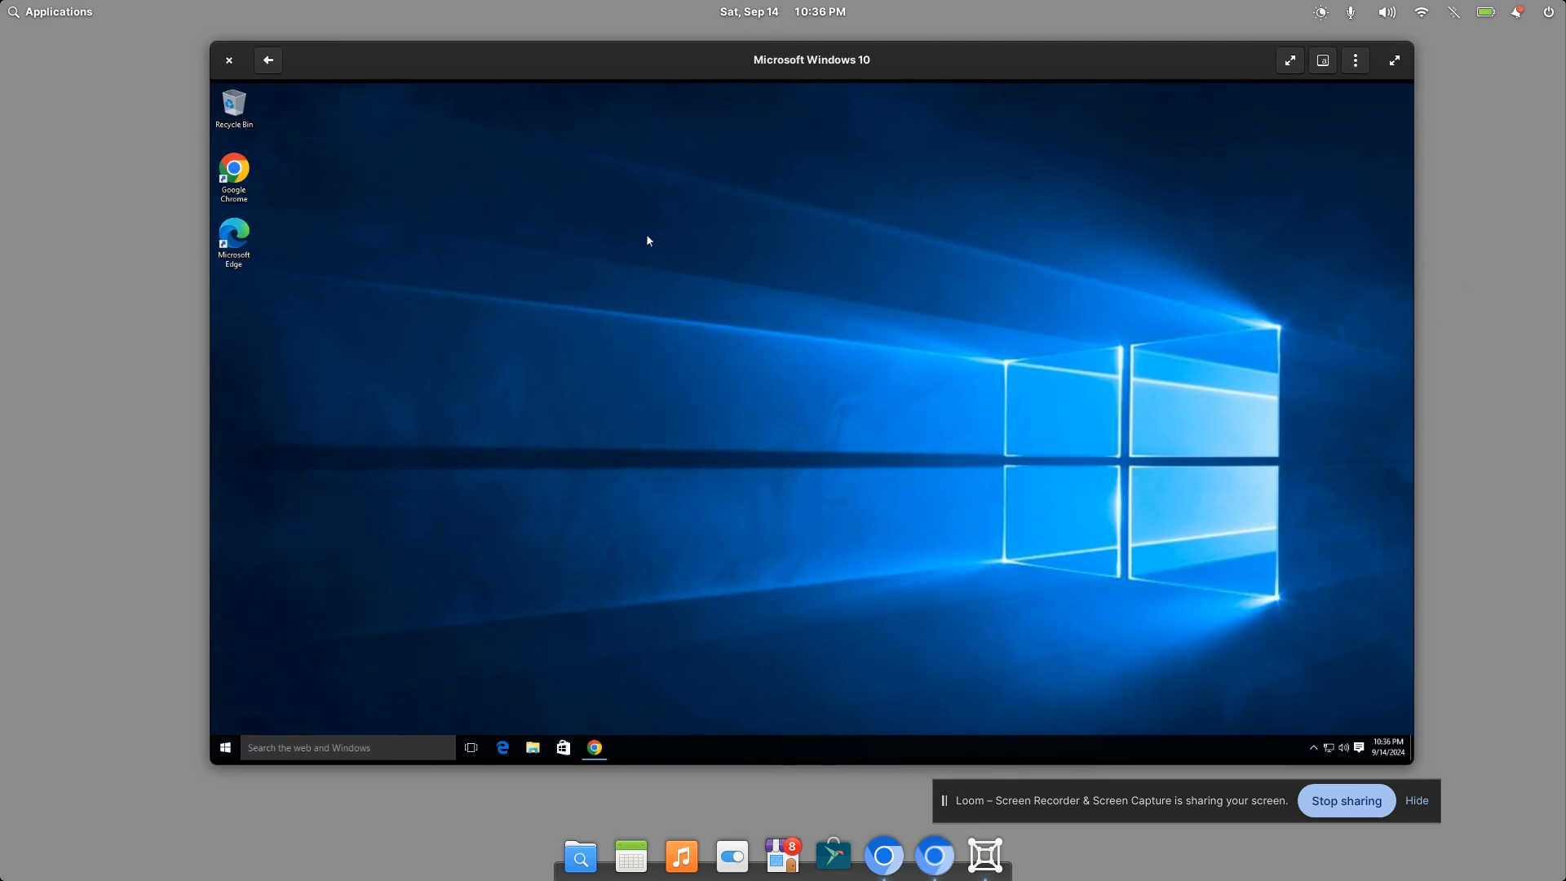
mouse_move(672, 217)
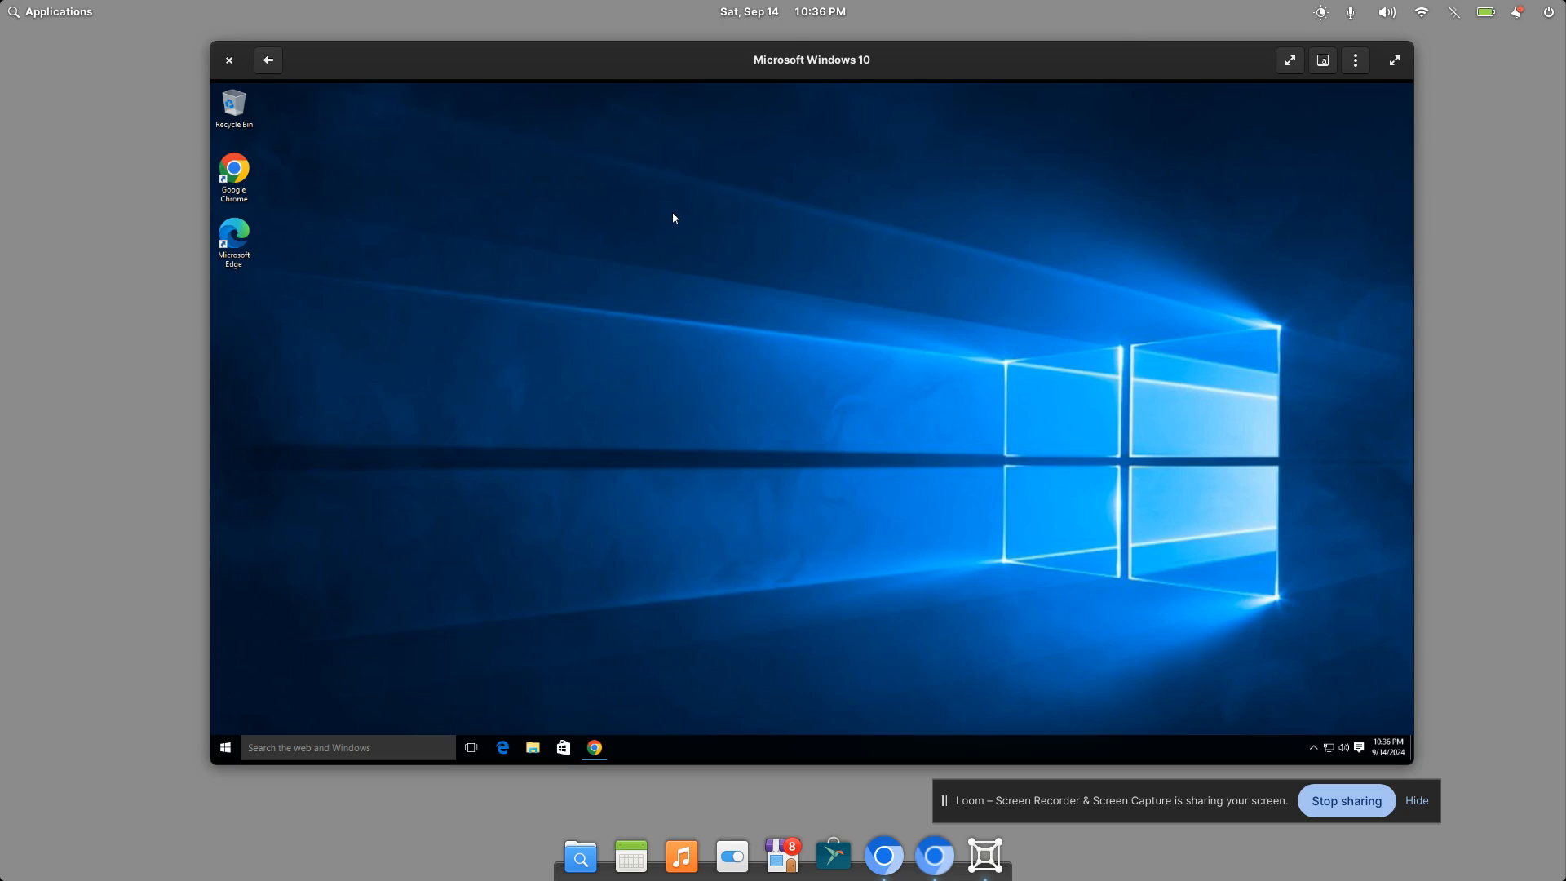
mouse_move(842, 435)
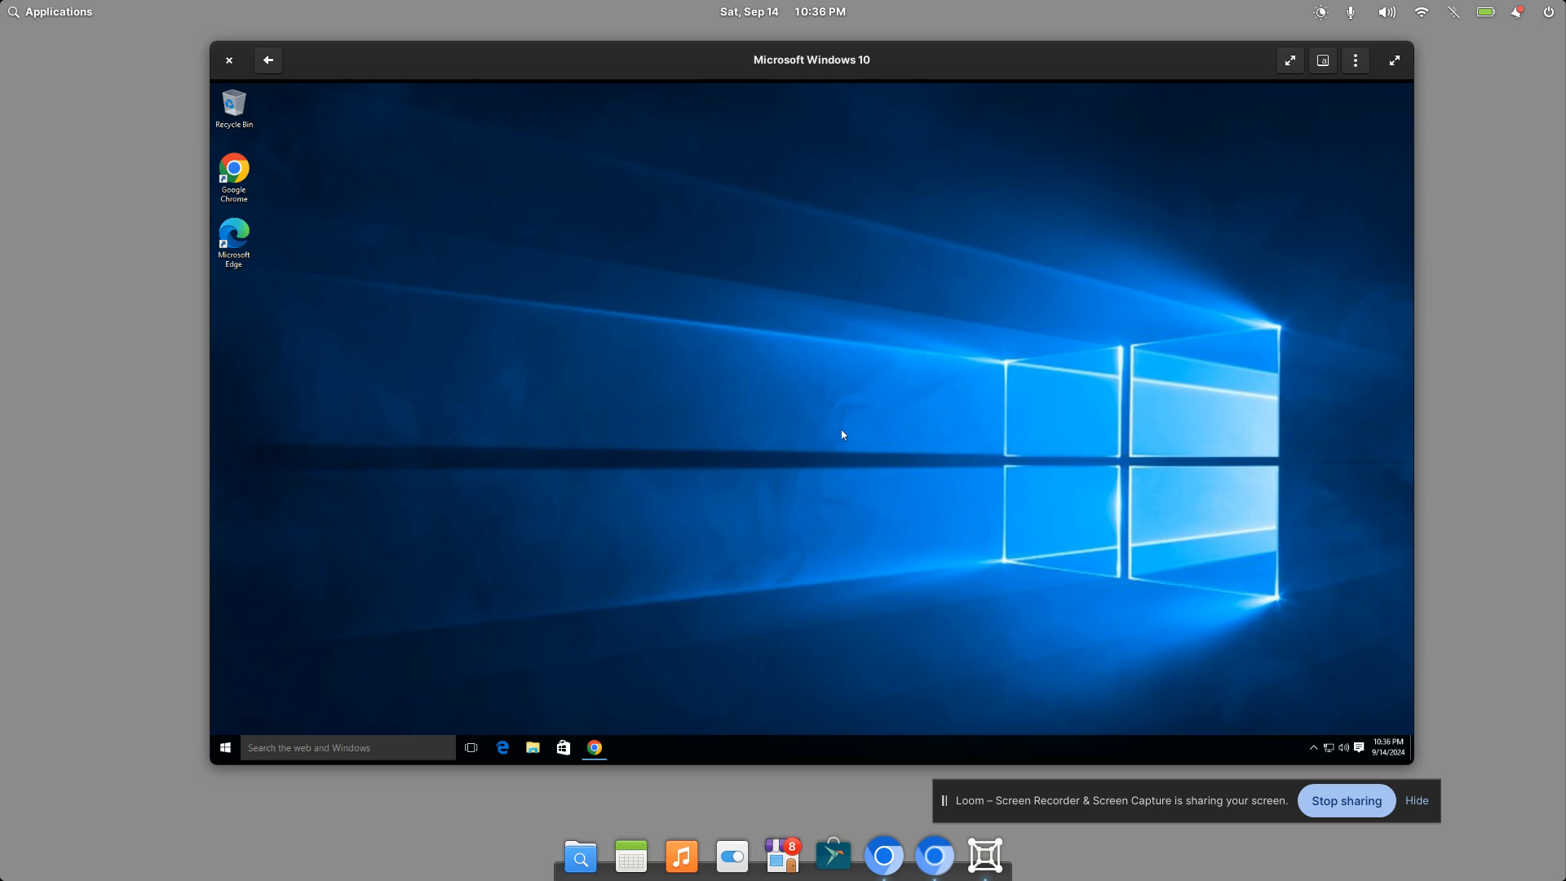
mouse_move(1094, 204)
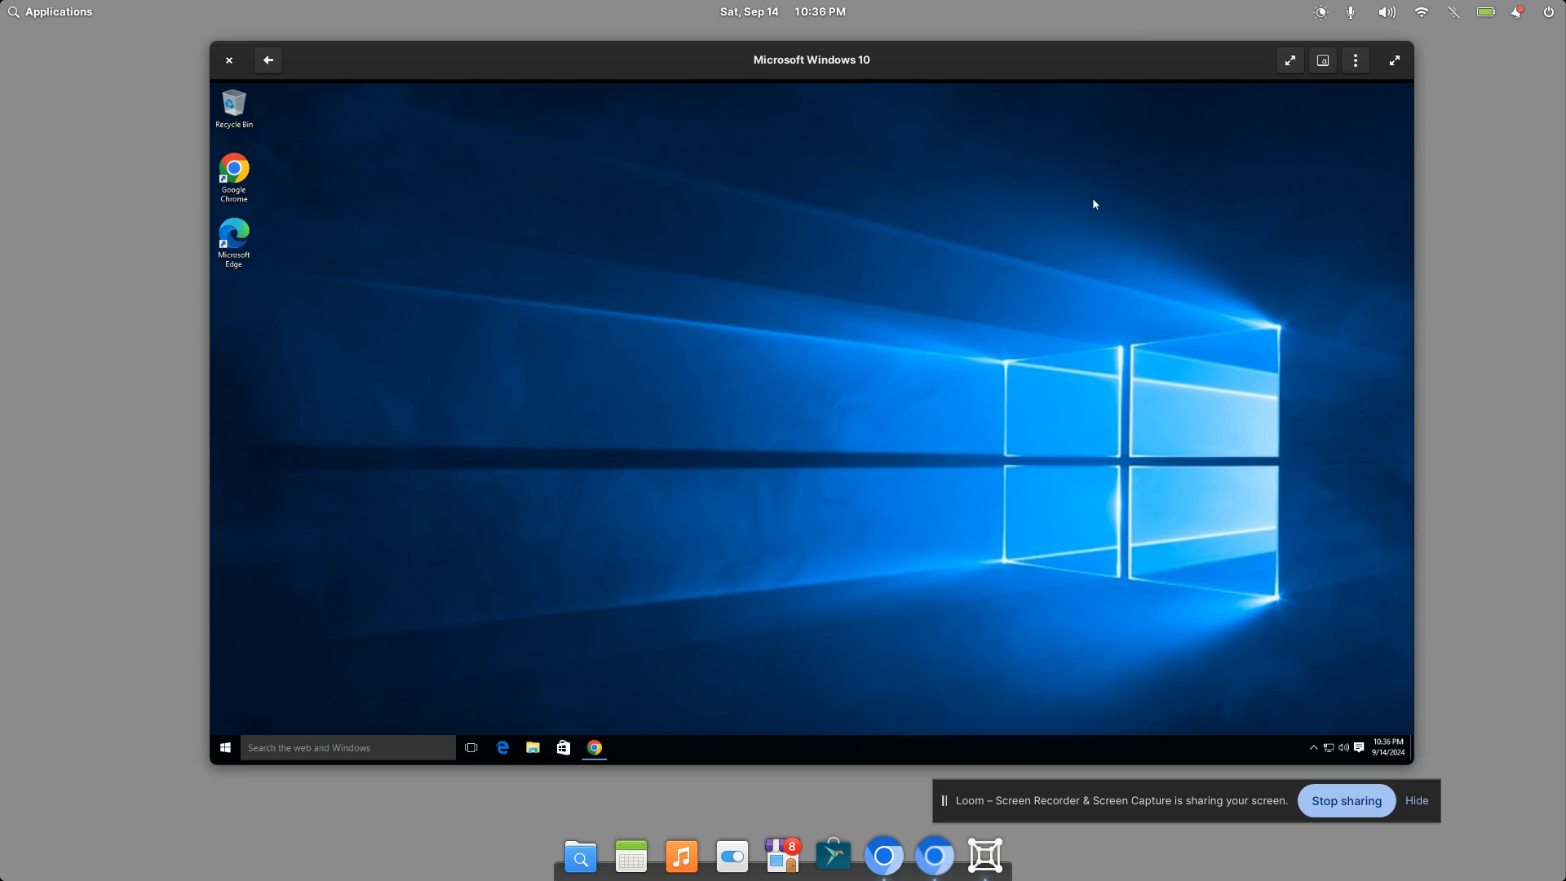
mouse_move(958, 225)
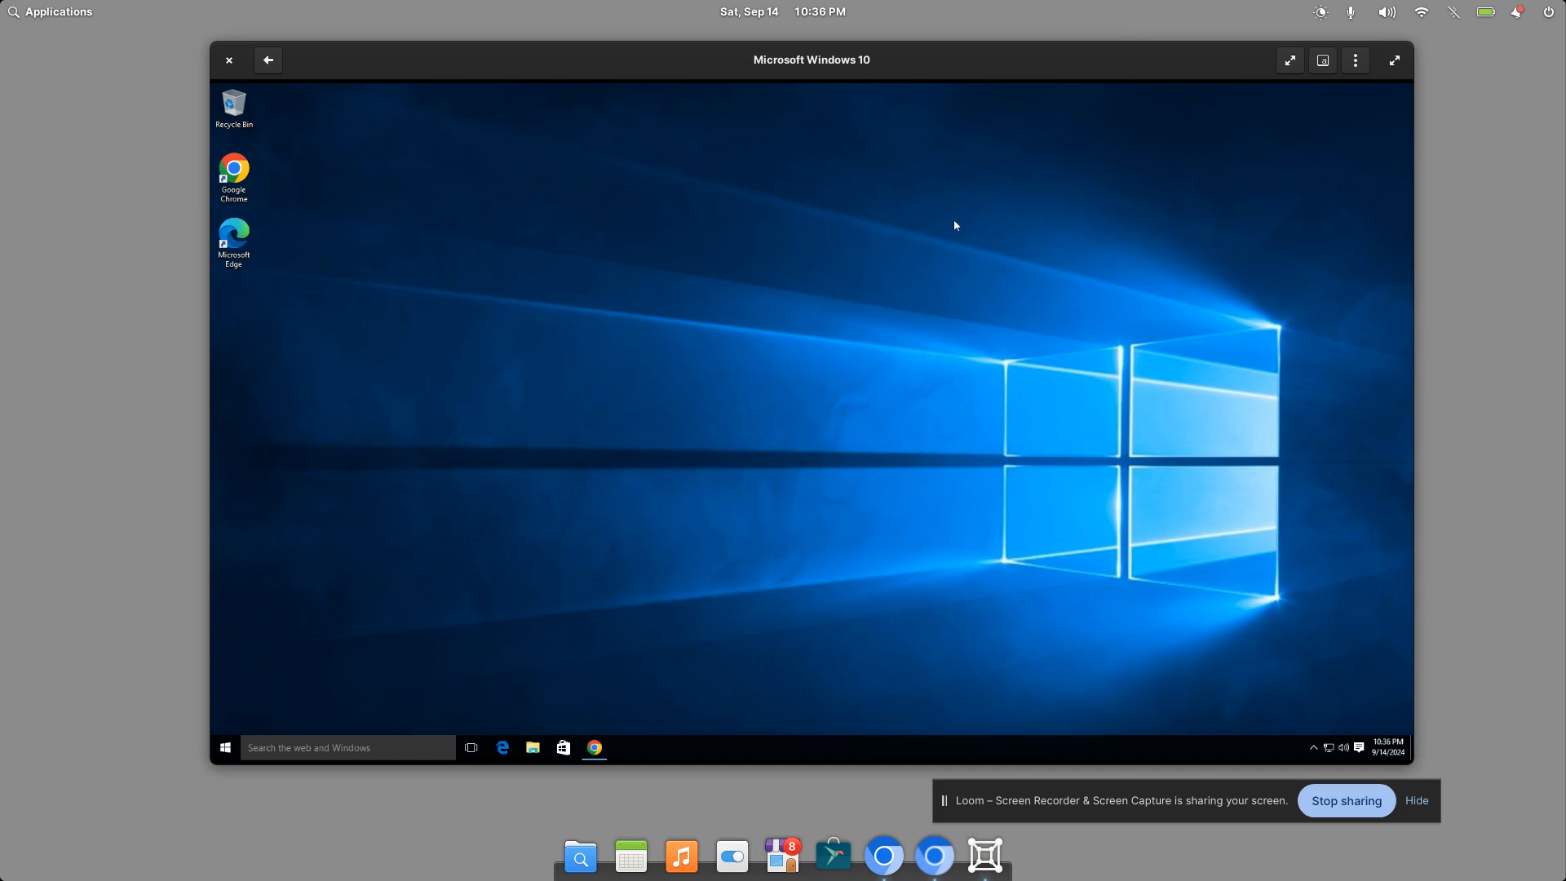
mouse_move(983, 213)
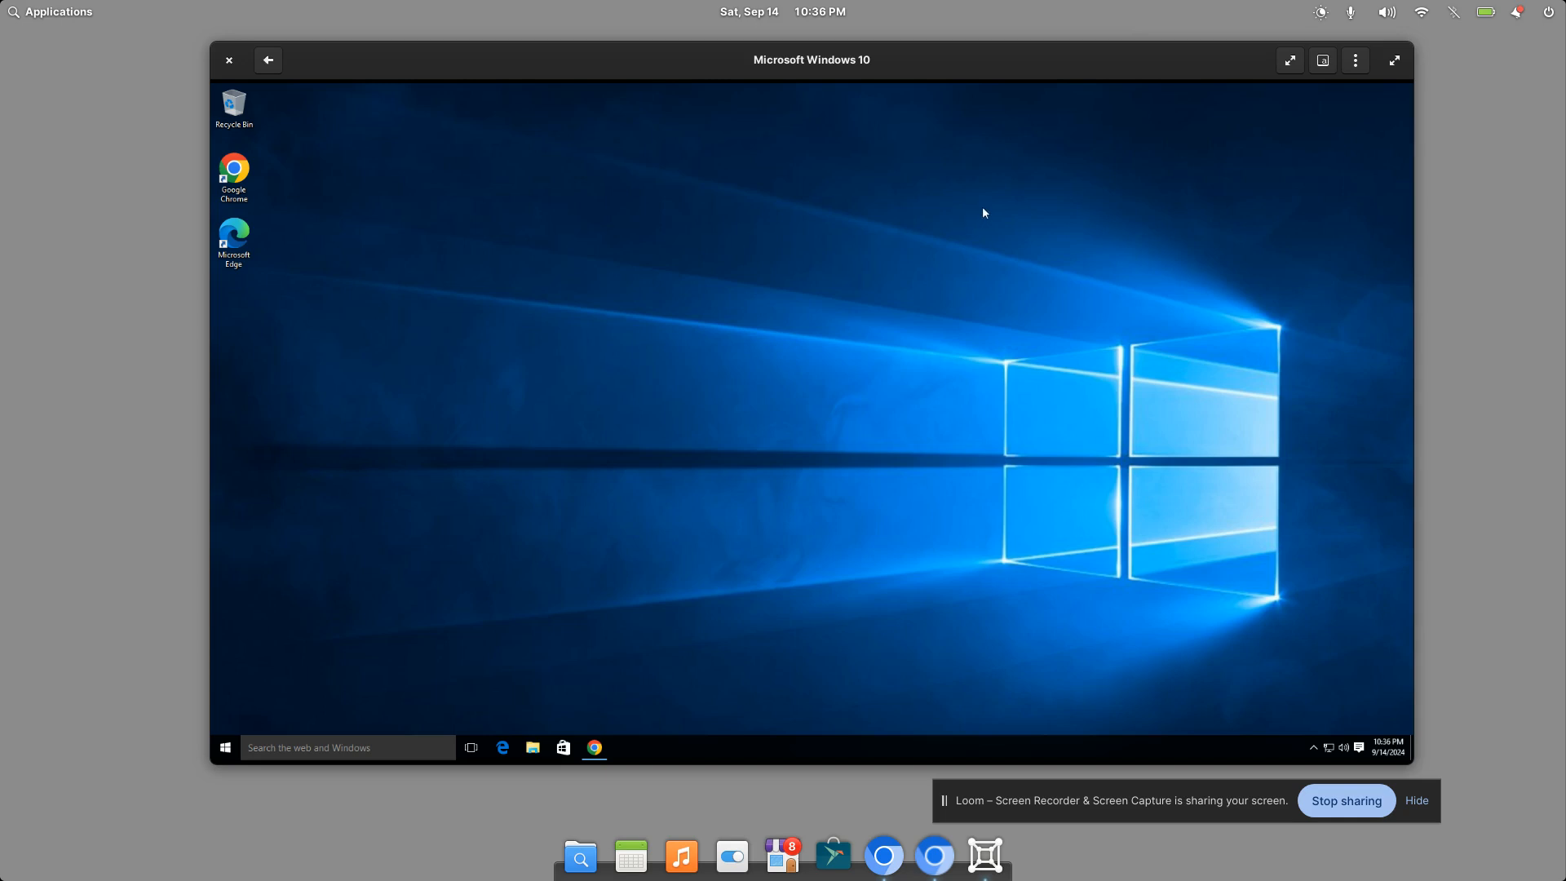